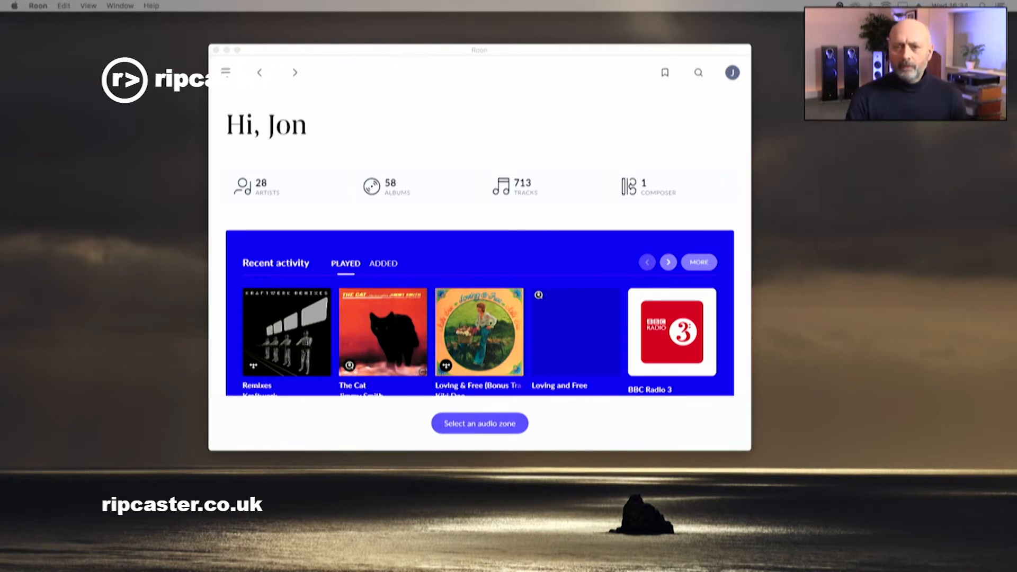
pyautogui.moveTo(161, 196)
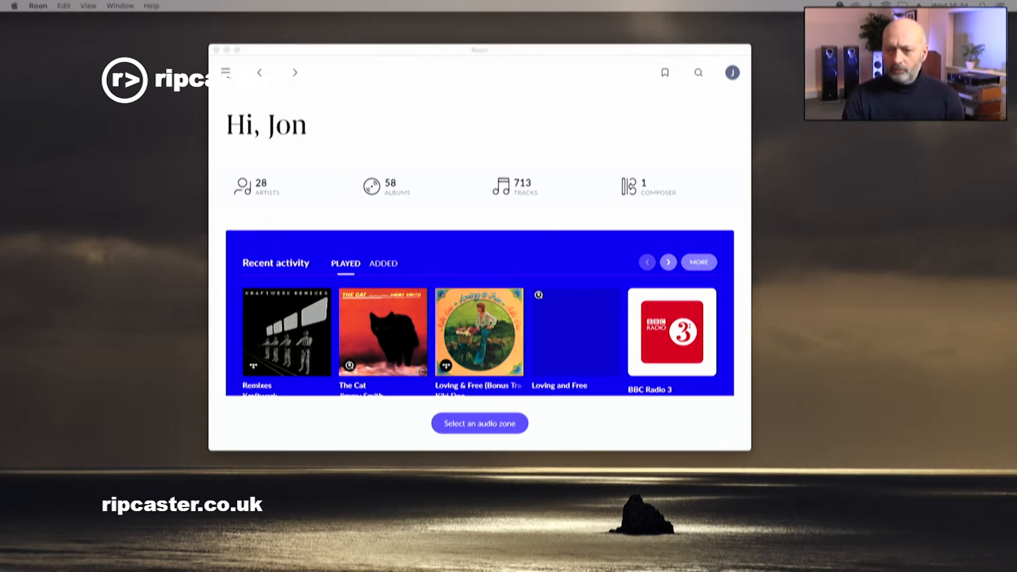
# Open Roon's hamburger navigation menu listing library, playlists and settings
pyautogui.click(225, 72)
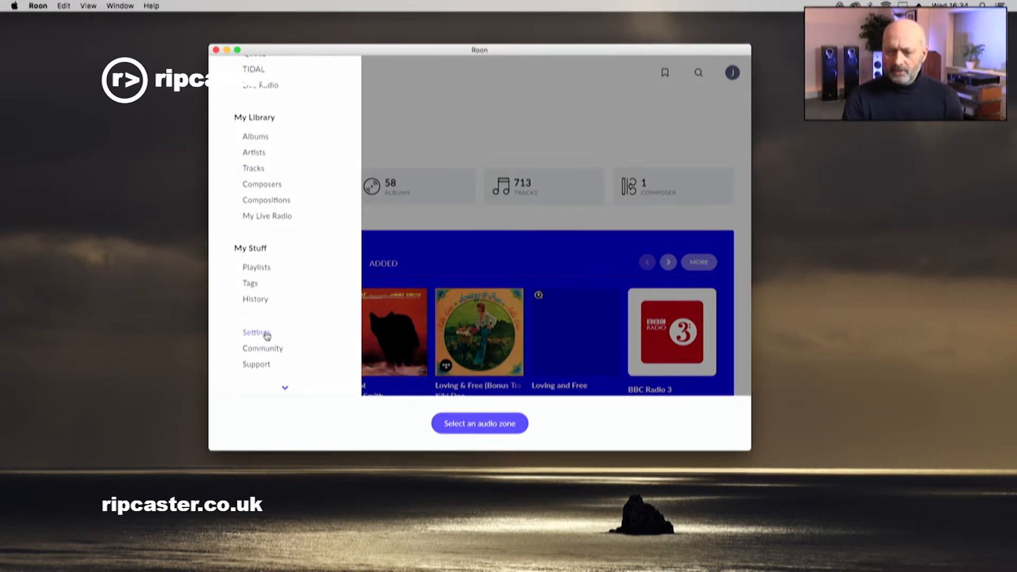
# Go to Settings and scroll the sidebar down from the General section
pyautogui.click(255, 332)
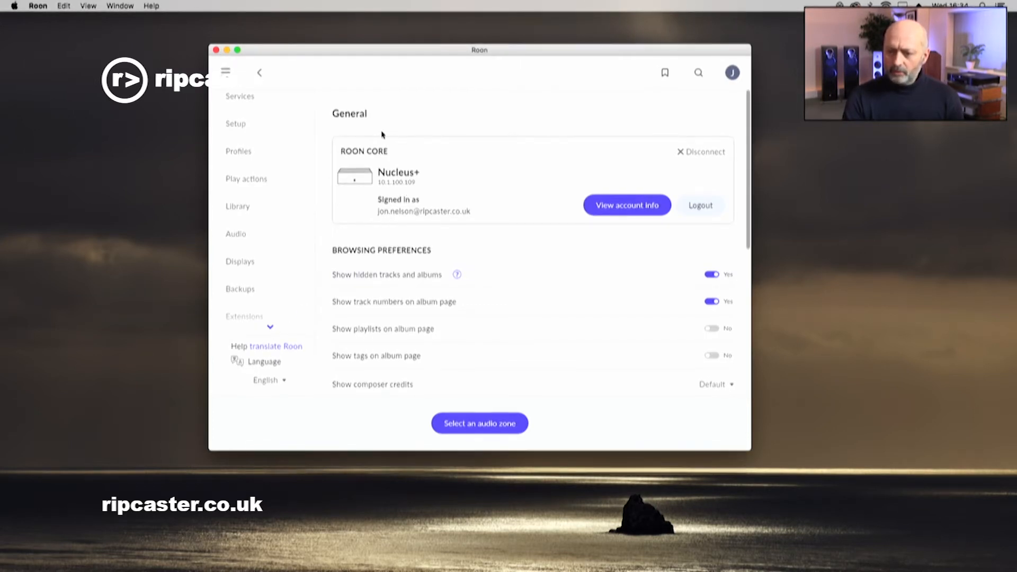
pyautogui.moveTo(390, 196)
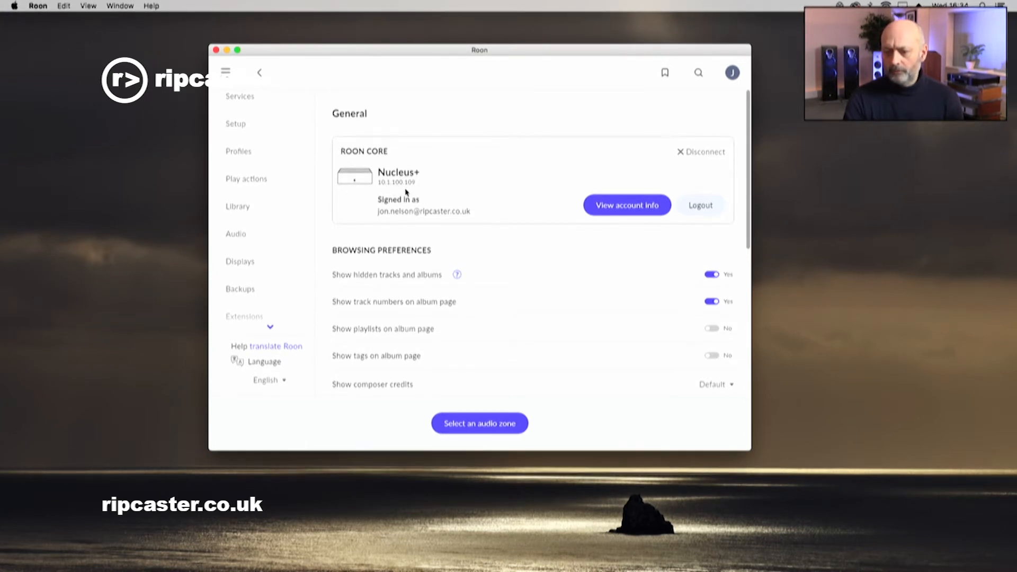
pyautogui.moveTo(404, 186)
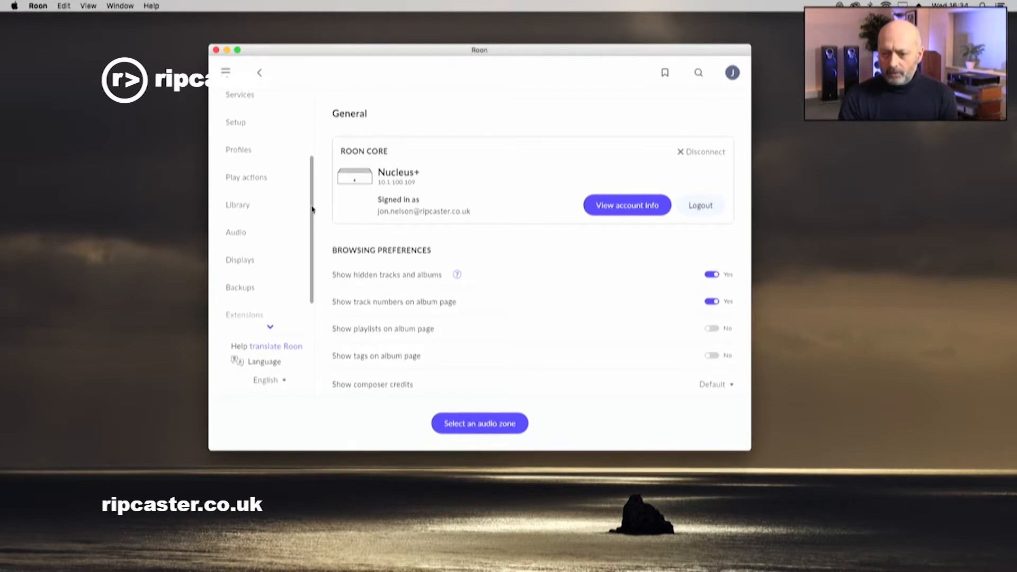
pyautogui.scroll(-3)
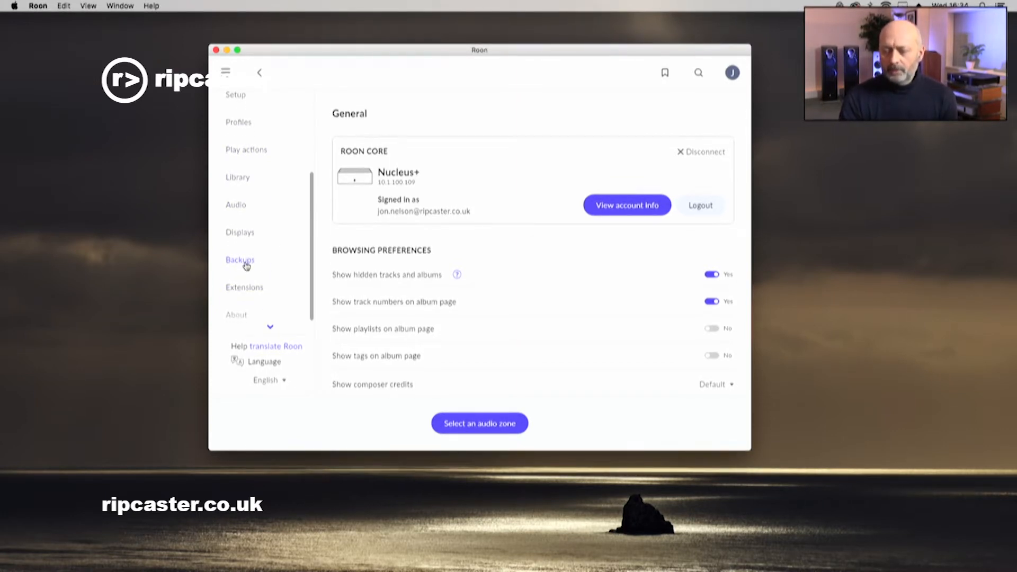
# Under Backups settings, start a manual 'Backup now' to bring up its dialog
pyautogui.click(240, 259)
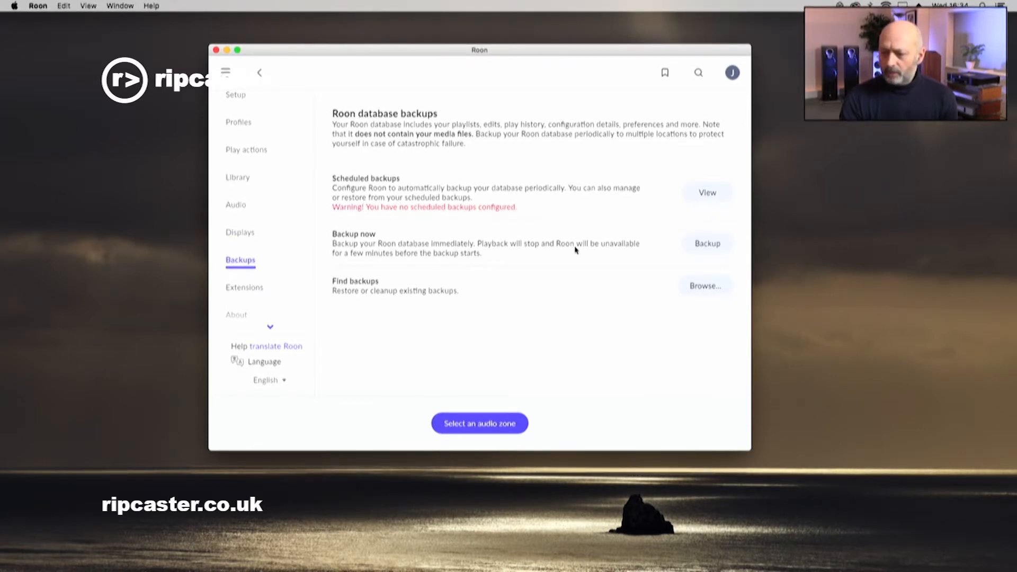
pyautogui.click(706, 243)
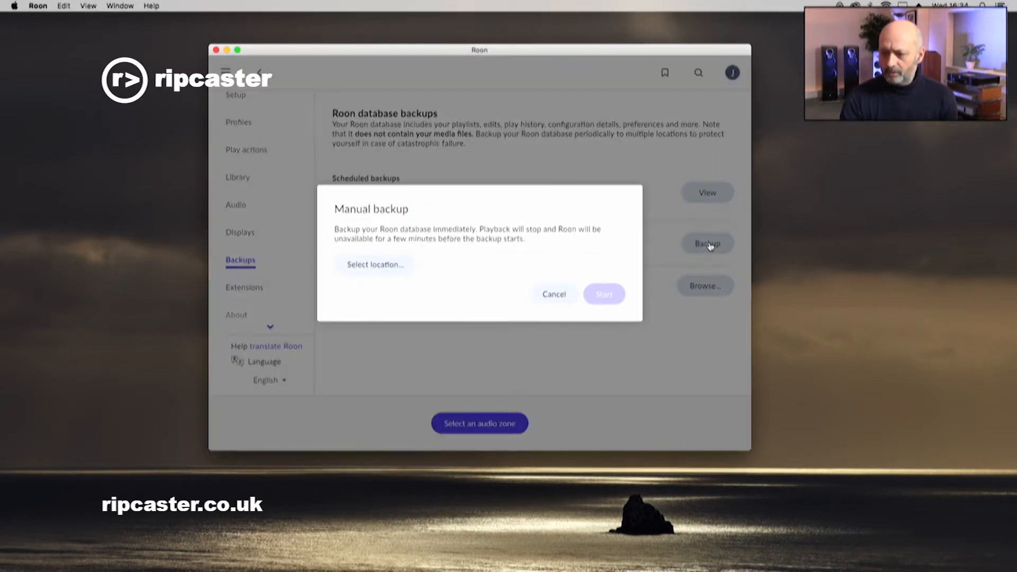
pyautogui.moveTo(394, 285)
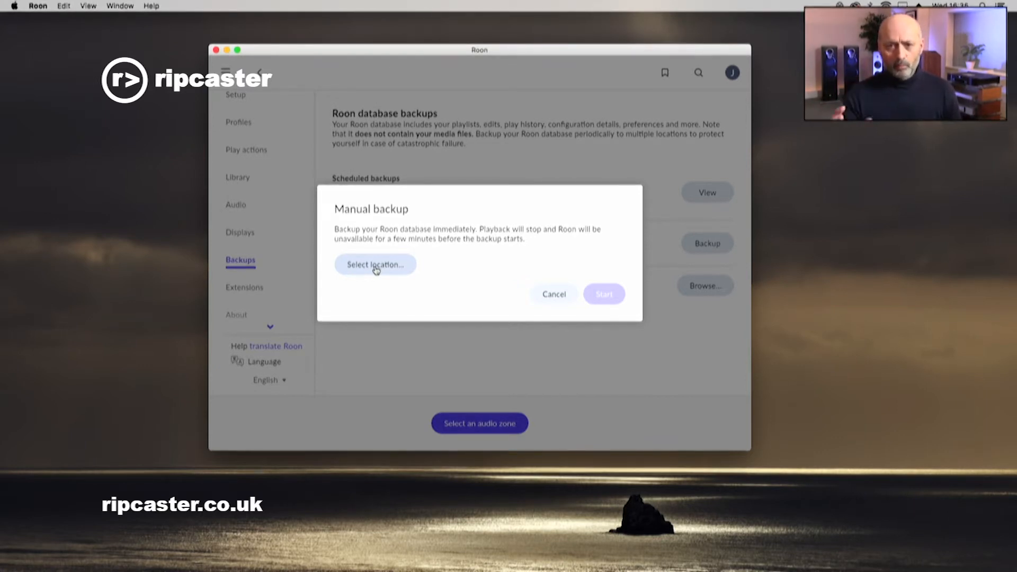
# Choose the LaCie drive's RoonBackups folder as the manual backup location
pyautogui.click(374, 264)
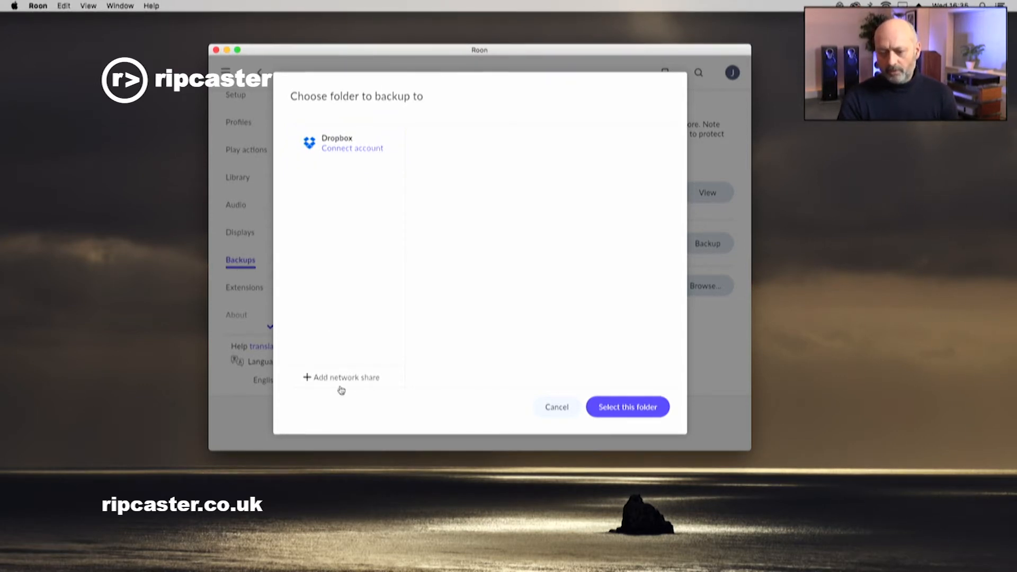
pyautogui.moveTo(355, 274)
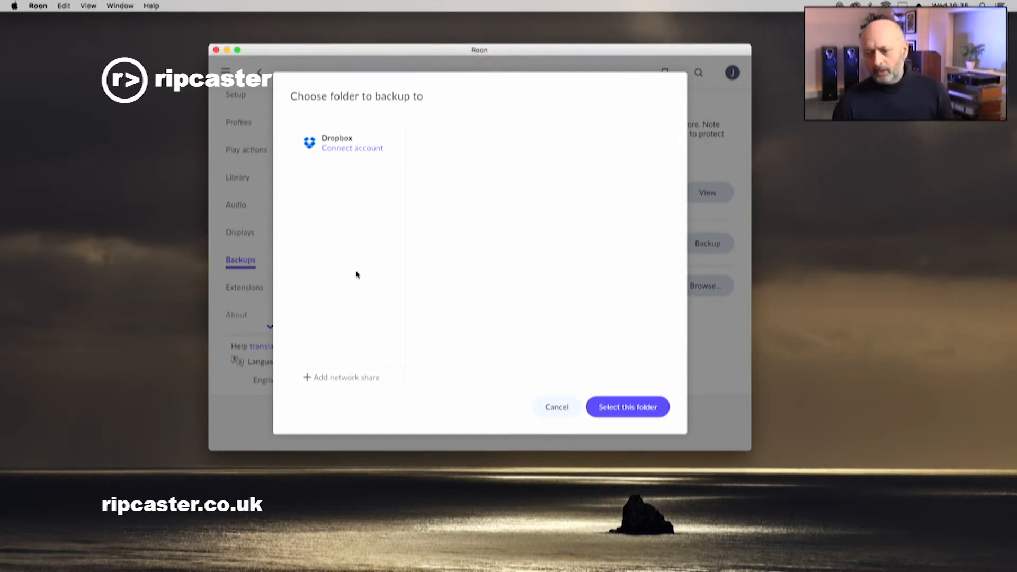
pyautogui.click(347, 166)
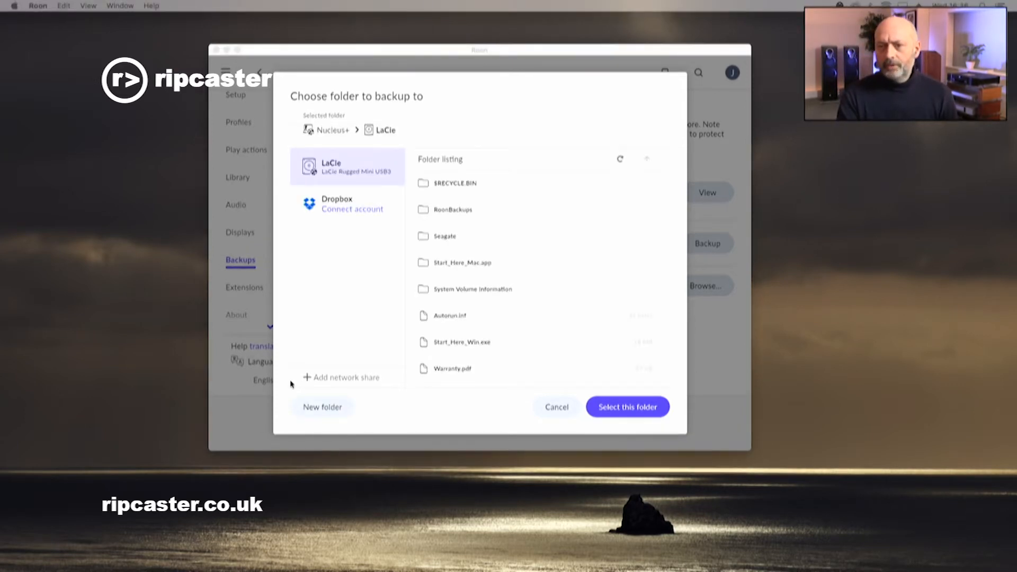
pyautogui.moveTo(350, 190)
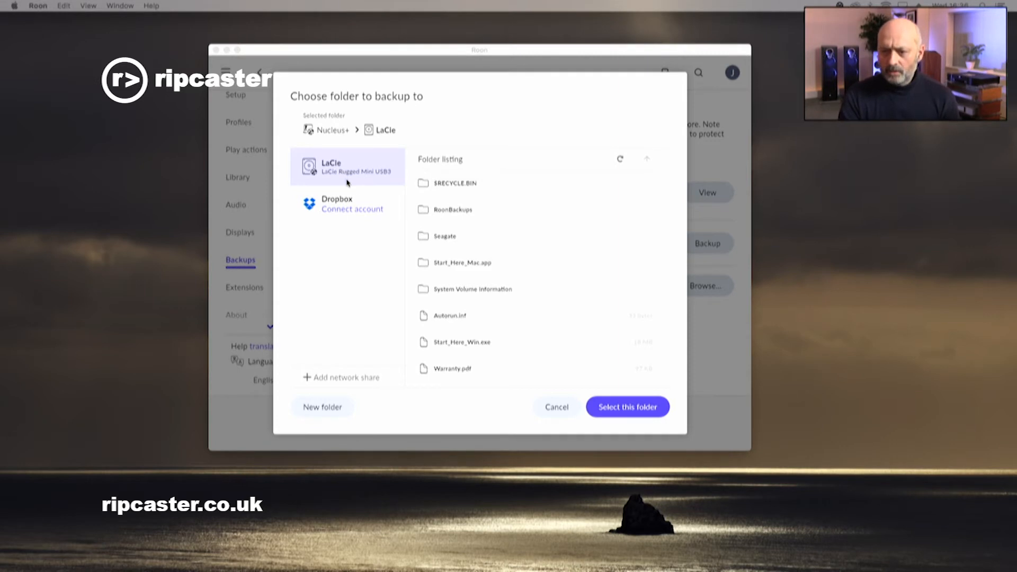
pyautogui.moveTo(340, 174)
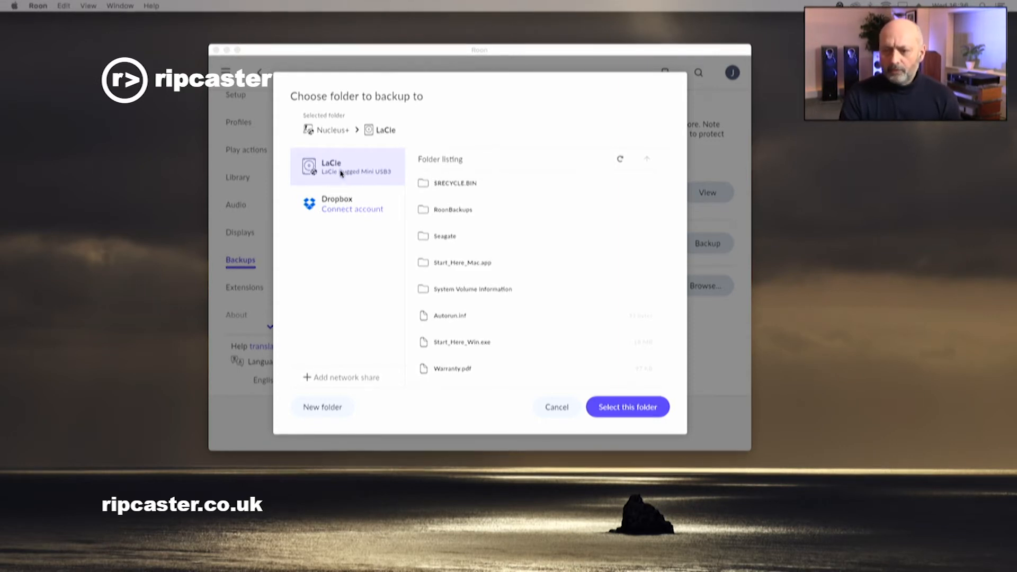
pyautogui.moveTo(344, 163)
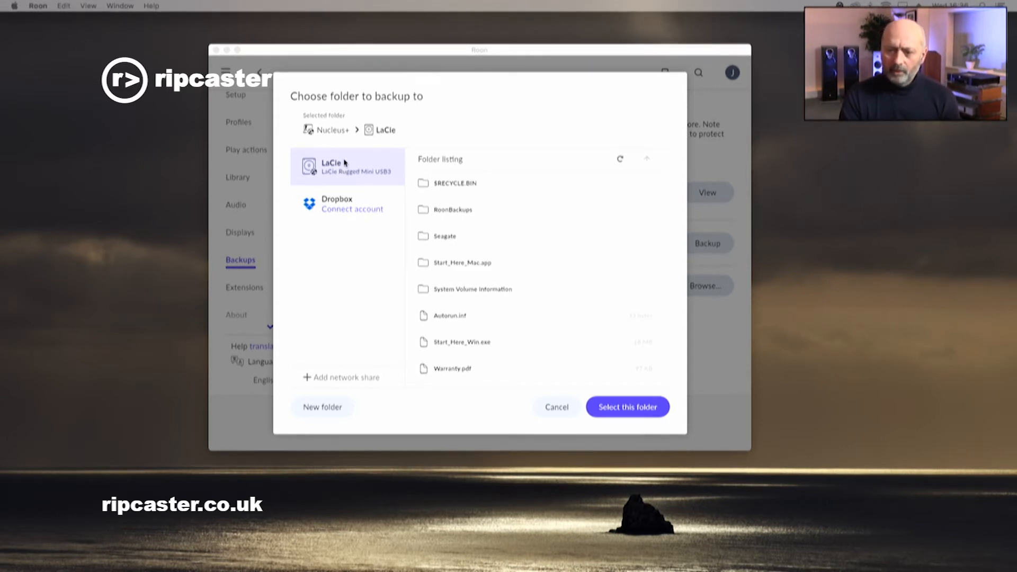
pyautogui.moveTo(459, 293)
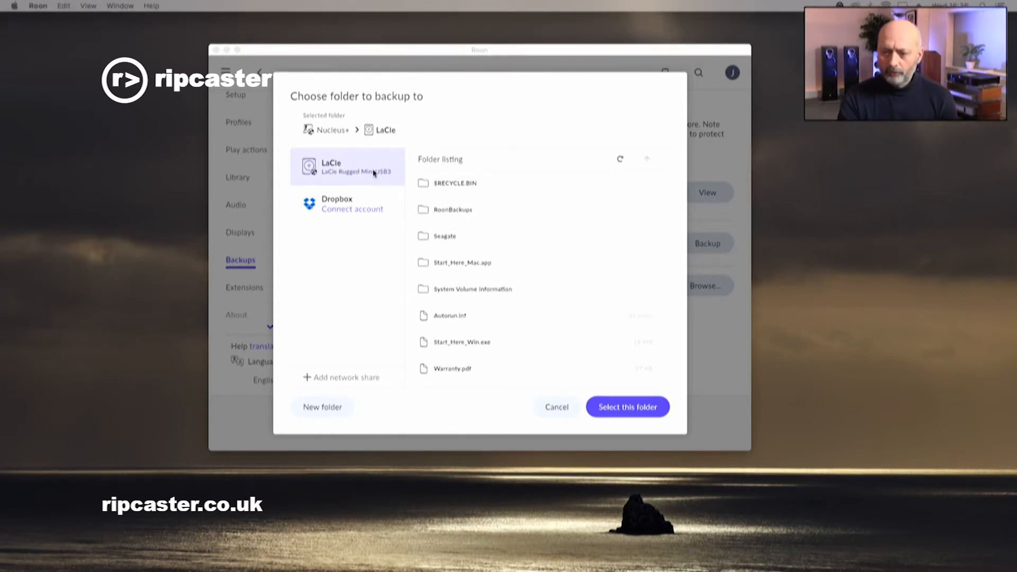
pyautogui.moveTo(472, 274)
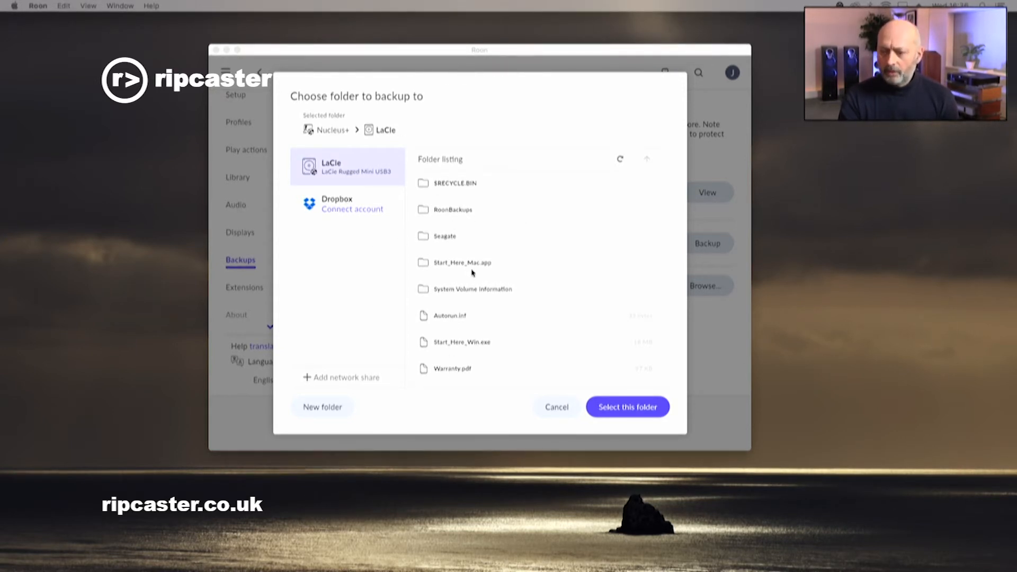
pyautogui.moveTo(434, 208)
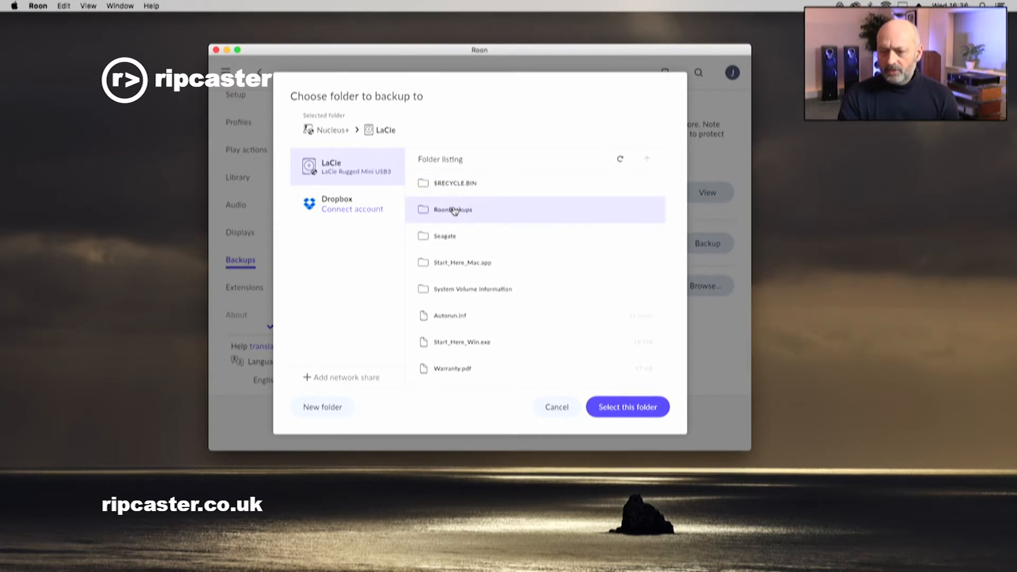
pyautogui.doubleClick(452, 210)
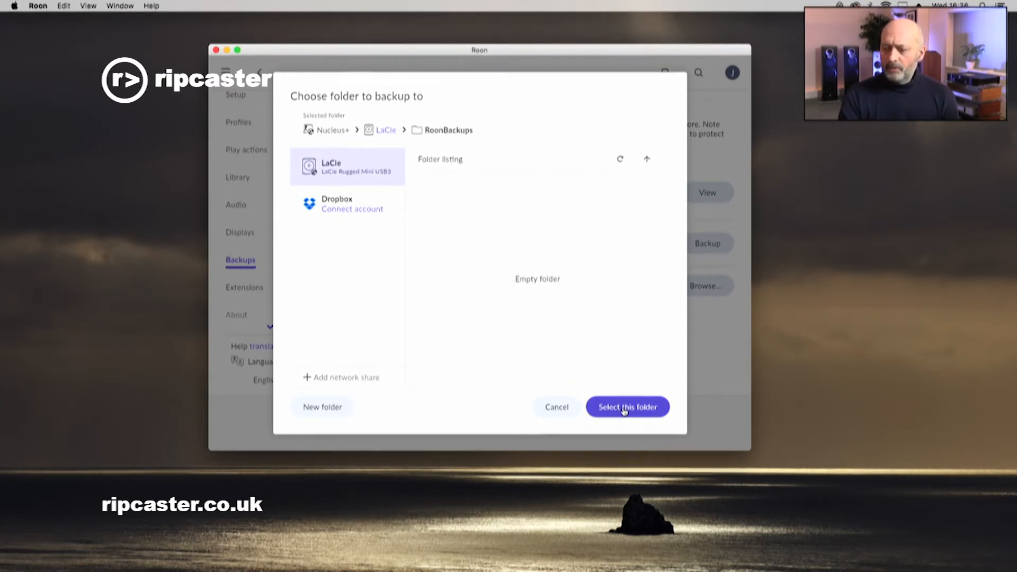
pyautogui.click(626, 406)
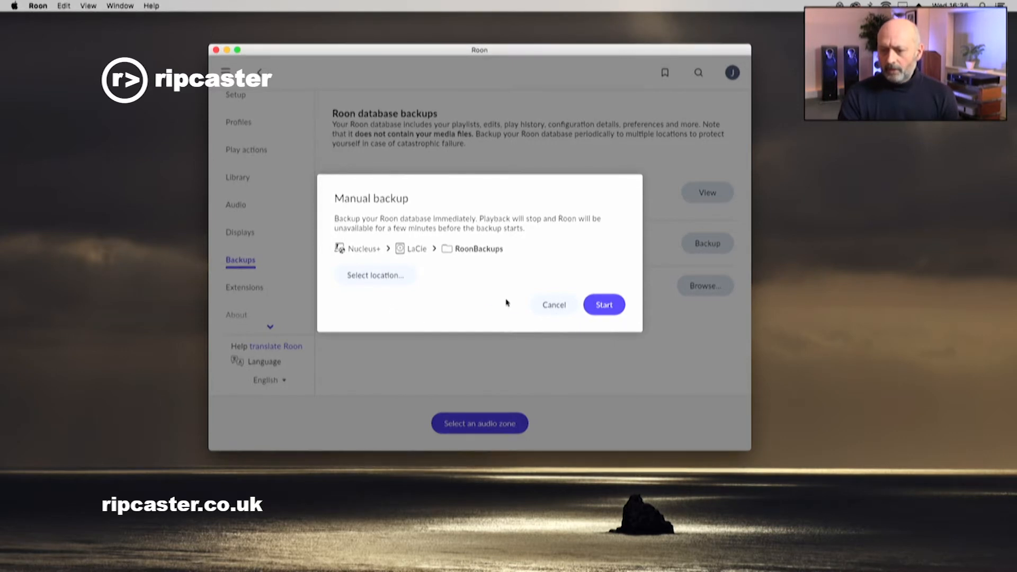
# Start the manual backup to LaCie's RoonBackups and let it complete
pyautogui.click(603, 304)
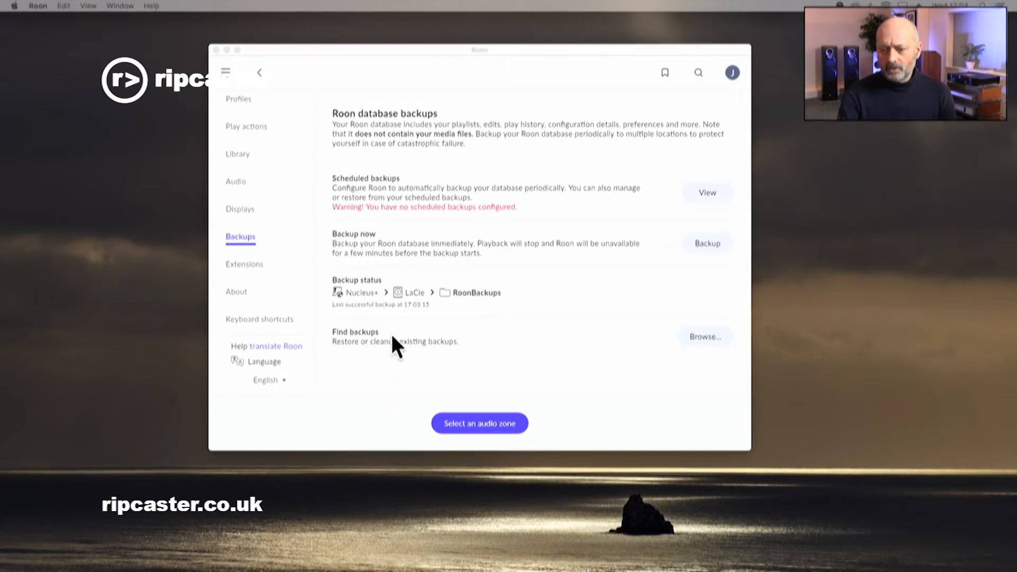
pyautogui.moveTo(414, 343)
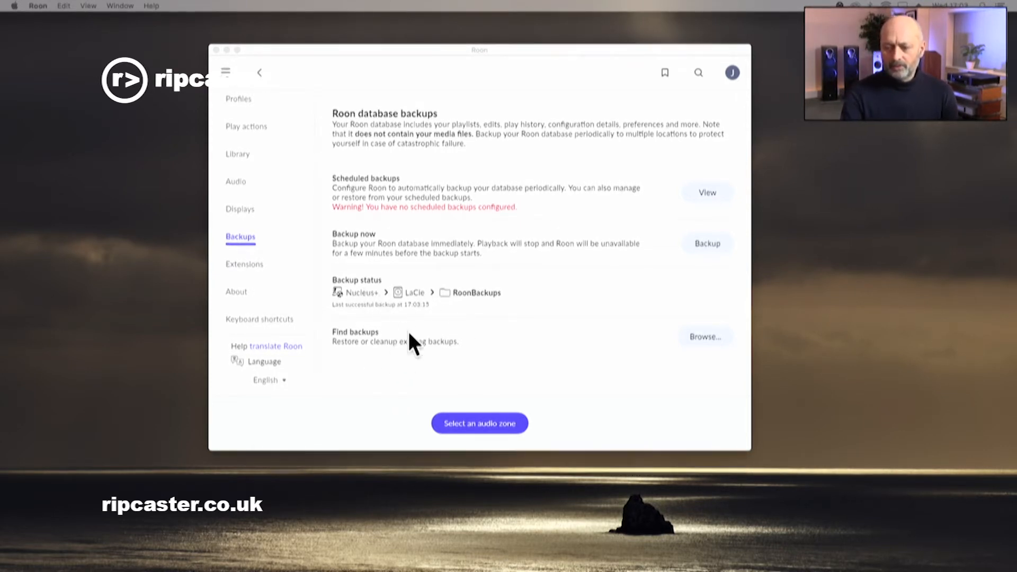
pyautogui.moveTo(465, 321)
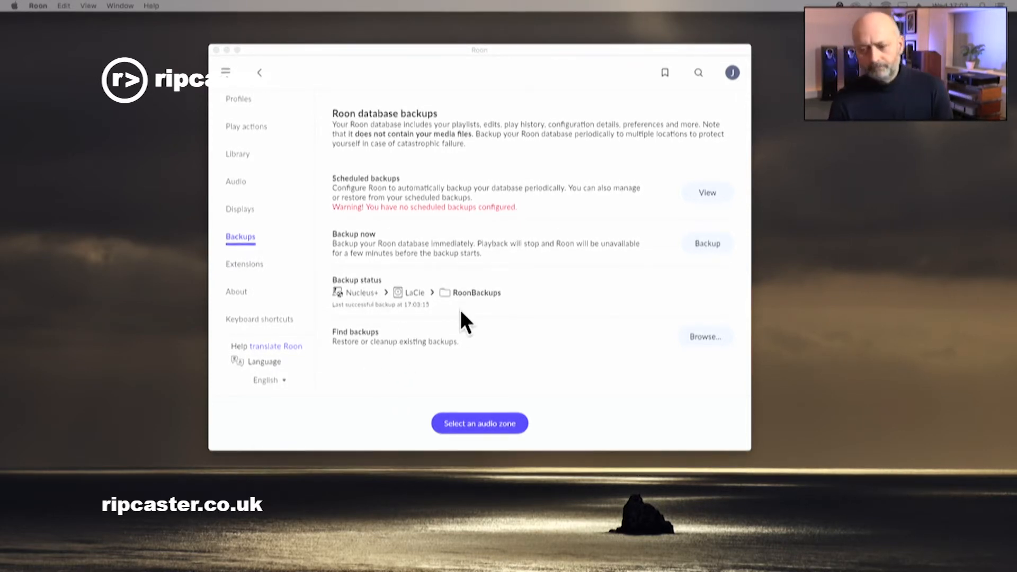
pyautogui.moveTo(415, 324)
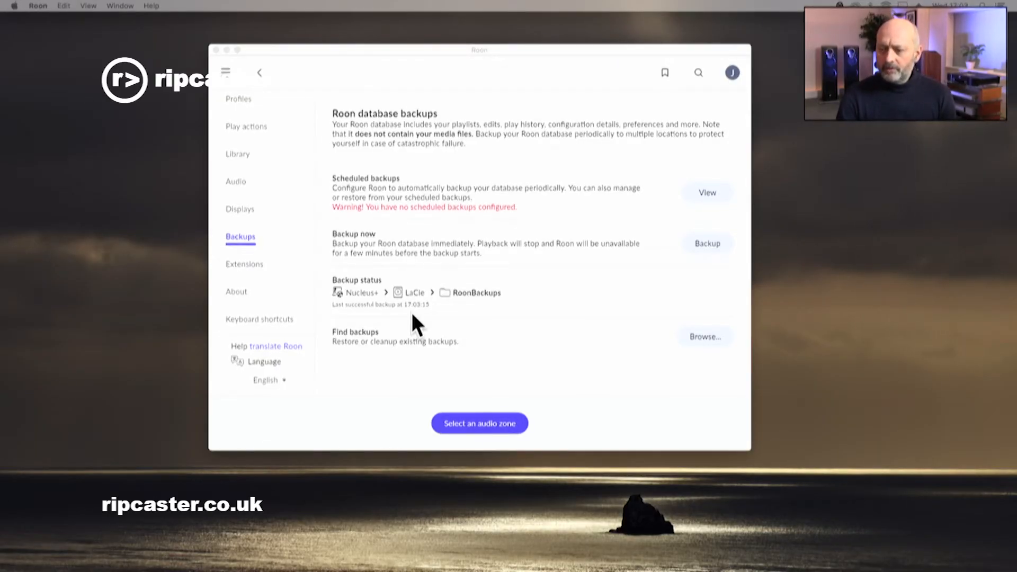
pyautogui.moveTo(240, 243)
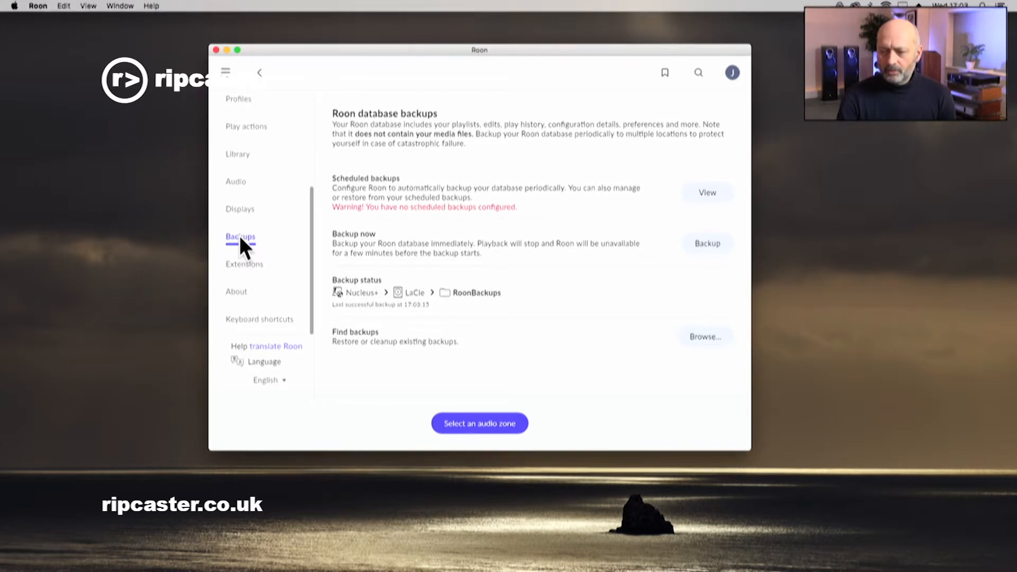
pyautogui.moveTo(366, 295)
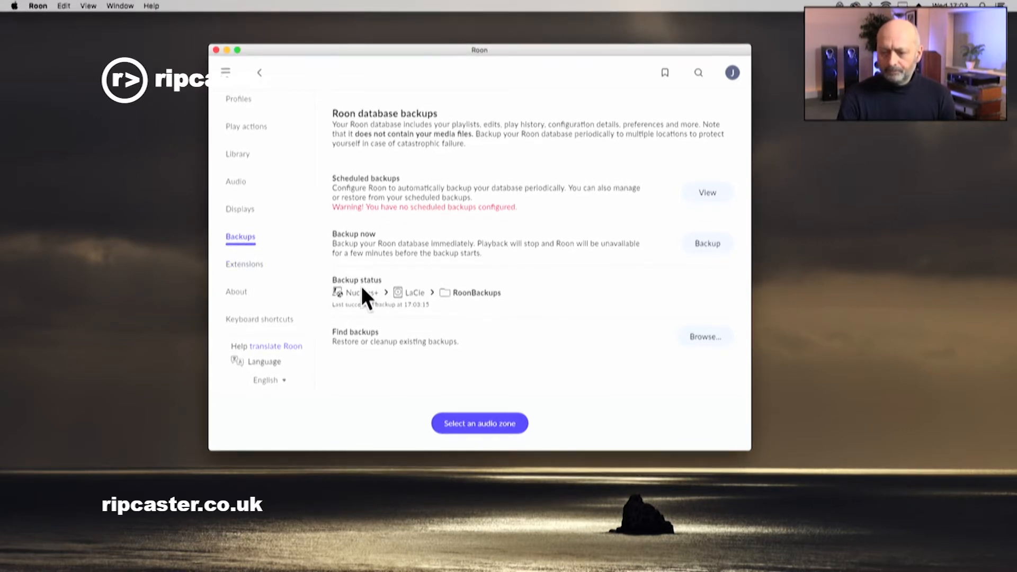
# Begin a second 'Backup now' and open its folder chooser for the destination
pyautogui.click(706, 243)
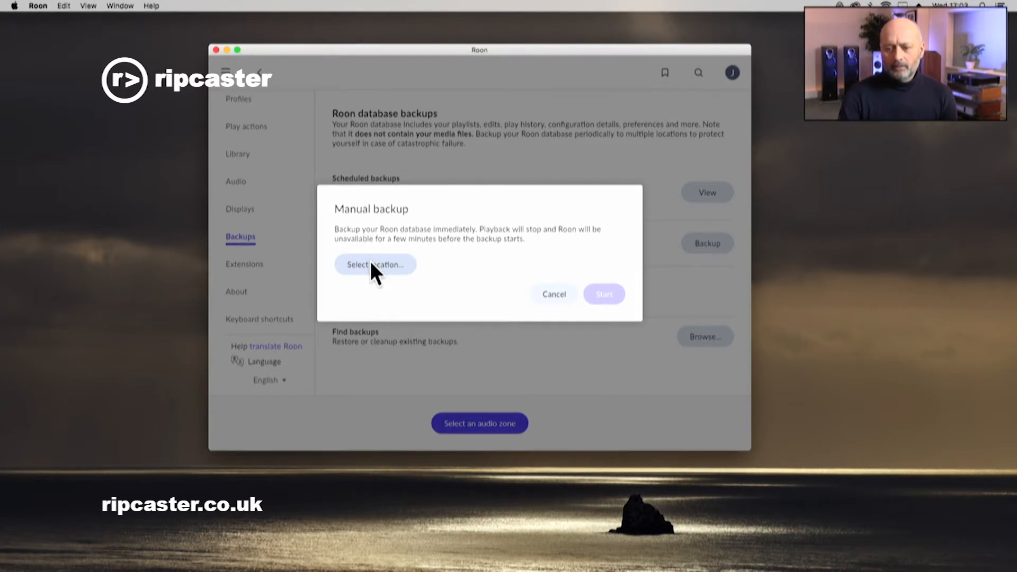
pyautogui.click(374, 264)
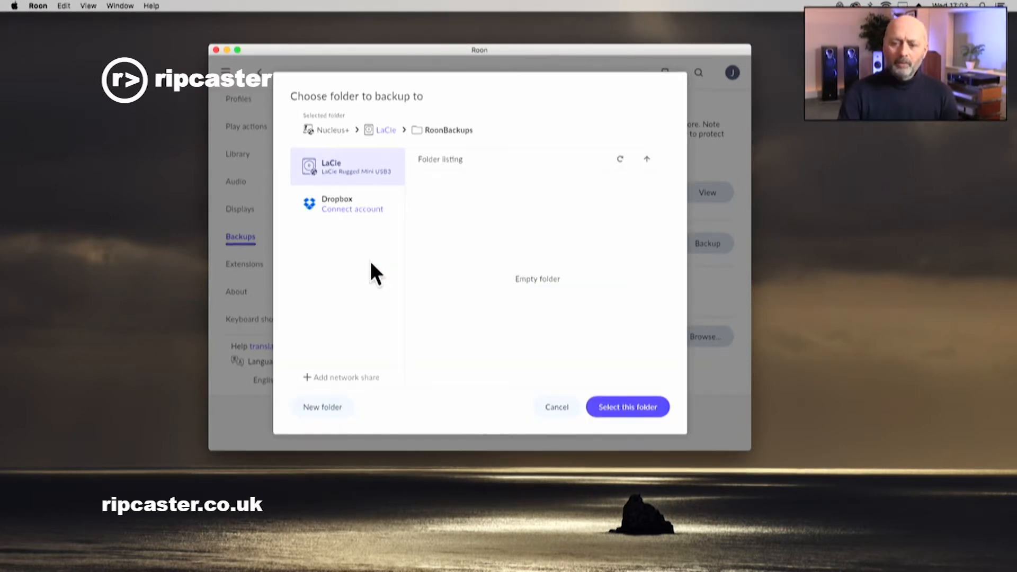
pyautogui.moveTo(344, 153)
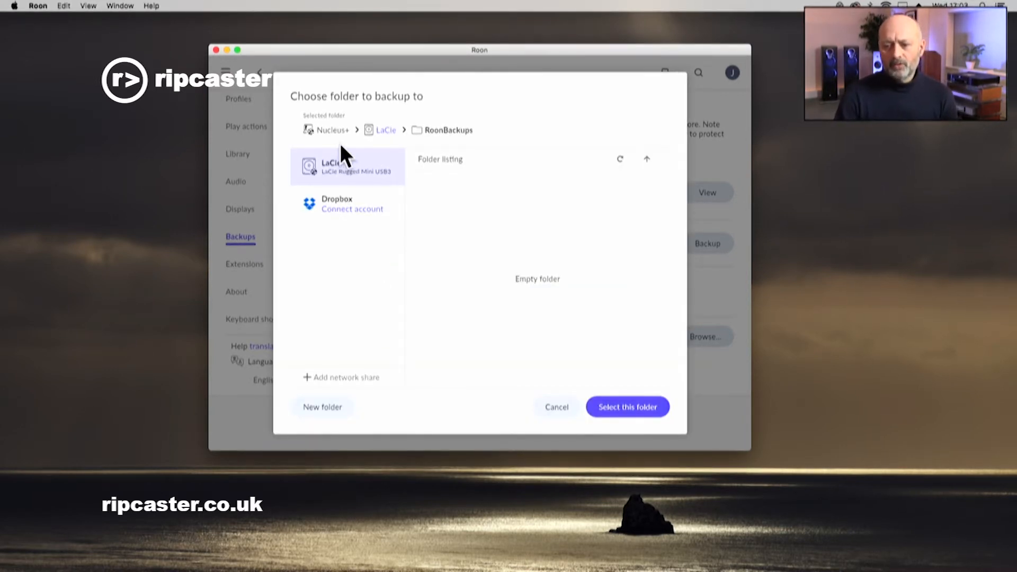
pyautogui.moveTo(350, 176)
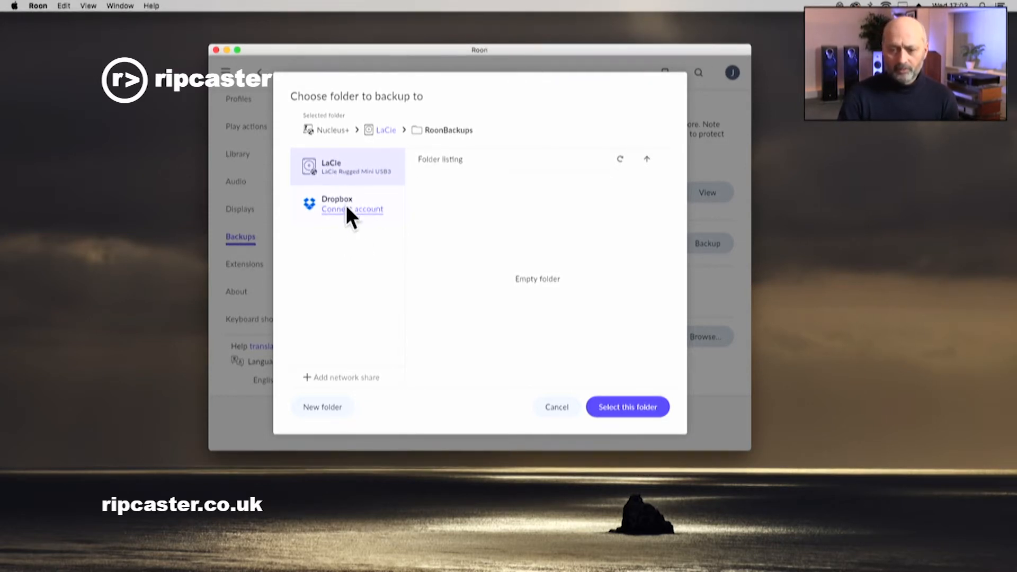
pyautogui.moveTo(340, 384)
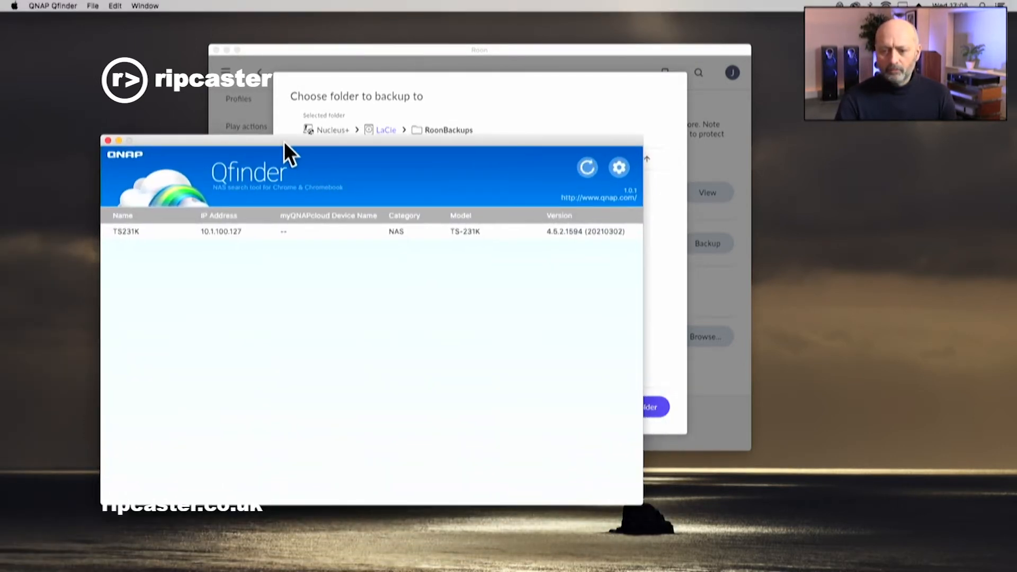
pyautogui.moveTo(165, 371)
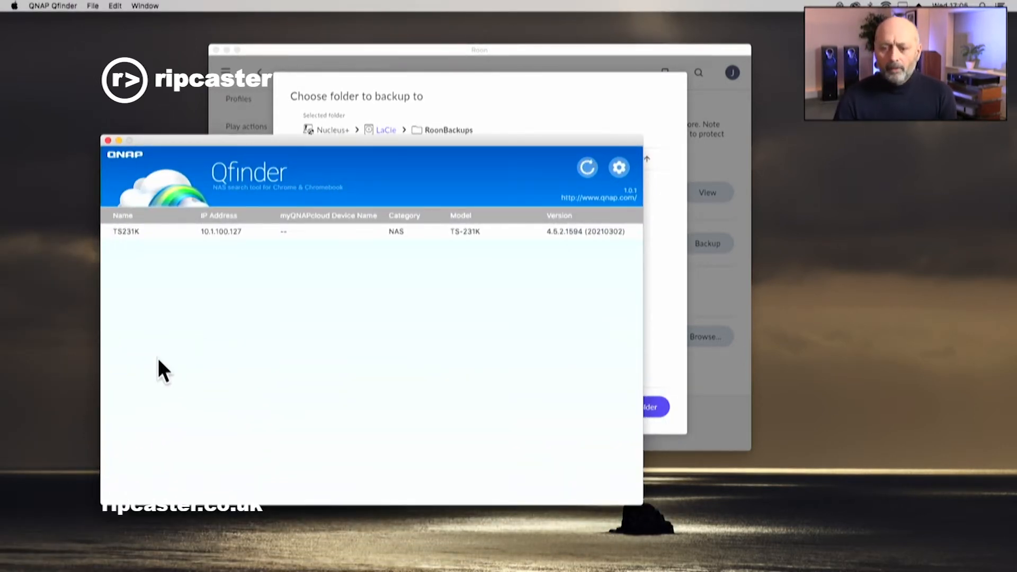
pyautogui.moveTo(227, 344)
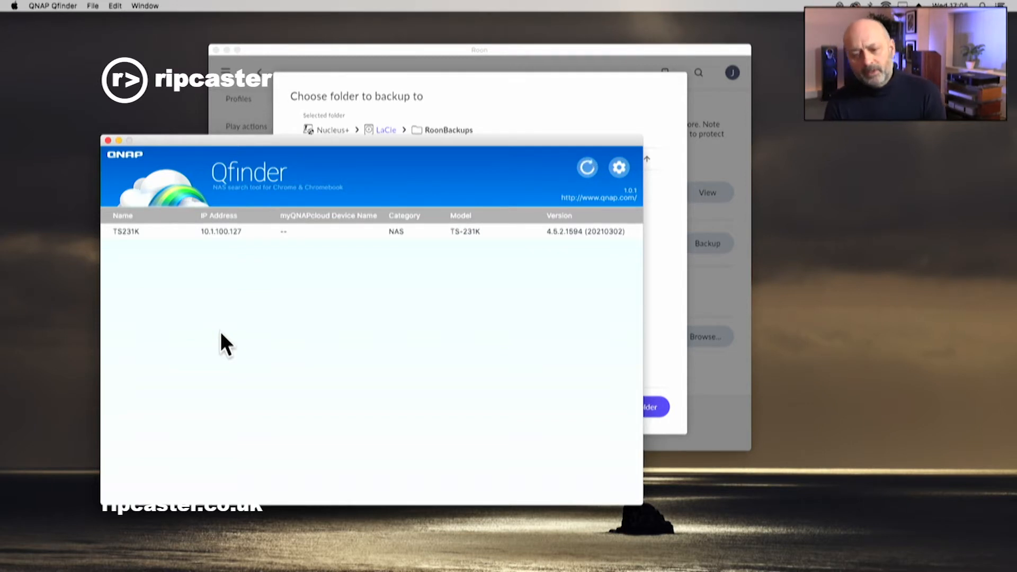
pyautogui.moveTo(149, 217)
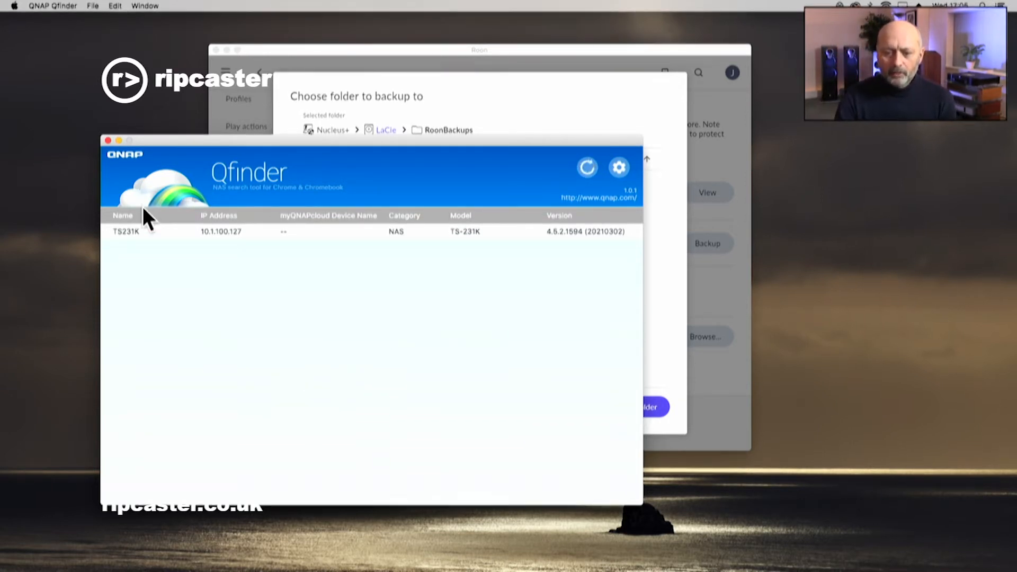
pyautogui.moveTo(124, 286)
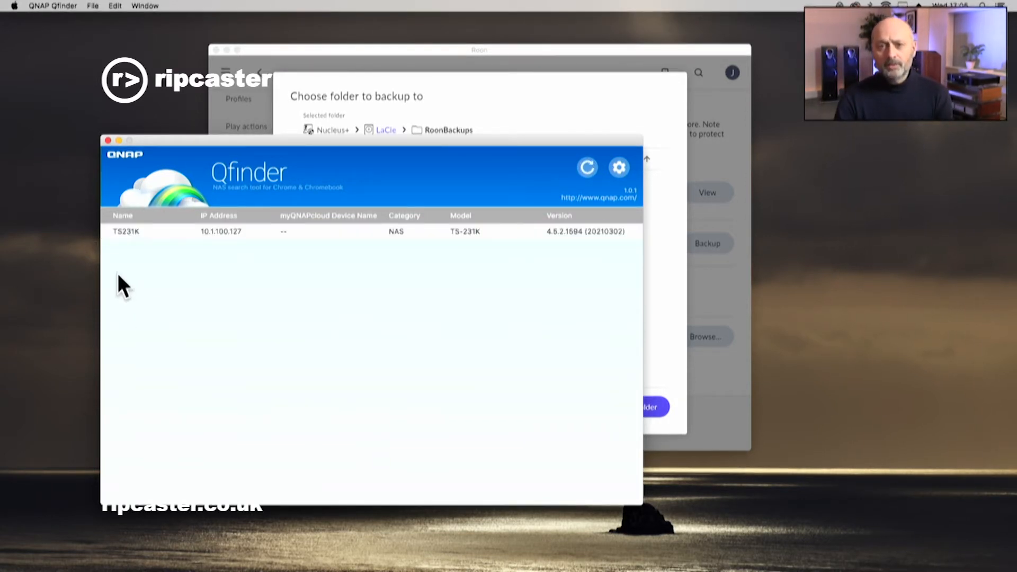
pyautogui.moveTo(252, 280)
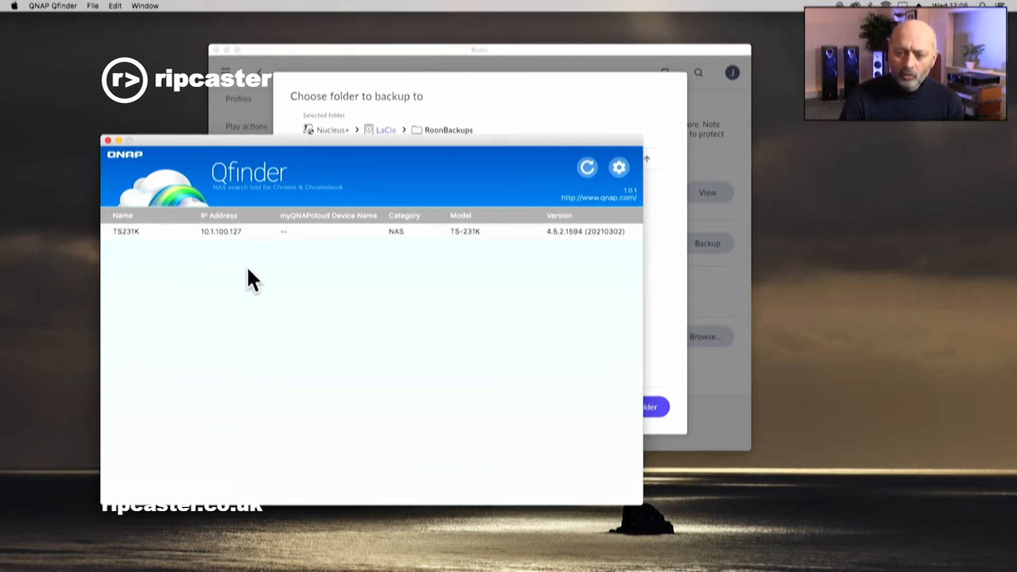
pyautogui.moveTo(230, 281)
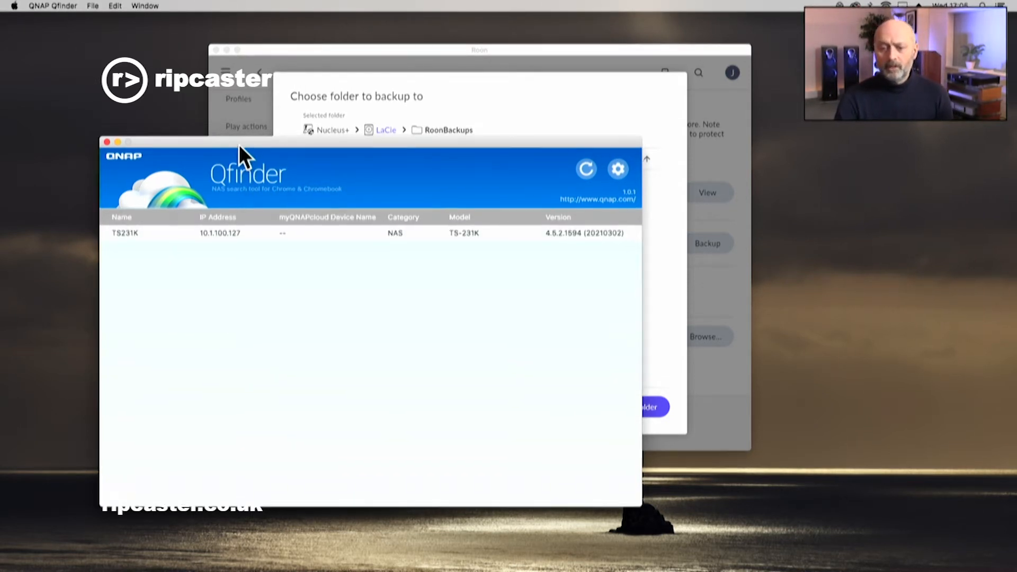
pyautogui.moveTo(214, 260)
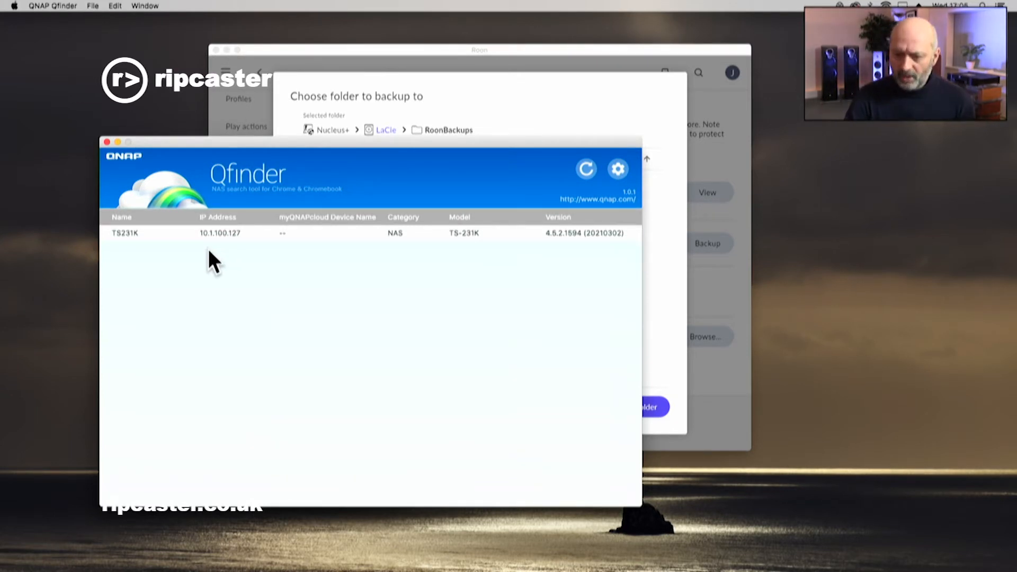
pyautogui.moveTo(503, 159)
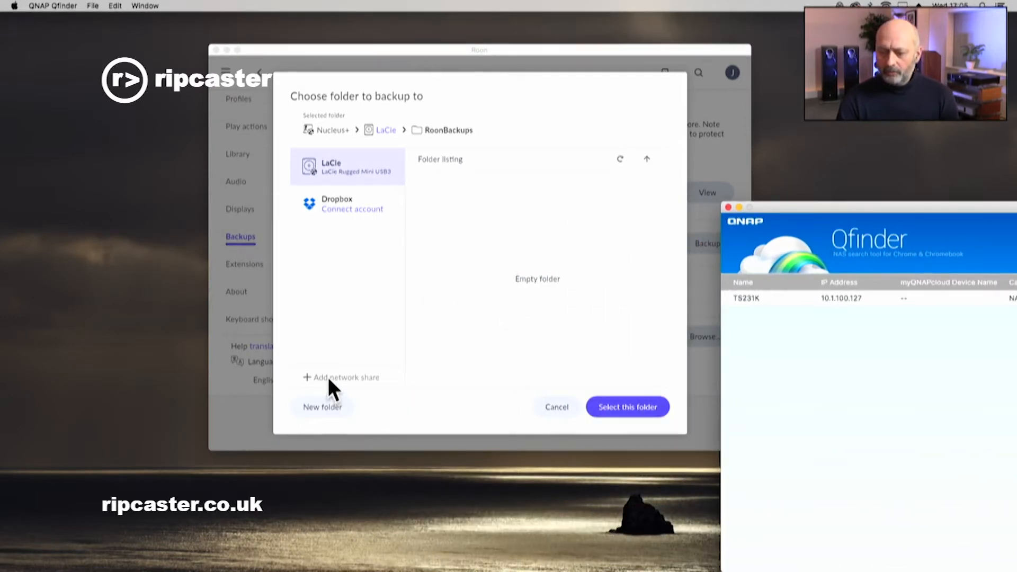
# In a new network share form, enter the location \\10.1.100.127\Backups
pyautogui.click(341, 377)
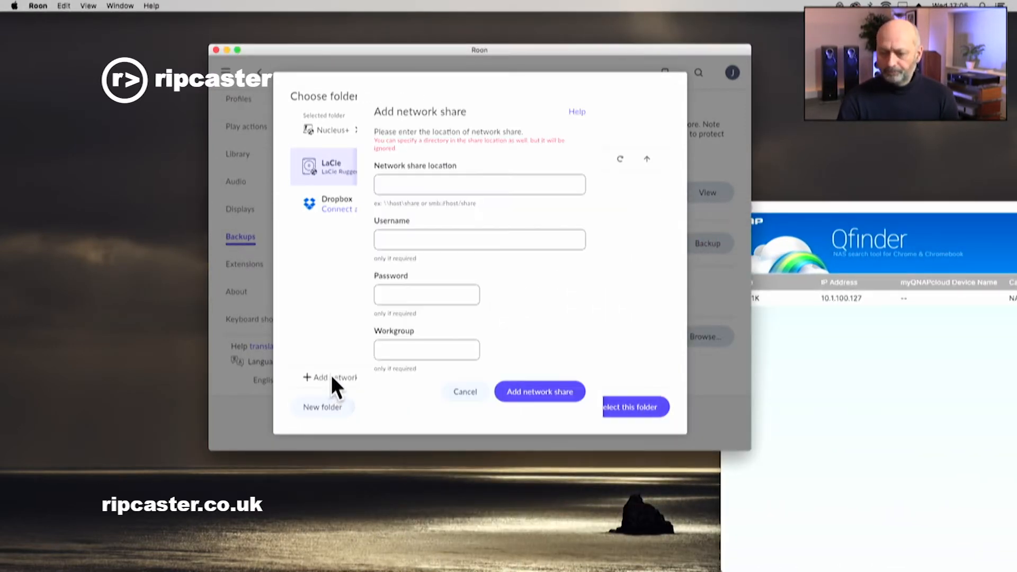
pyautogui.click(479, 184)
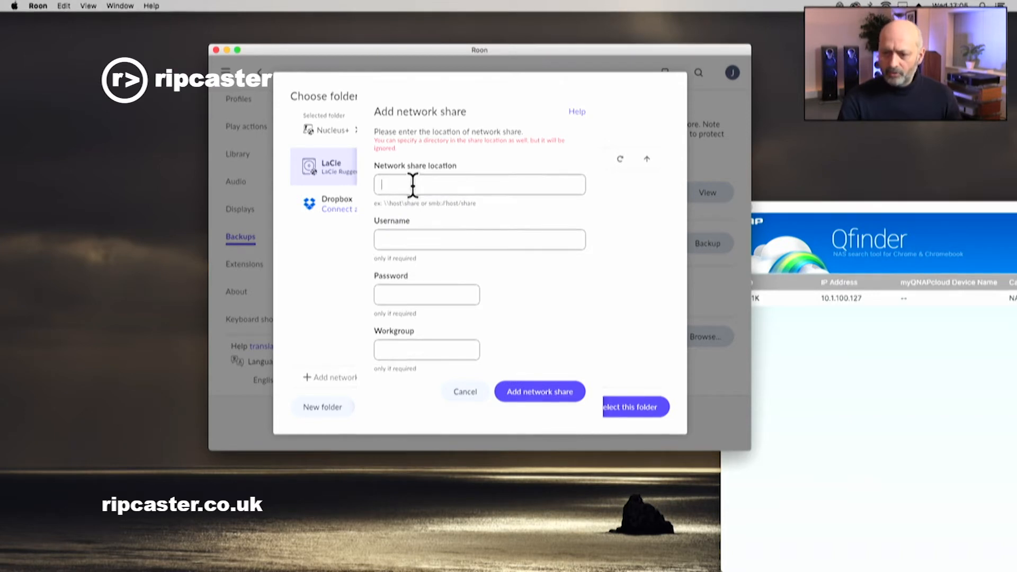
pyautogui.moveTo(416, 185)
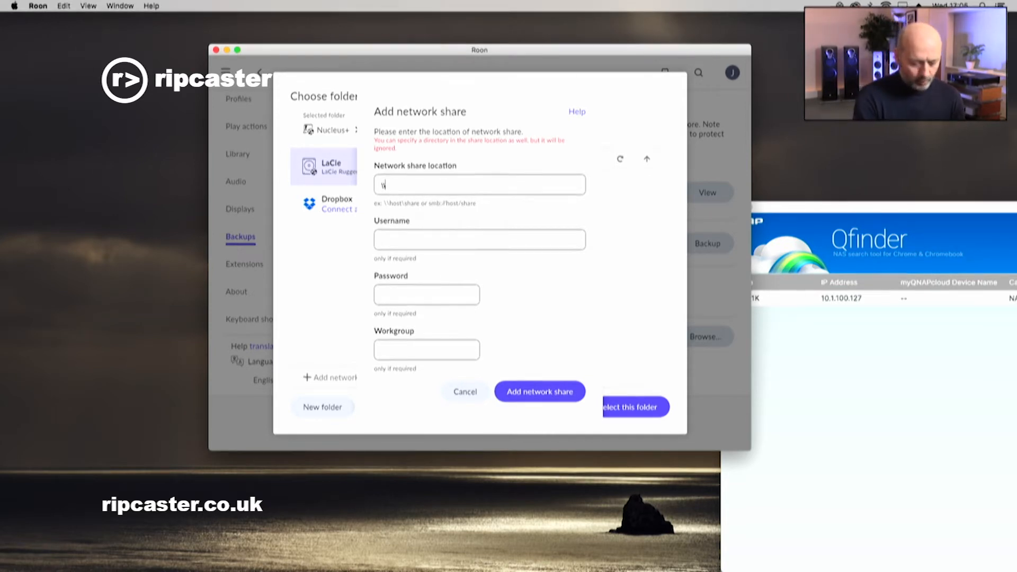
pyautogui.write('\\')
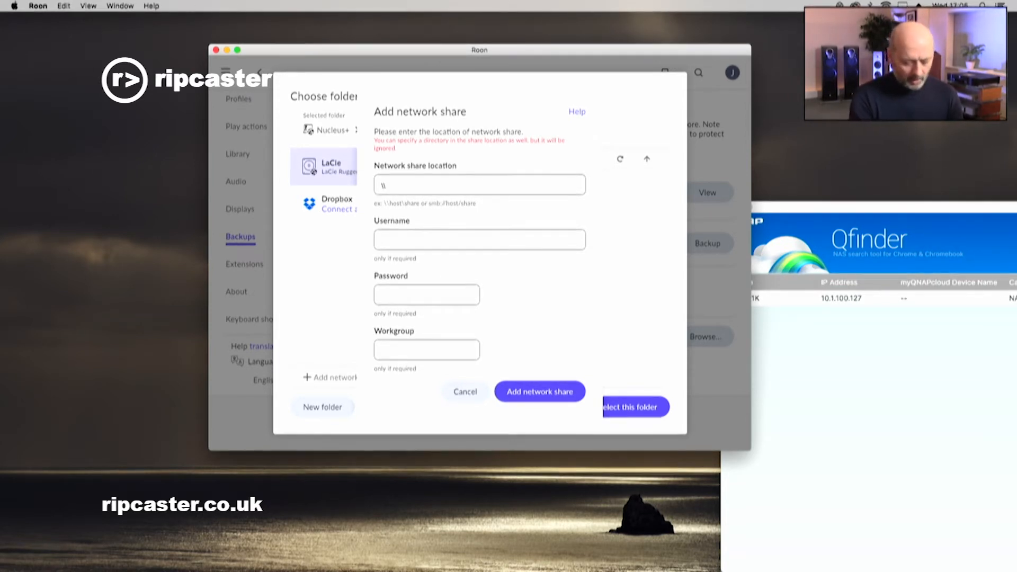
pyautogui.write('ts231k')
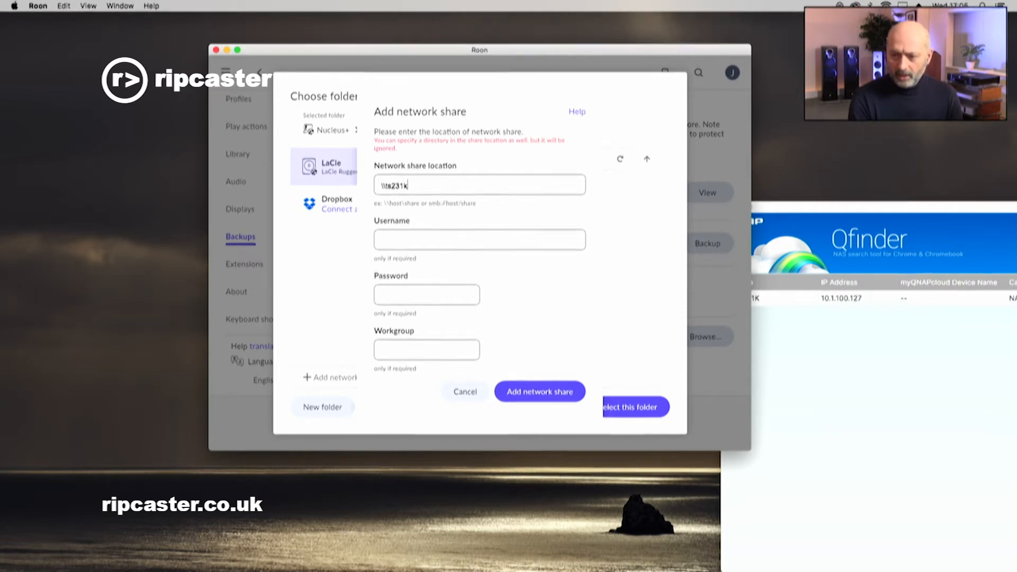
pyautogui.press('Backspace')
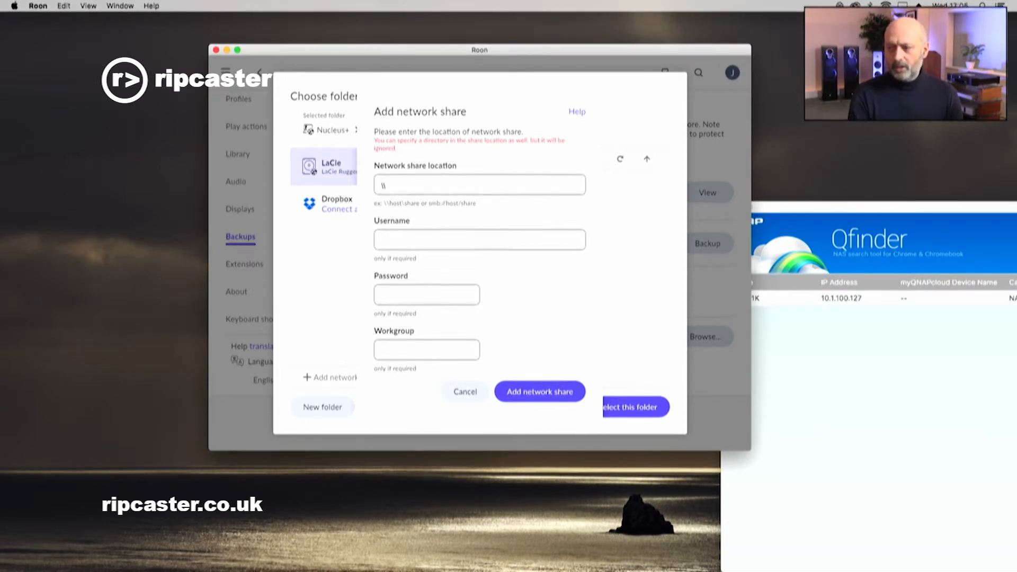
pyautogui.write('10.1')
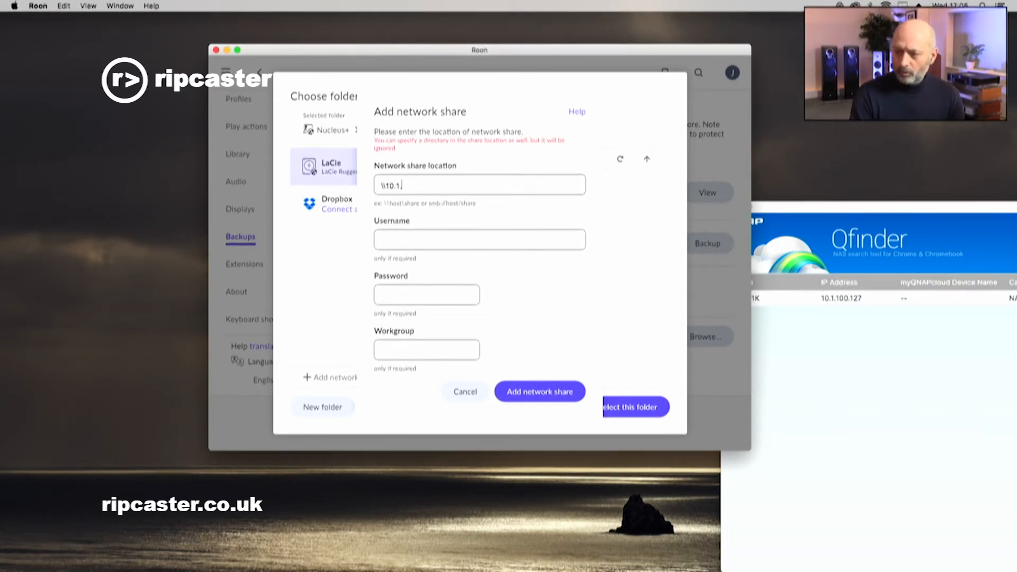
pyautogui.write('100.12')
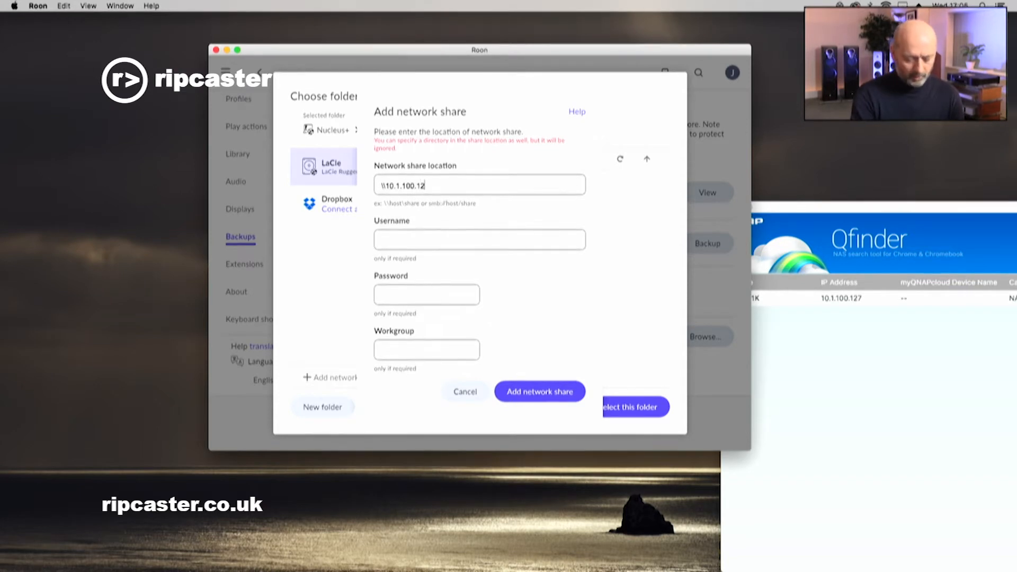
pyautogui.write('7\\')
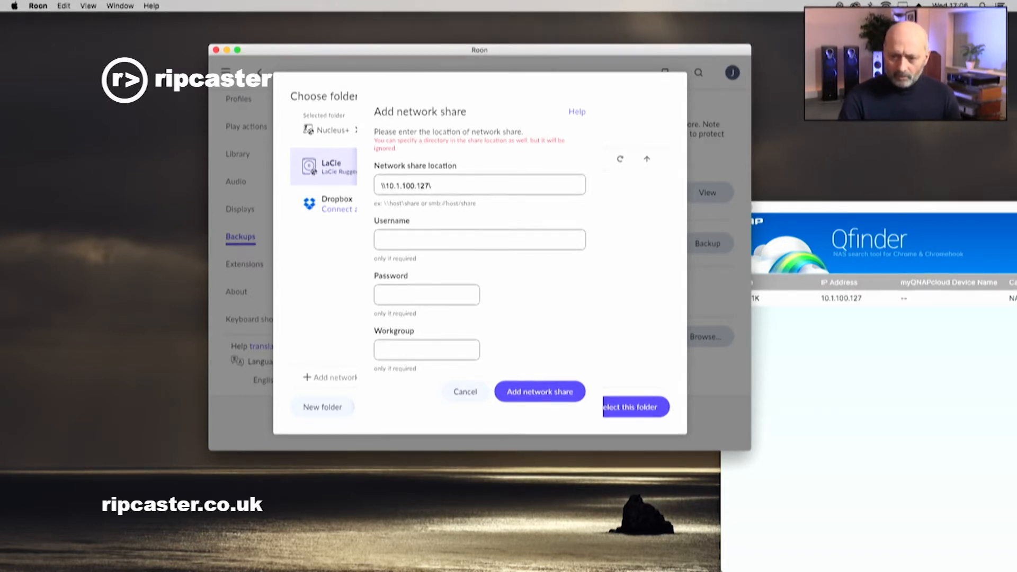
pyautogui.write('Back')
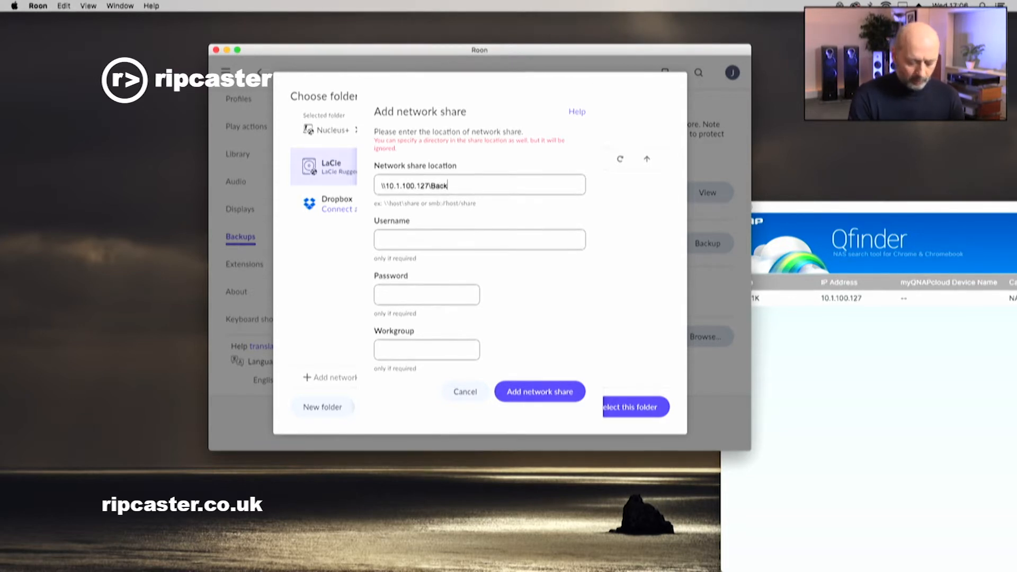
pyautogui.write('ups')
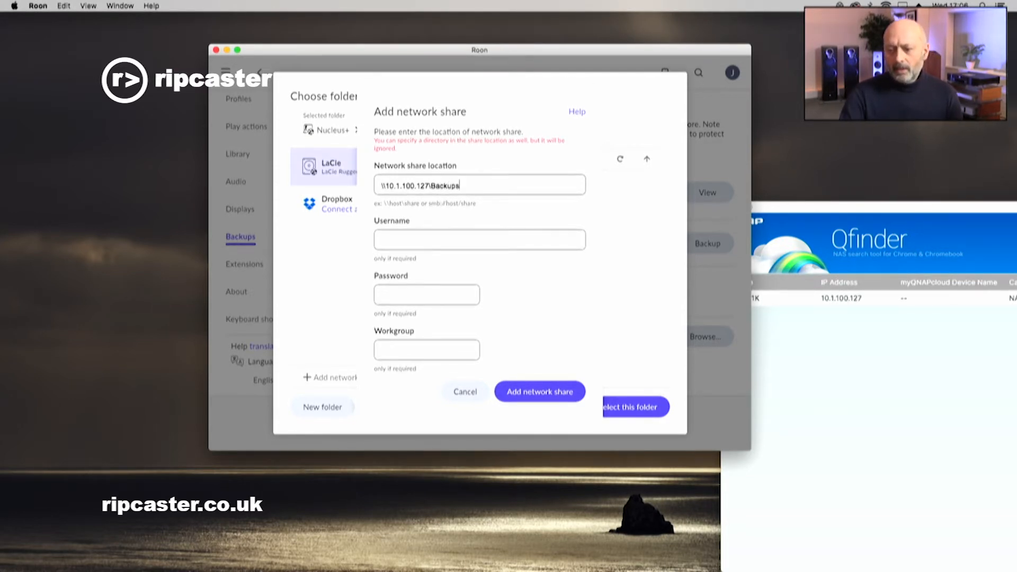
# Enter 'admin' as the share username along with its password
pyautogui.click(479, 240)
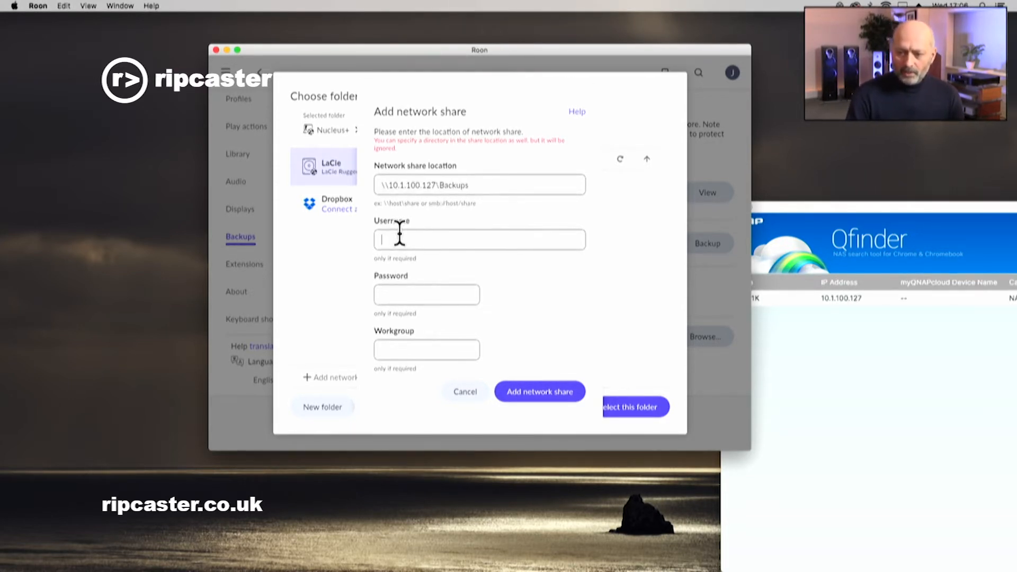
pyautogui.write('admin')
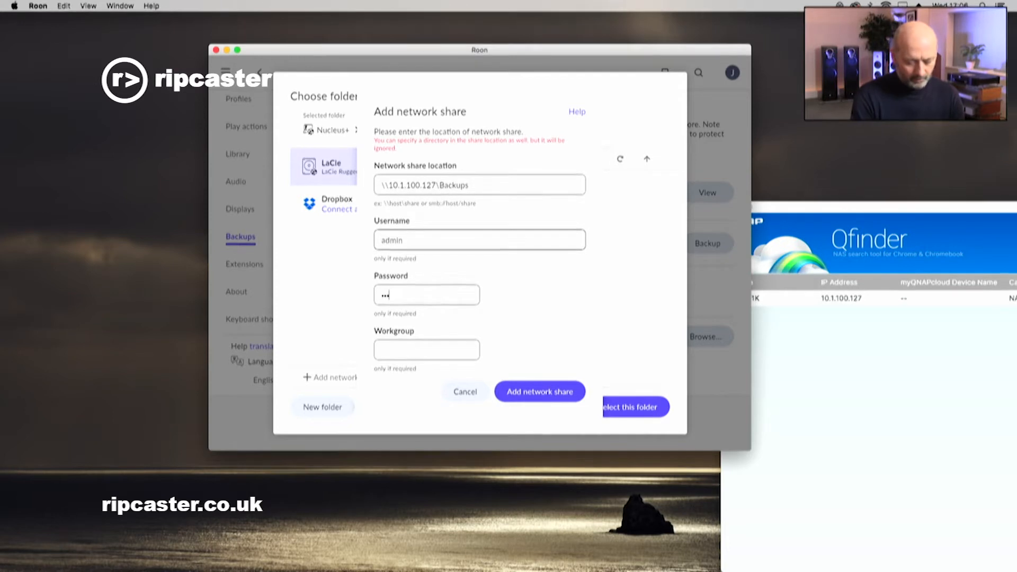
pyautogui.write('password')
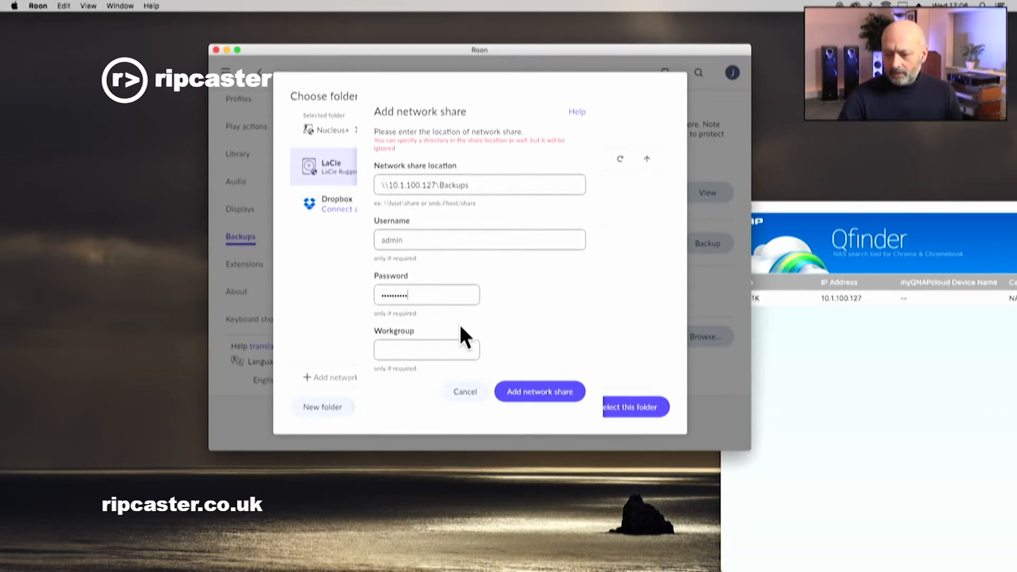
# Add the \\10.1.100.127\Backups share, select it, and start the backup
pyautogui.click(539, 391)
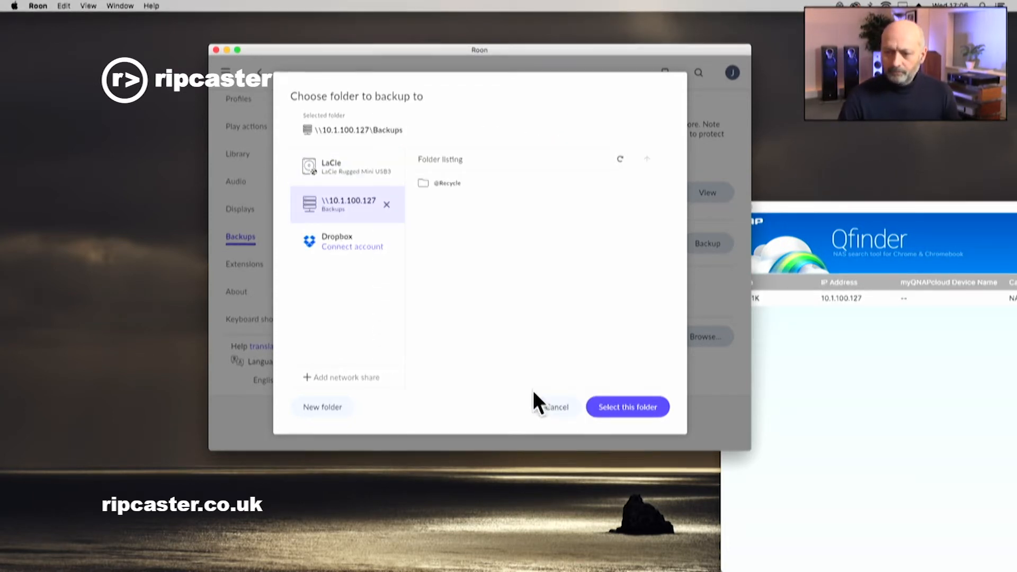
pyautogui.moveTo(360, 170)
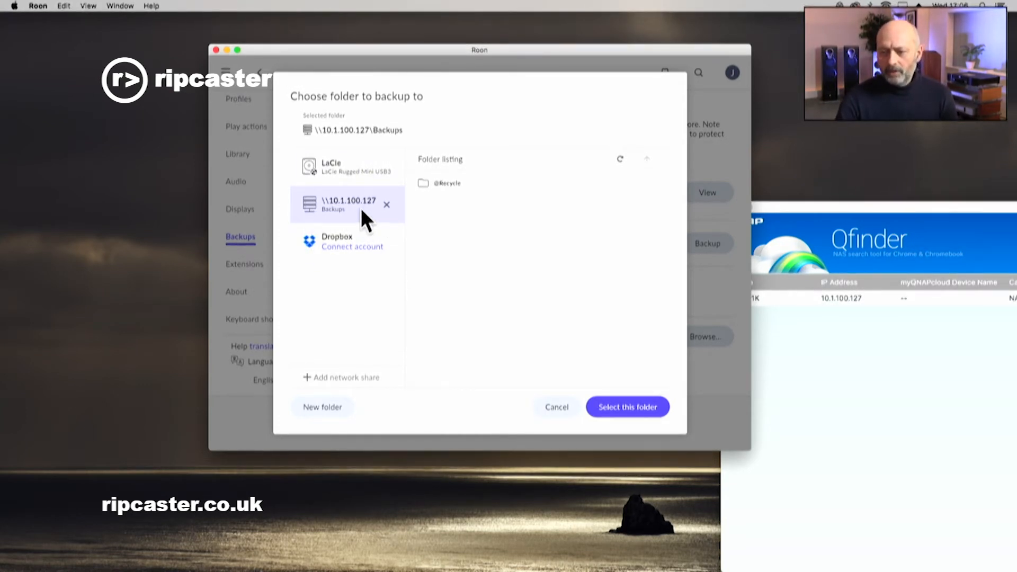
pyautogui.moveTo(574, 379)
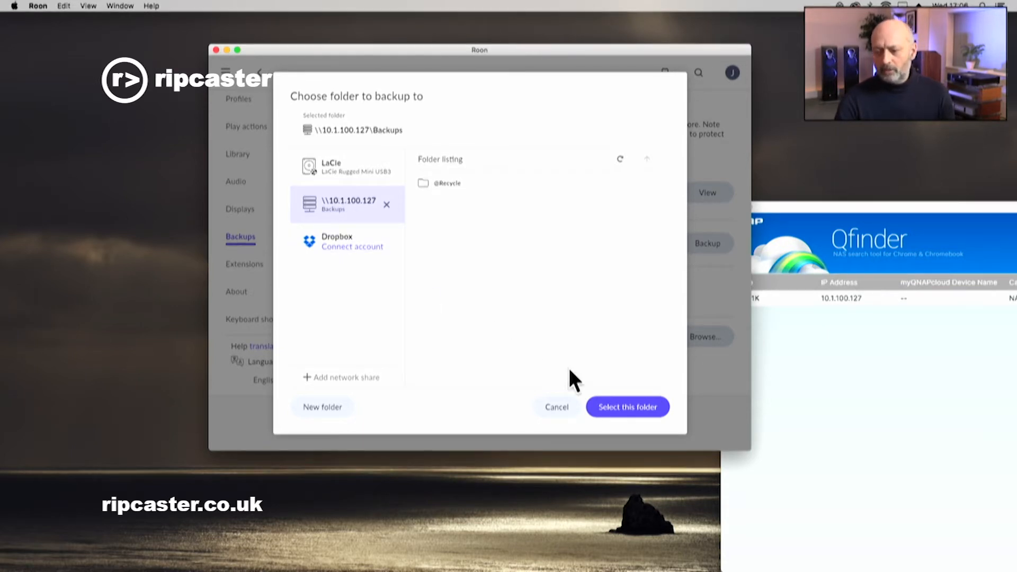
pyautogui.click(627, 407)
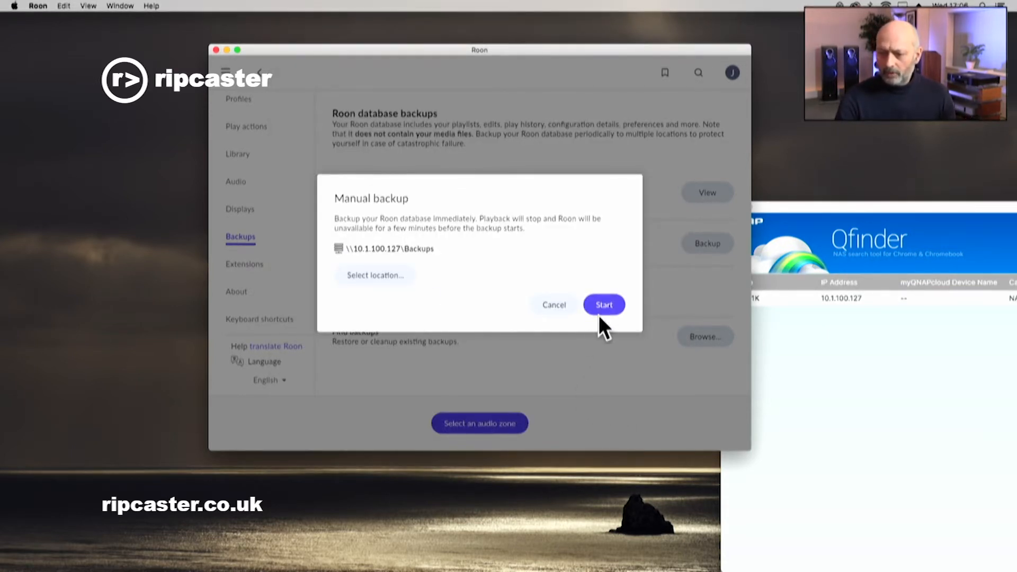
pyautogui.click(603, 305)
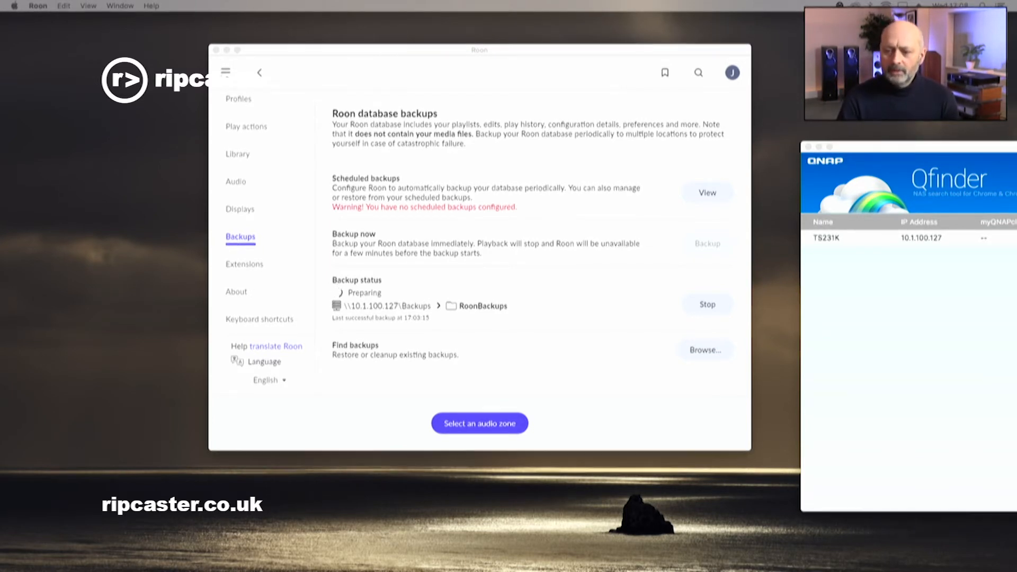
pyautogui.moveTo(444, 182)
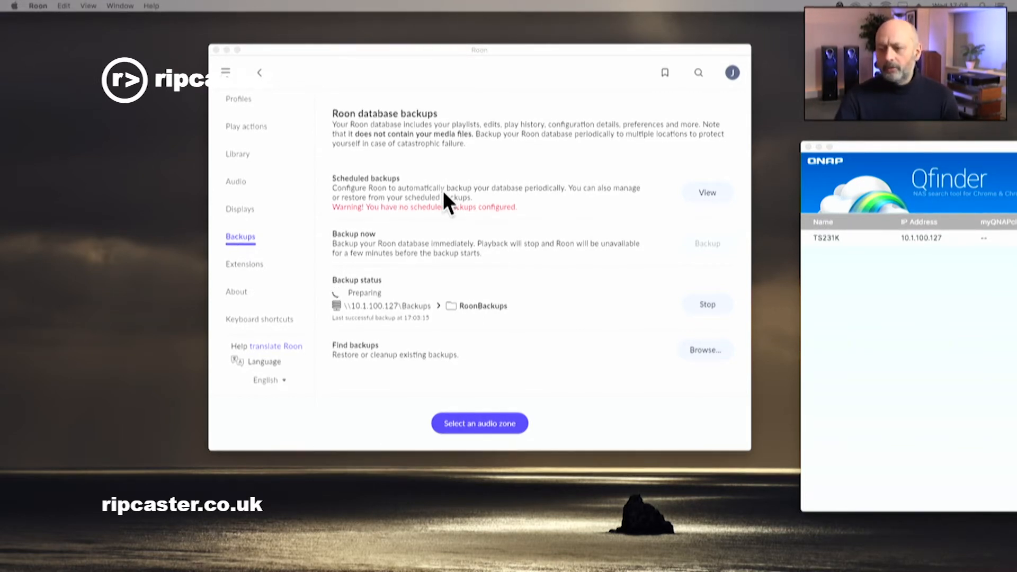
pyautogui.moveTo(603, 201)
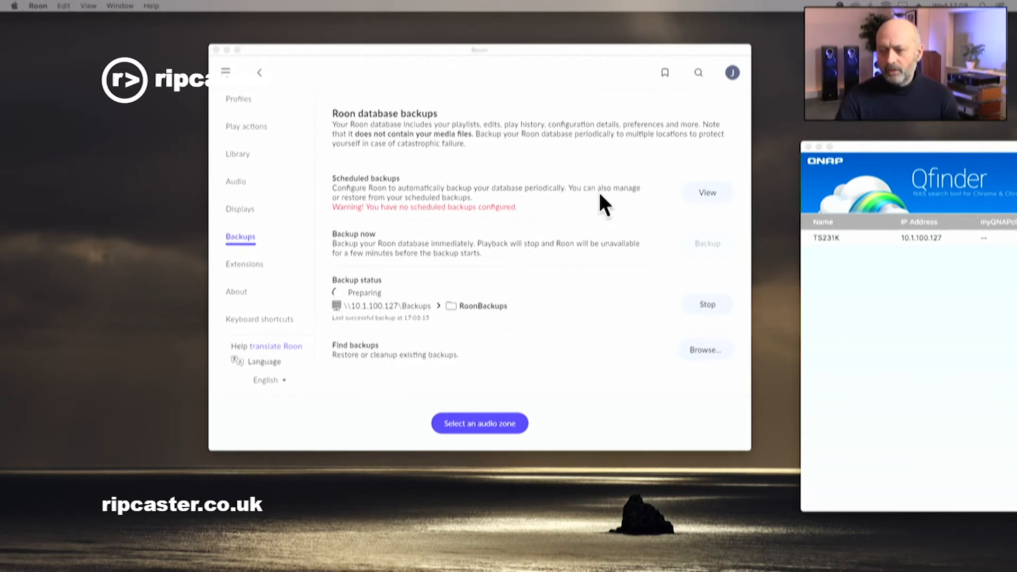
pyautogui.moveTo(711, 243)
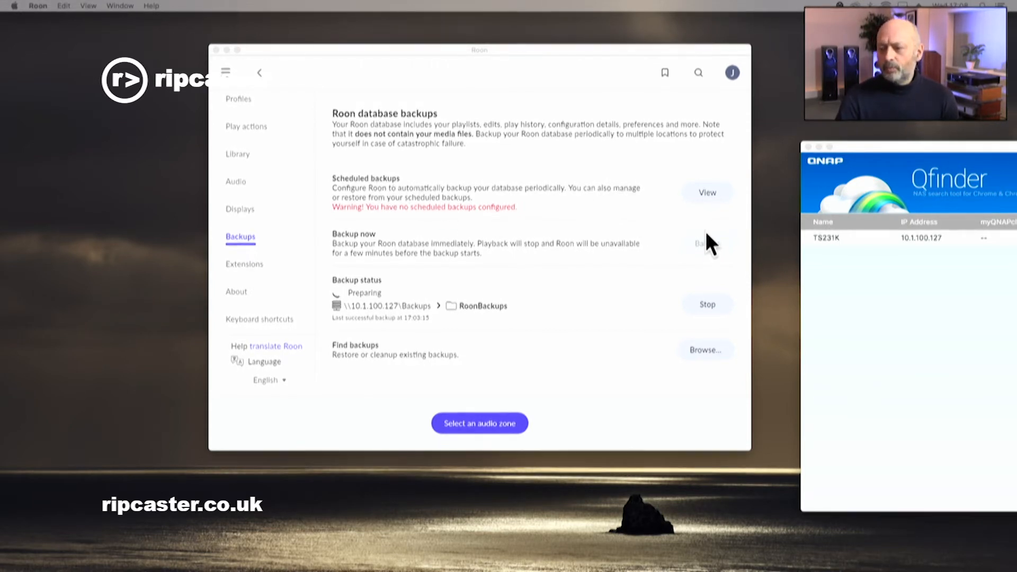
# Add and save a scheduled backup to the \\10.1.100.127 Backups share
pyautogui.click(706, 192)
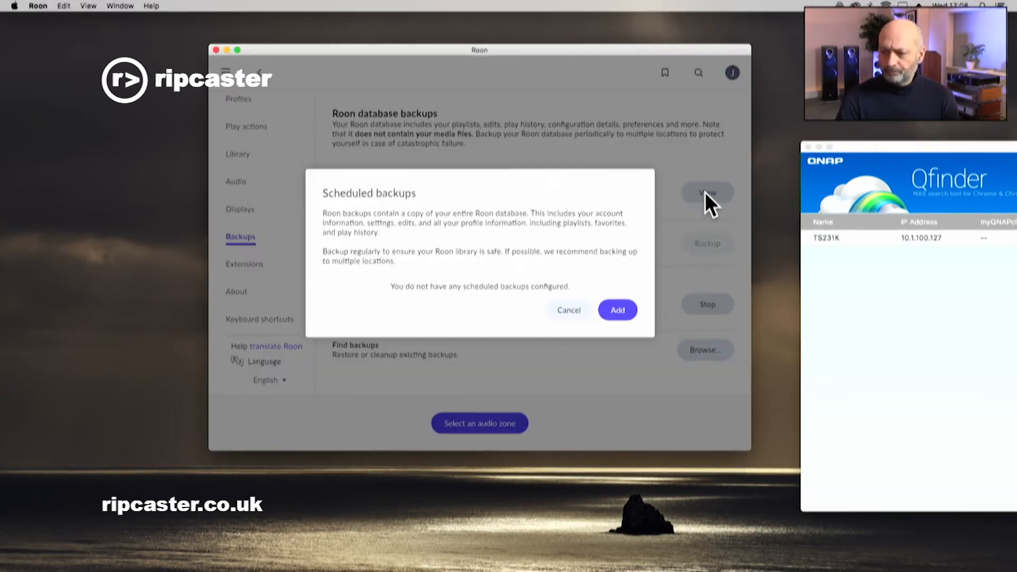
pyautogui.moveTo(421, 266)
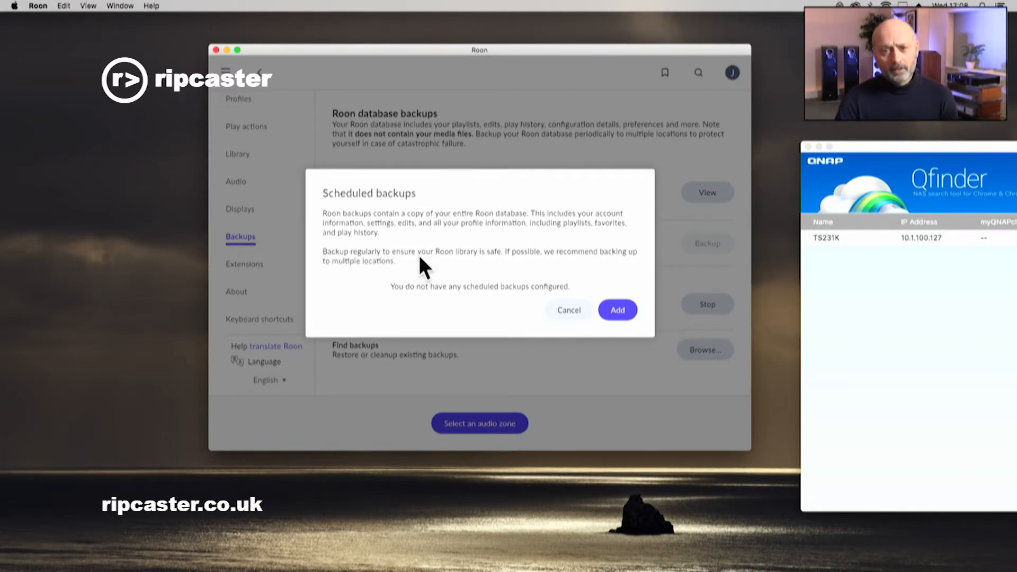
pyautogui.click(616, 309)
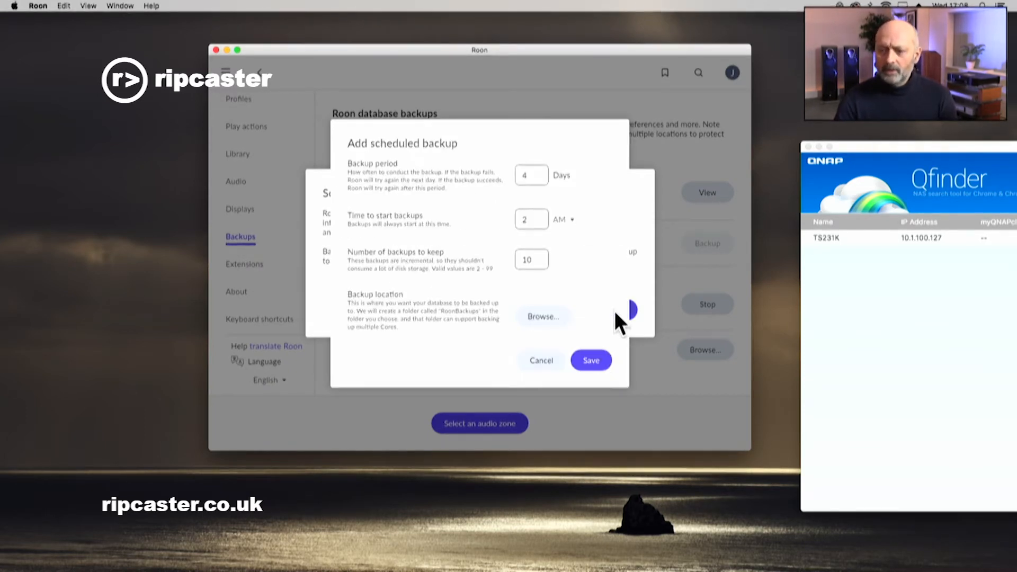
pyautogui.moveTo(418, 169)
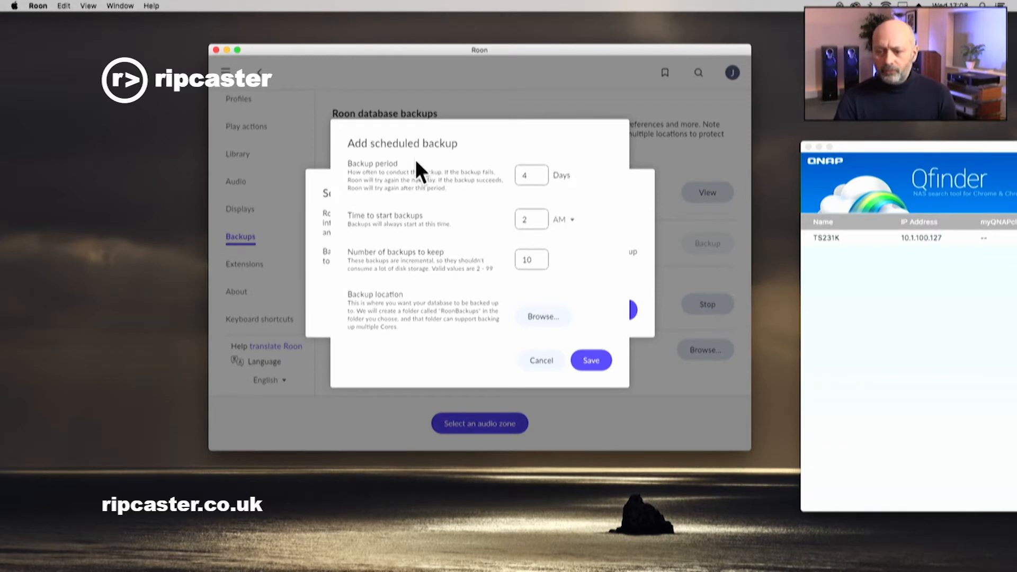
pyautogui.moveTo(360, 161)
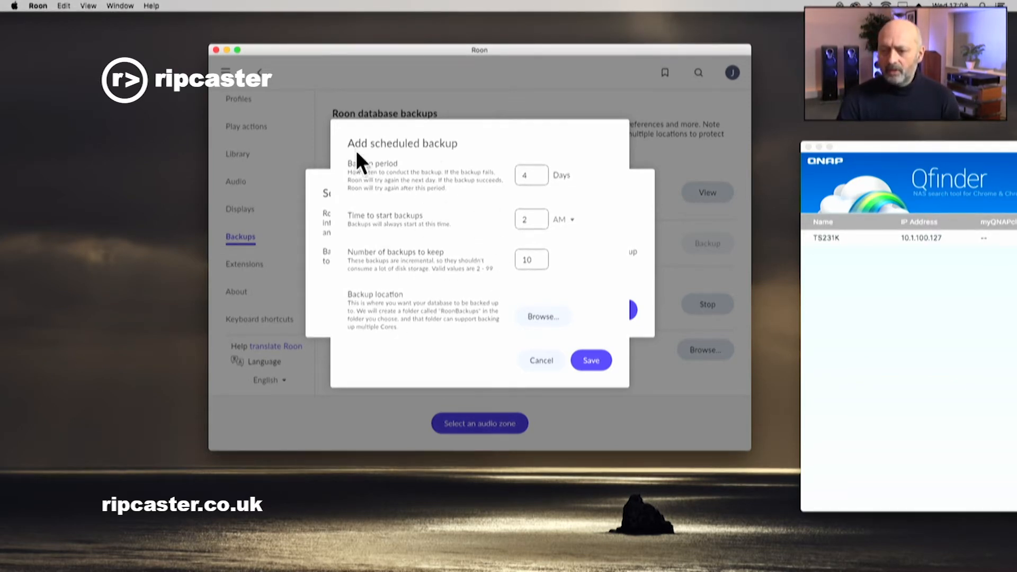
pyautogui.moveTo(397, 289)
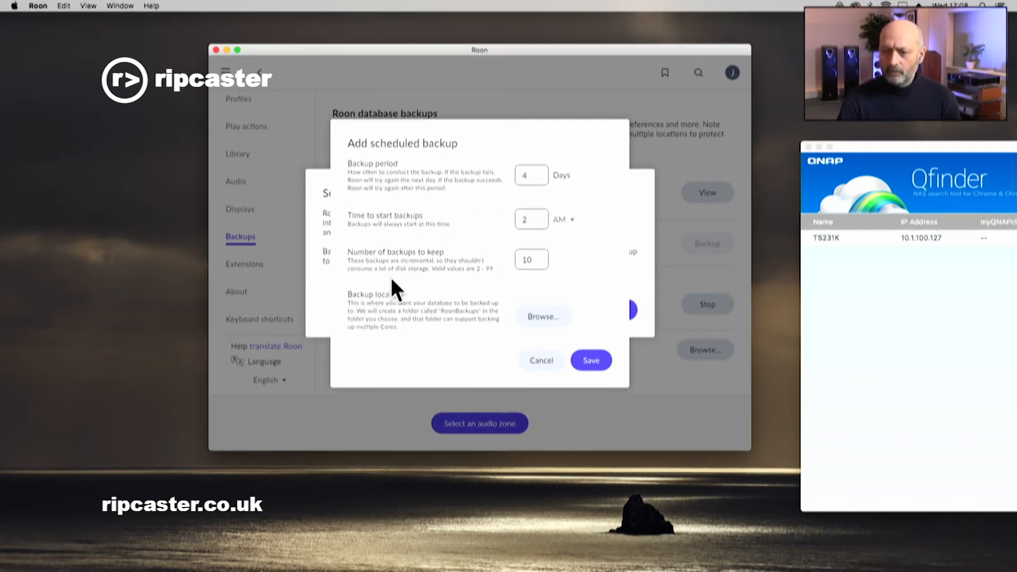
pyautogui.moveTo(452, 202)
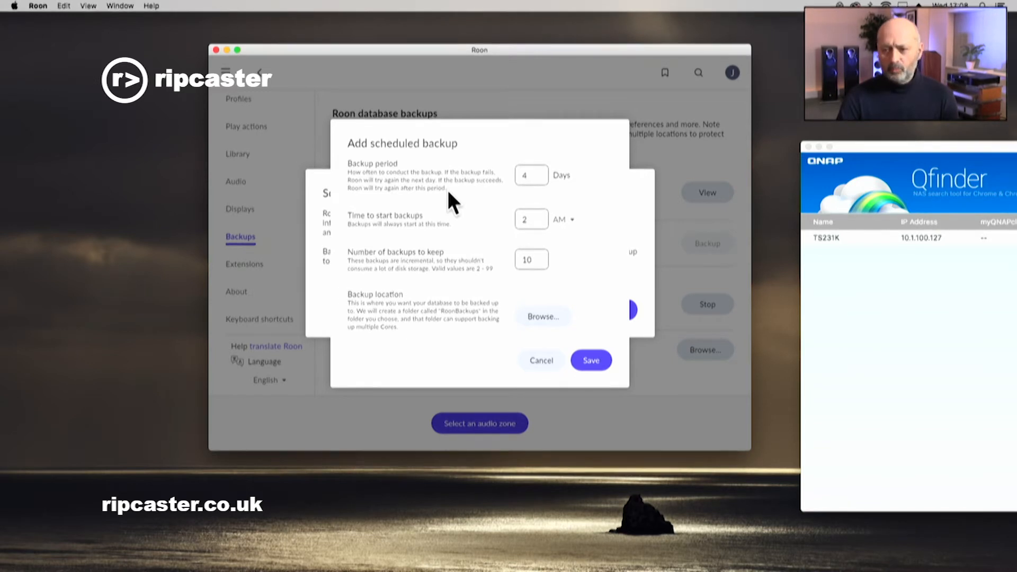
pyautogui.moveTo(407, 337)
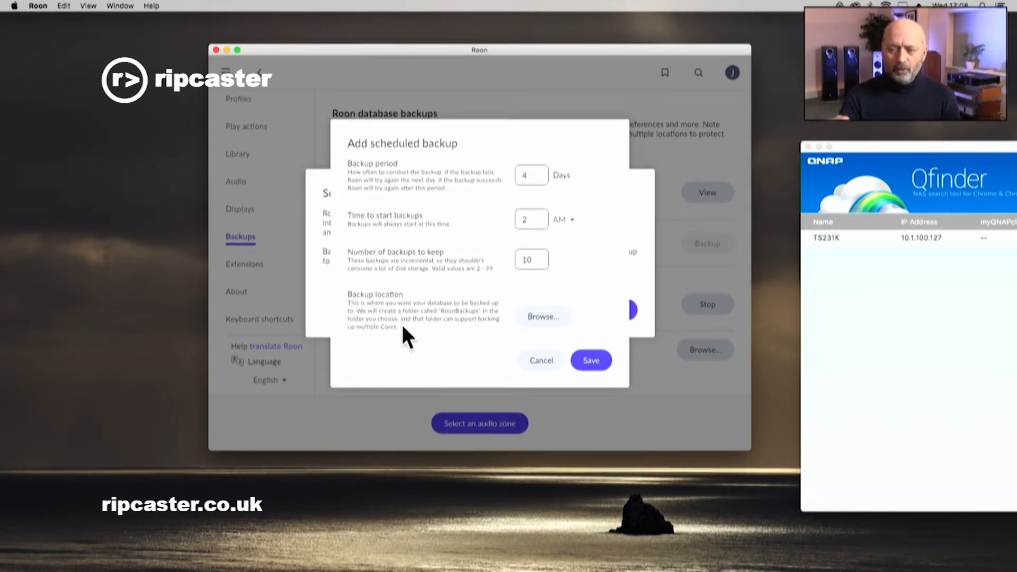
pyautogui.moveTo(416, 341)
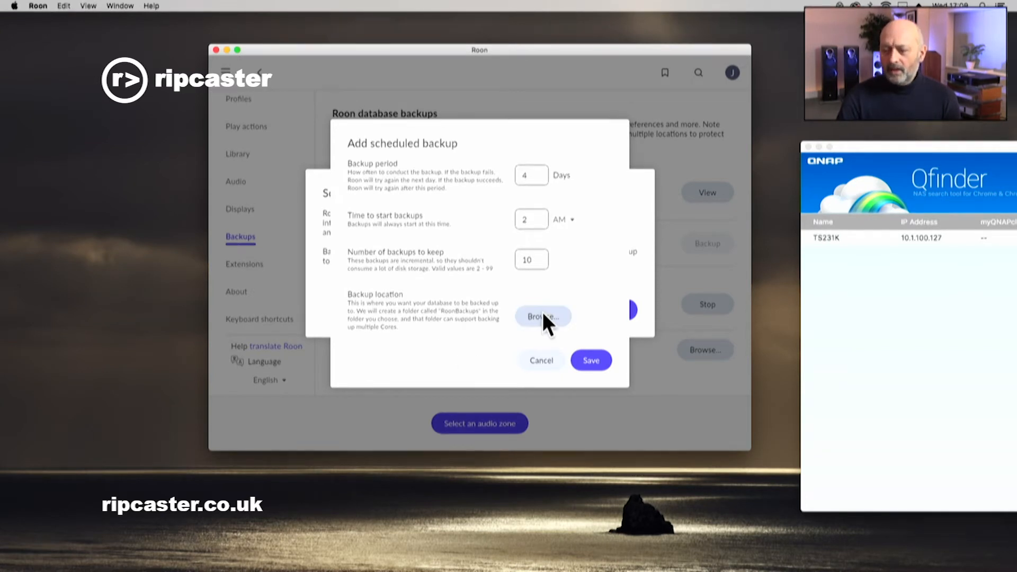
pyautogui.moveTo(543, 323)
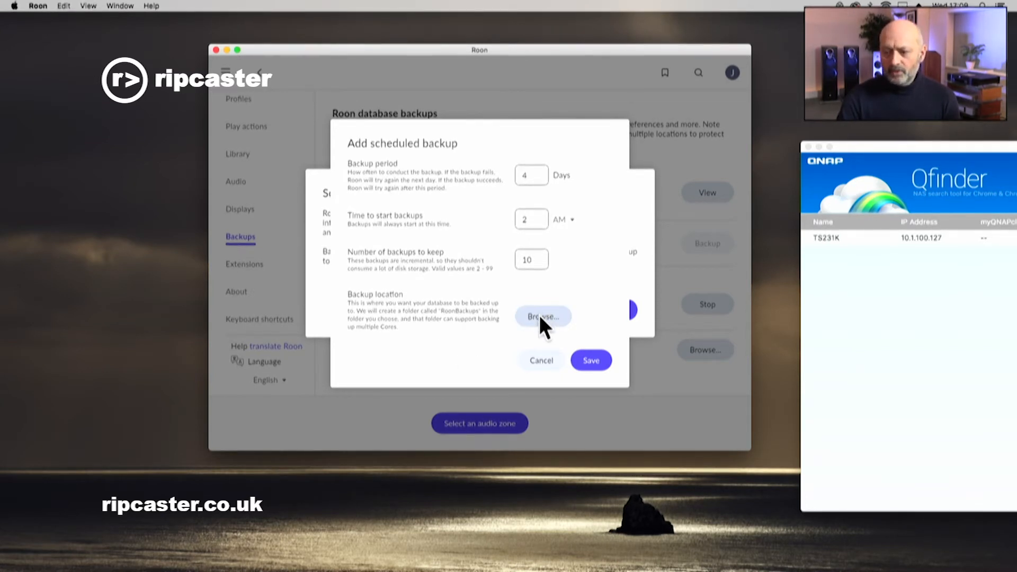
pyautogui.click(543, 317)
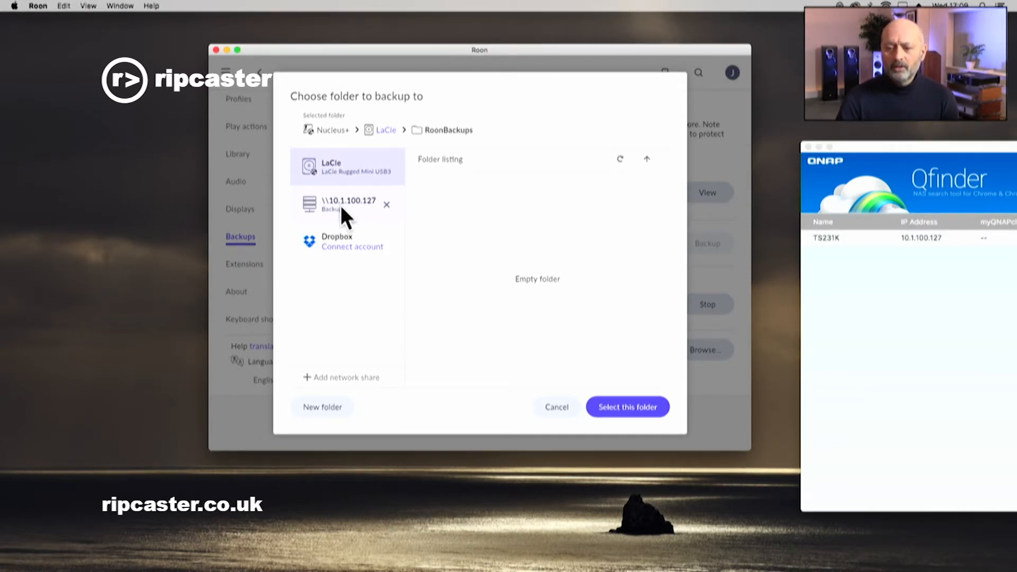
pyautogui.click(347, 204)
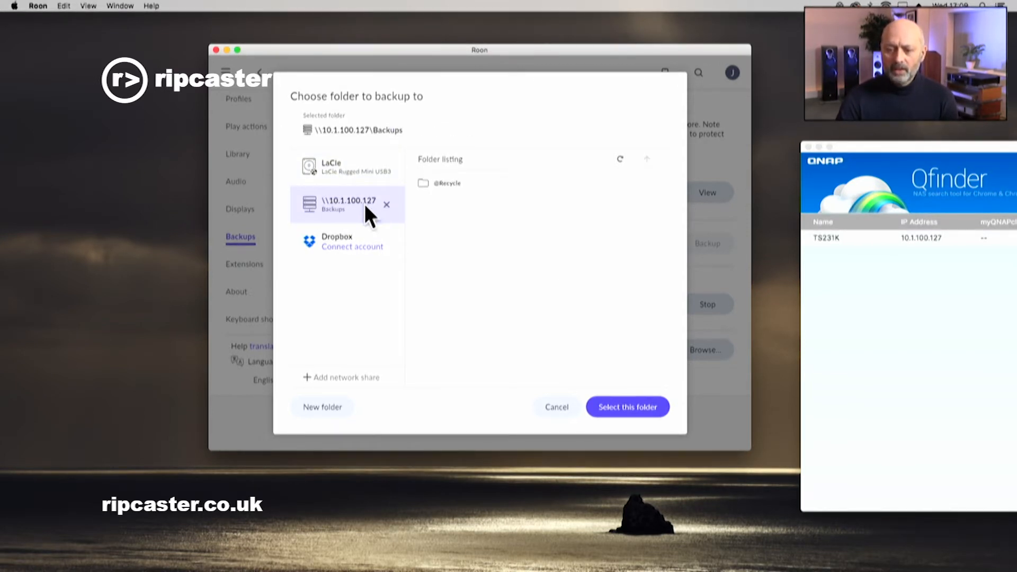
pyautogui.moveTo(618, 413)
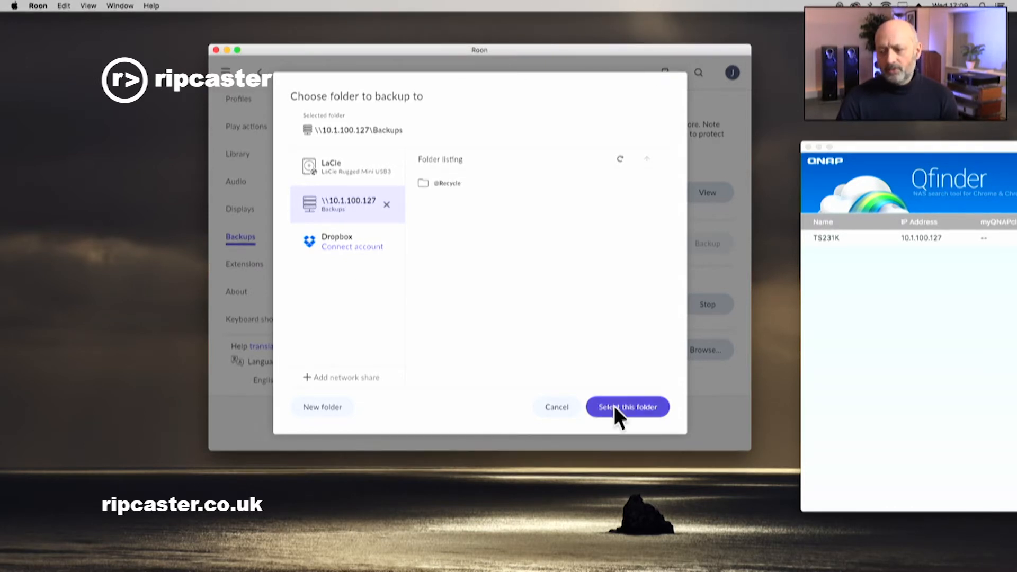
pyautogui.click(627, 406)
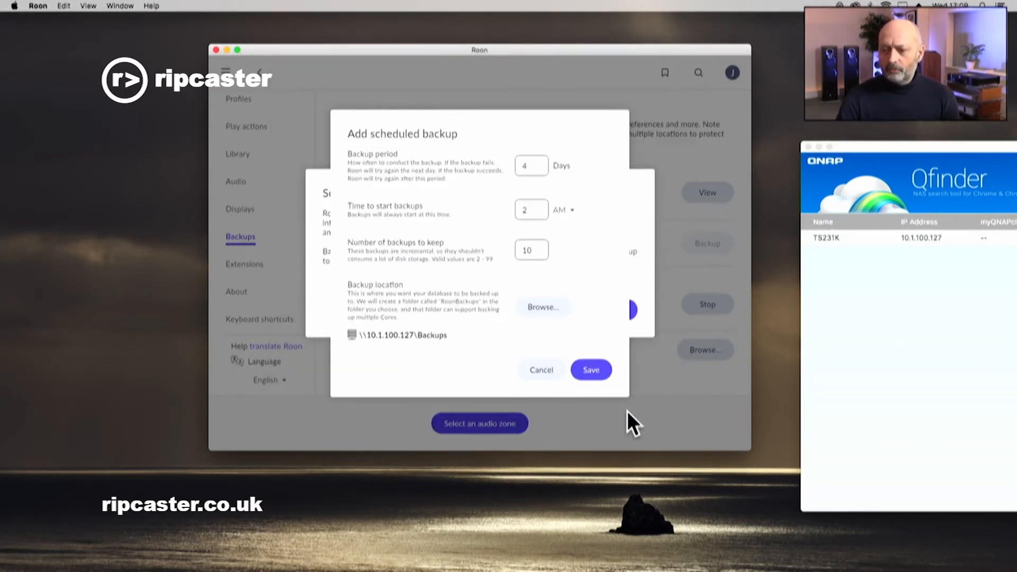
pyautogui.click(589, 370)
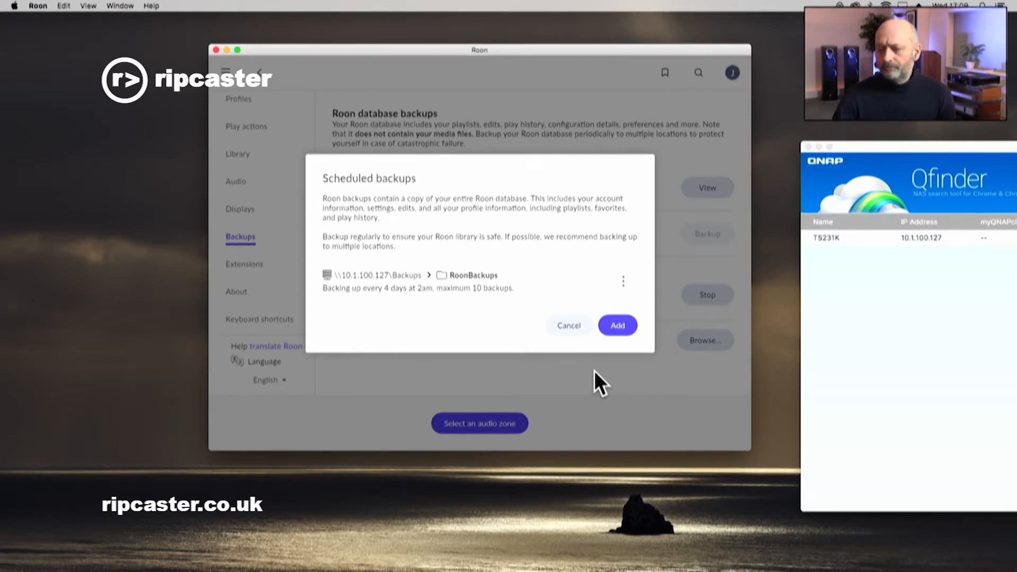
# Close the Scheduled backups list to return to General settings
pyautogui.click(616, 325)
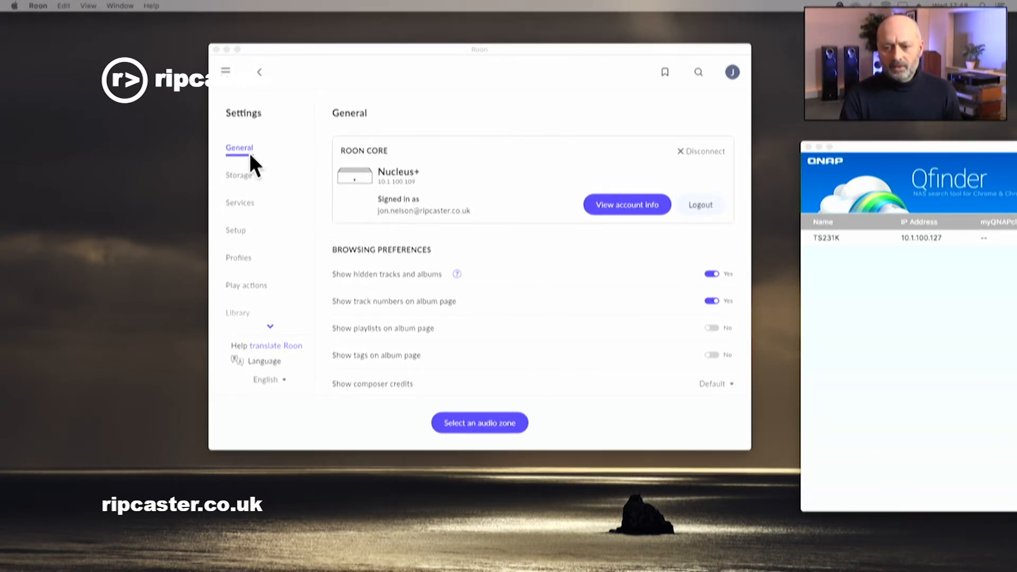
pyautogui.moveTo(438, 175)
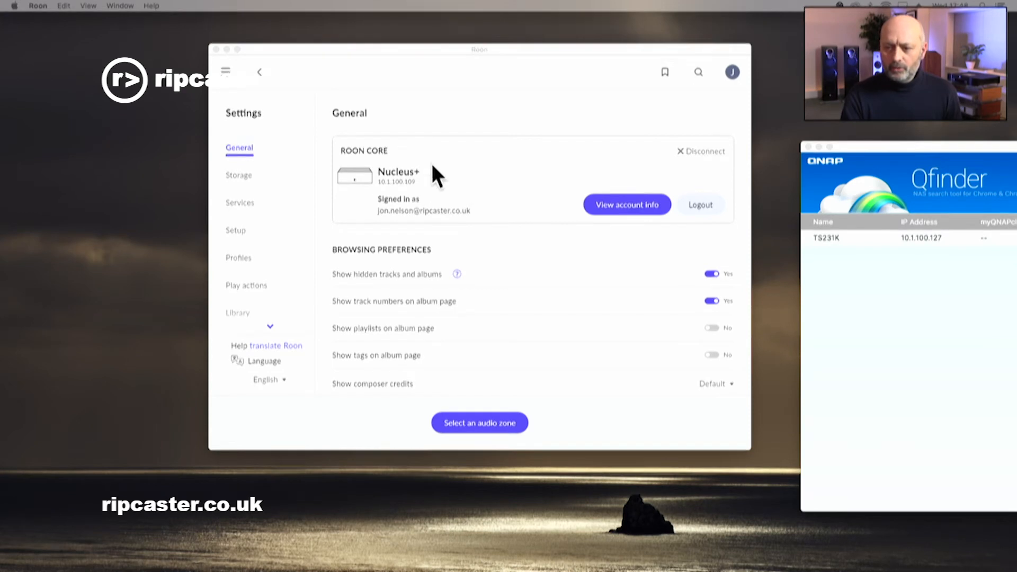
pyautogui.moveTo(405, 196)
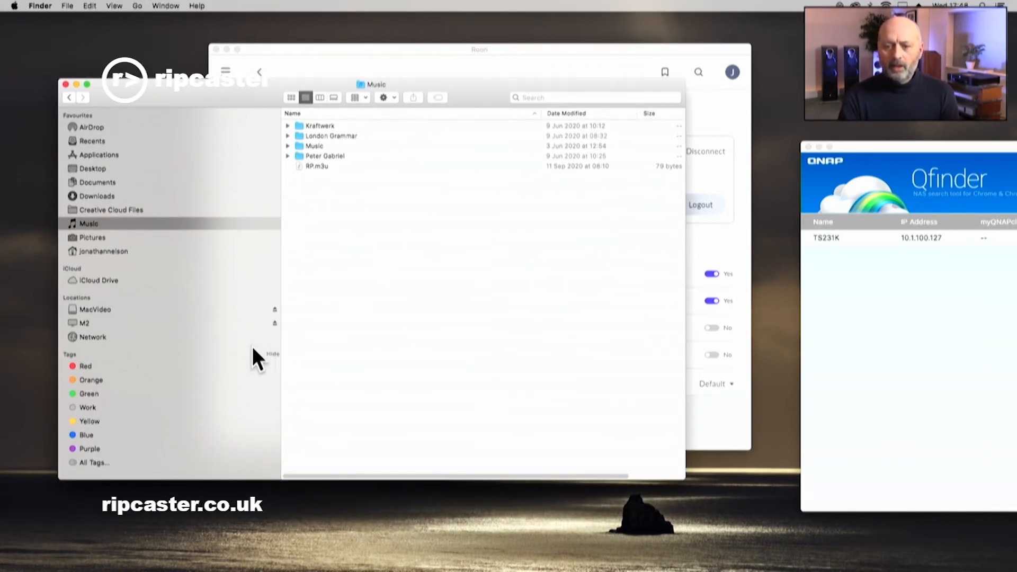
pyautogui.moveTo(133, 244)
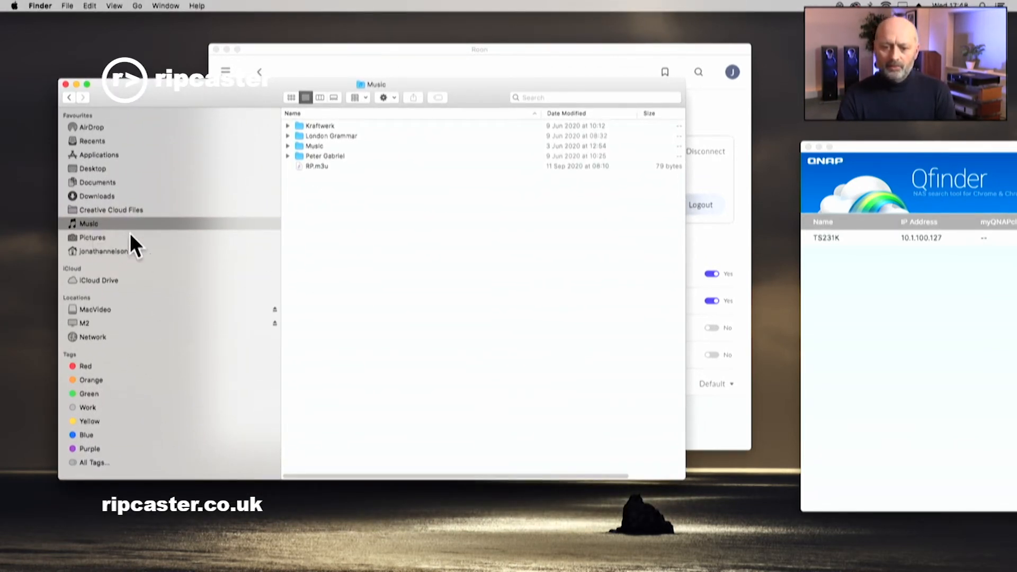
pyautogui.moveTo(389, 367)
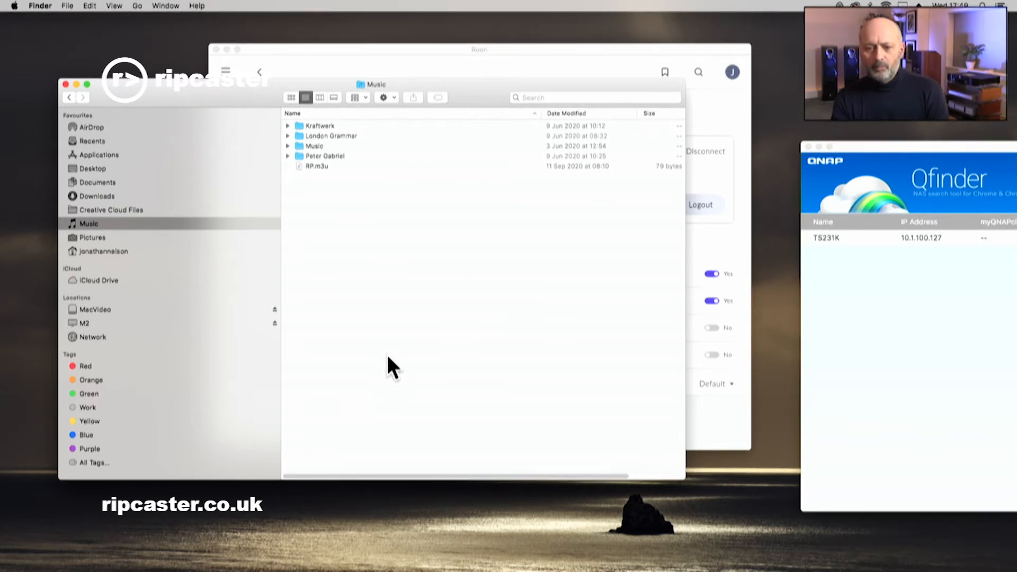
pyautogui.moveTo(266, 223)
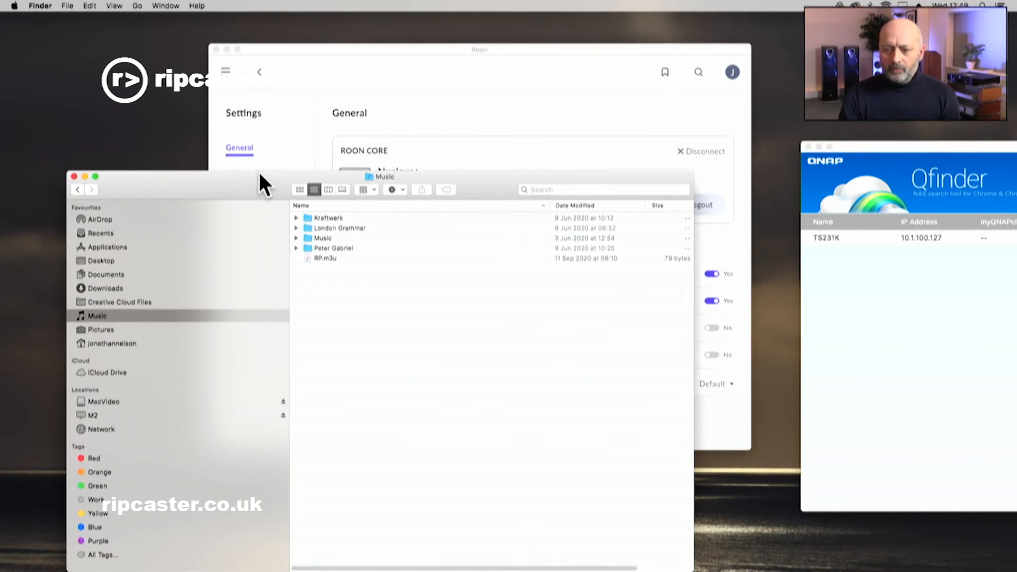
pyautogui.moveTo(142, 32)
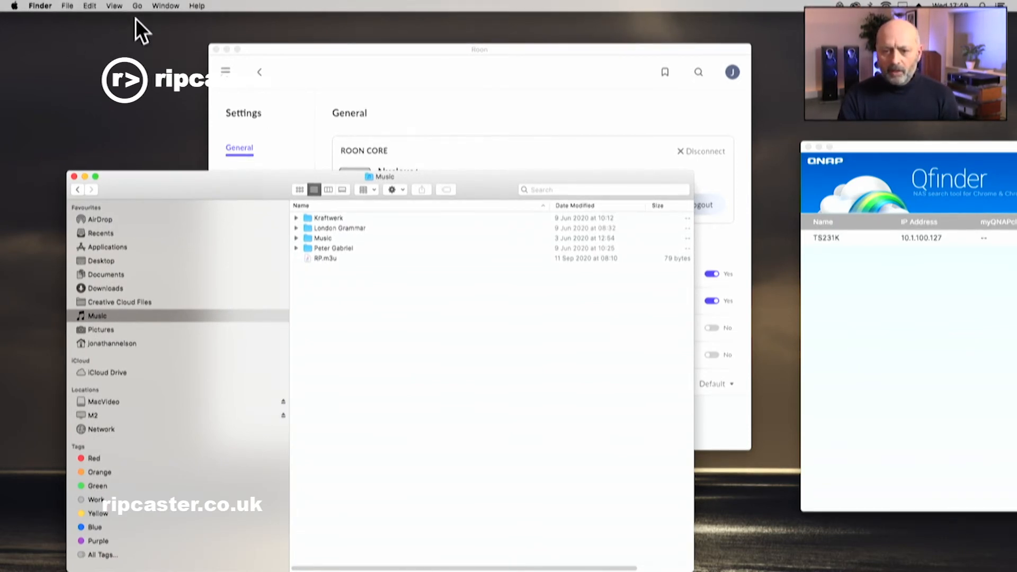
pyautogui.moveTo(76, 18)
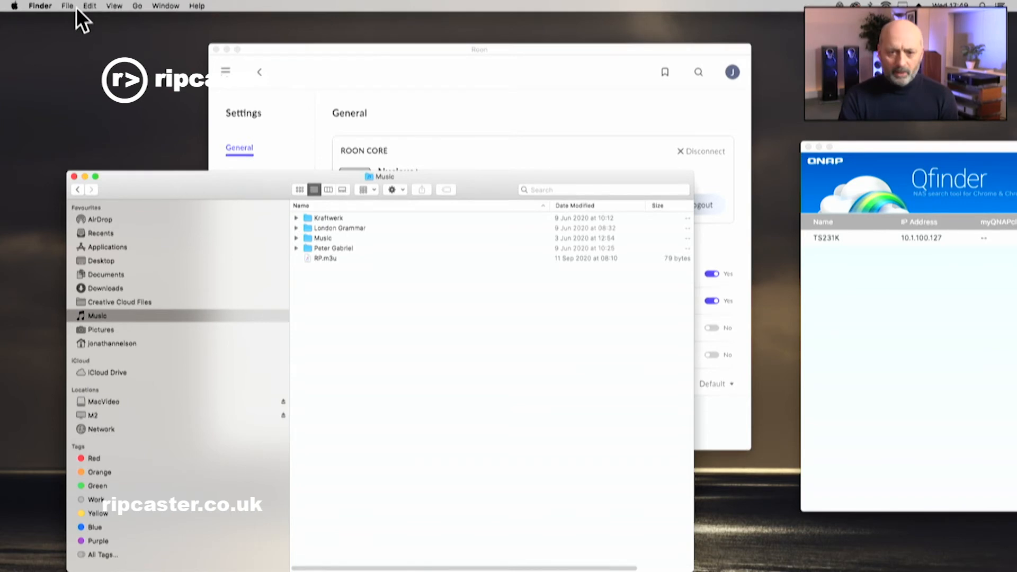
# Open Finder's Go menu from the Music folder window
pyautogui.click(136, 5)
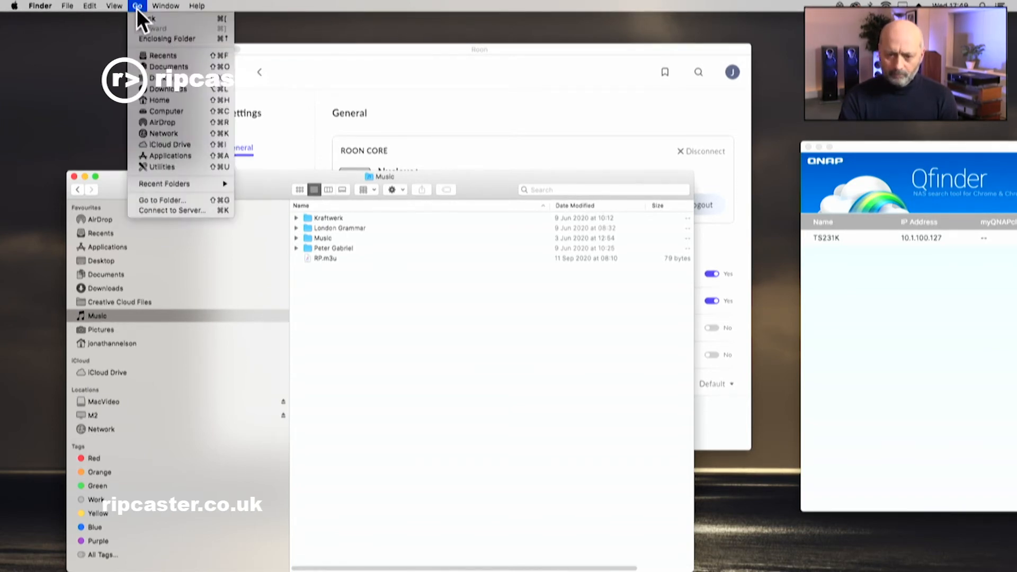
pyautogui.moveTo(170, 210)
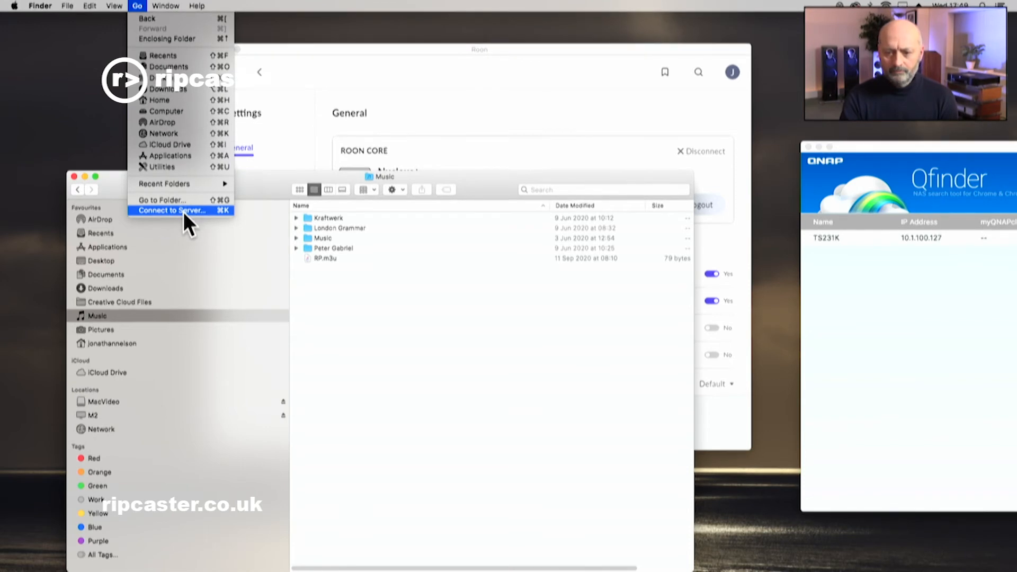
# Enter the server address 10.1.100.109 in Connect to Server and connect
pyautogui.click(171, 210)
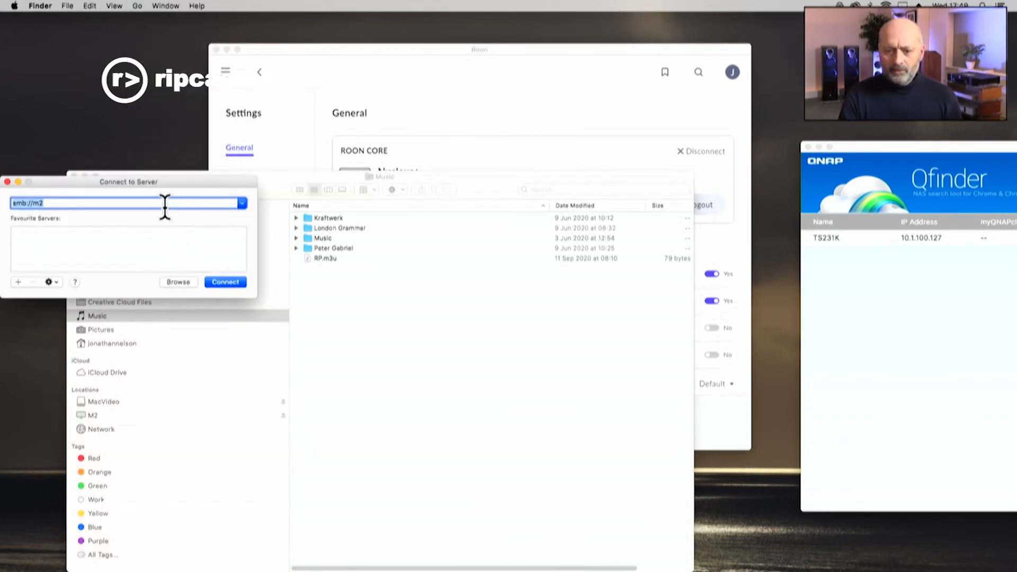
pyautogui.press('Backspace')
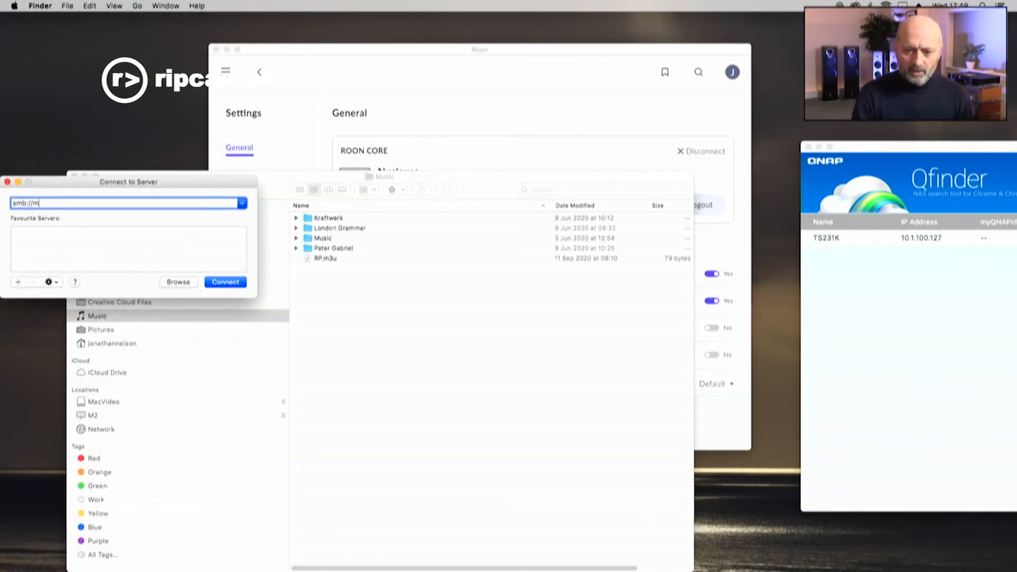
pyautogui.write('10')
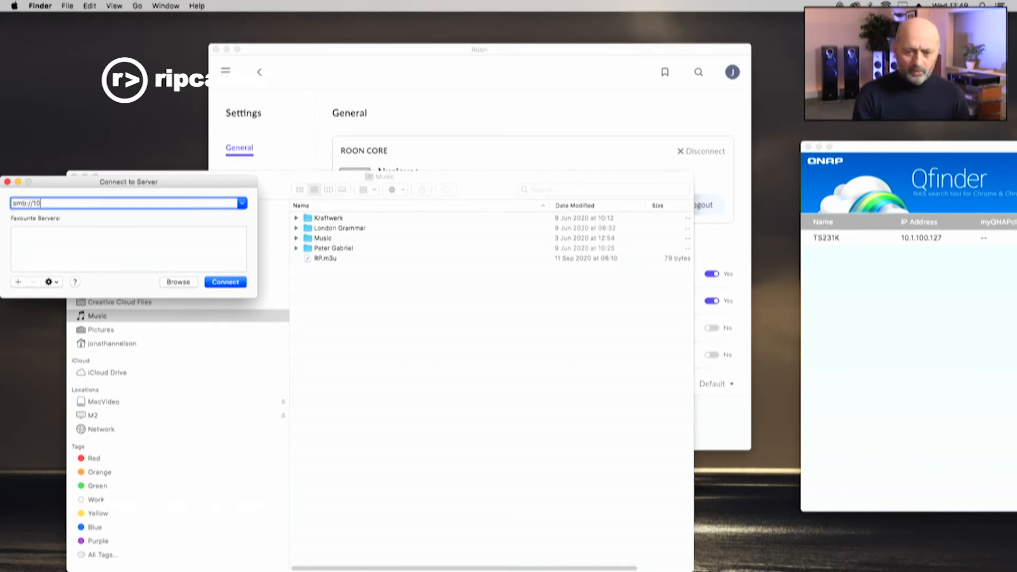
pyautogui.write('.1.100.109')
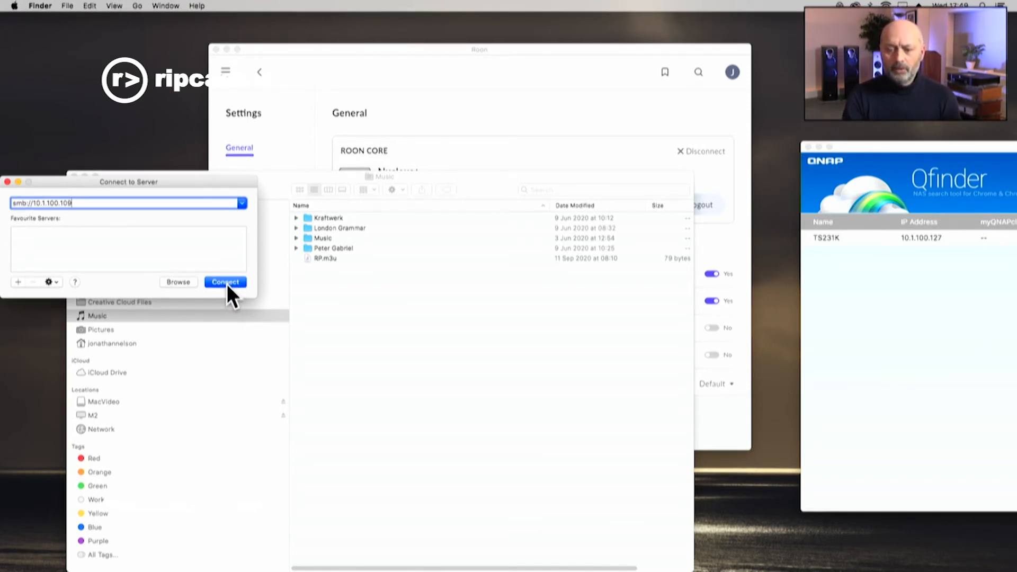
pyautogui.click(225, 281)
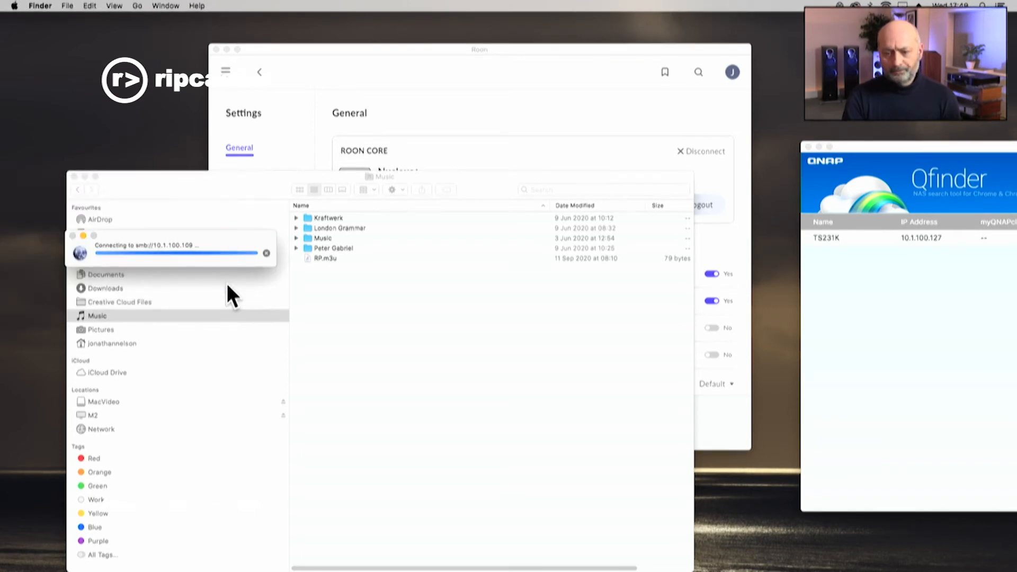
# Confirm the connection and log in to the Nucleus as a guest
pyautogui.click(584, 197)
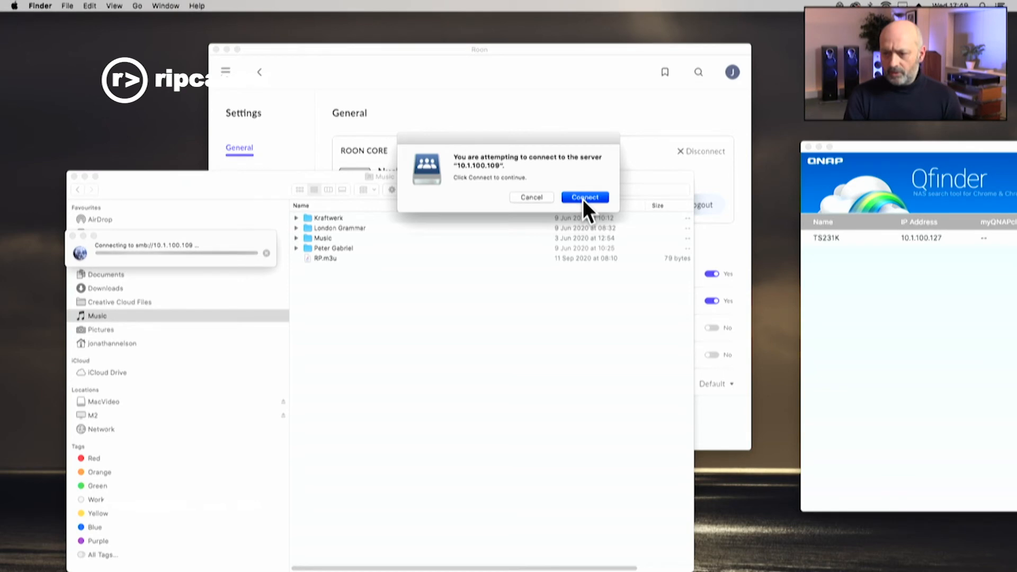
pyautogui.click(584, 197)
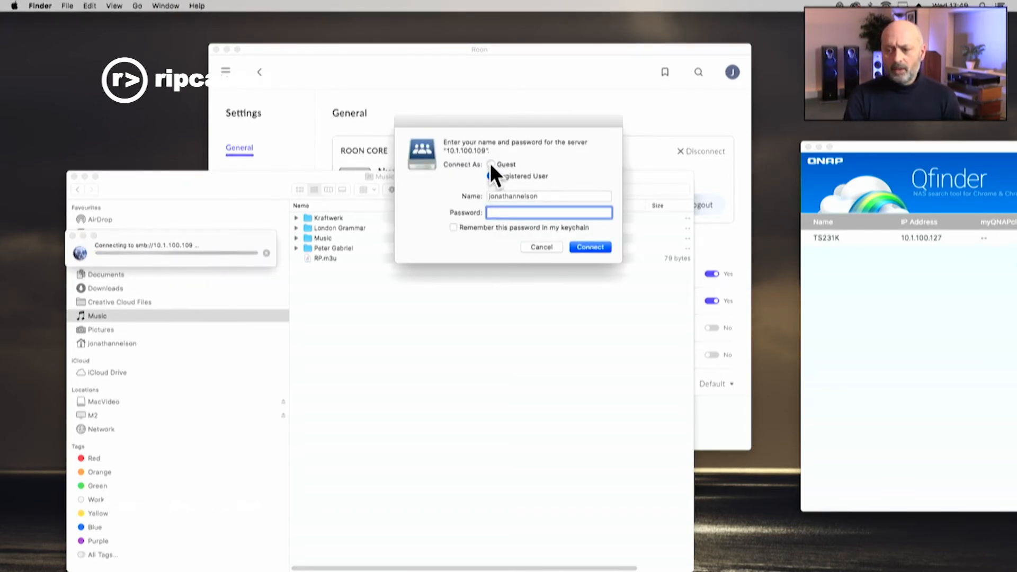
pyautogui.click(492, 165)
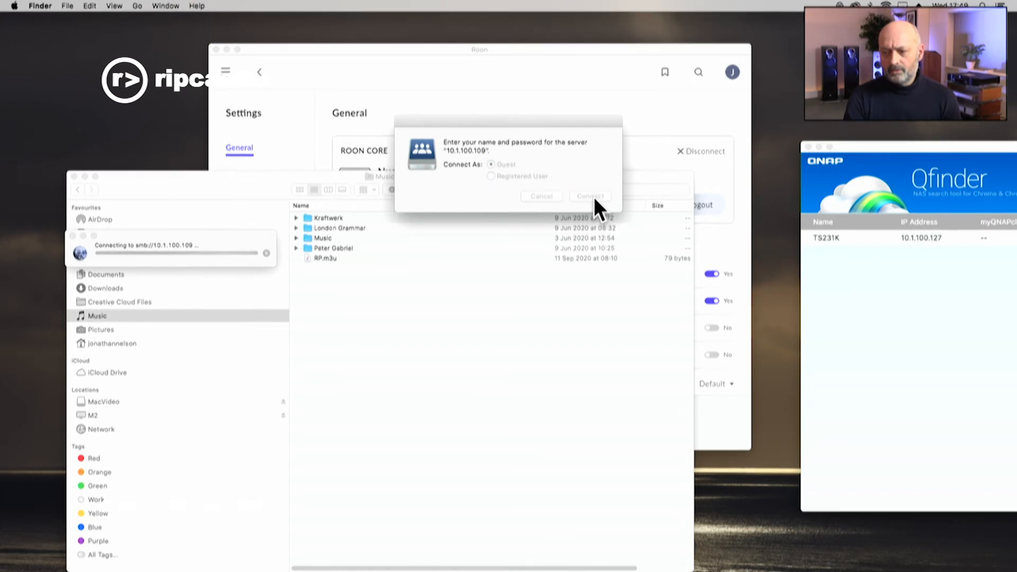
pyautogui.click(589, 196)
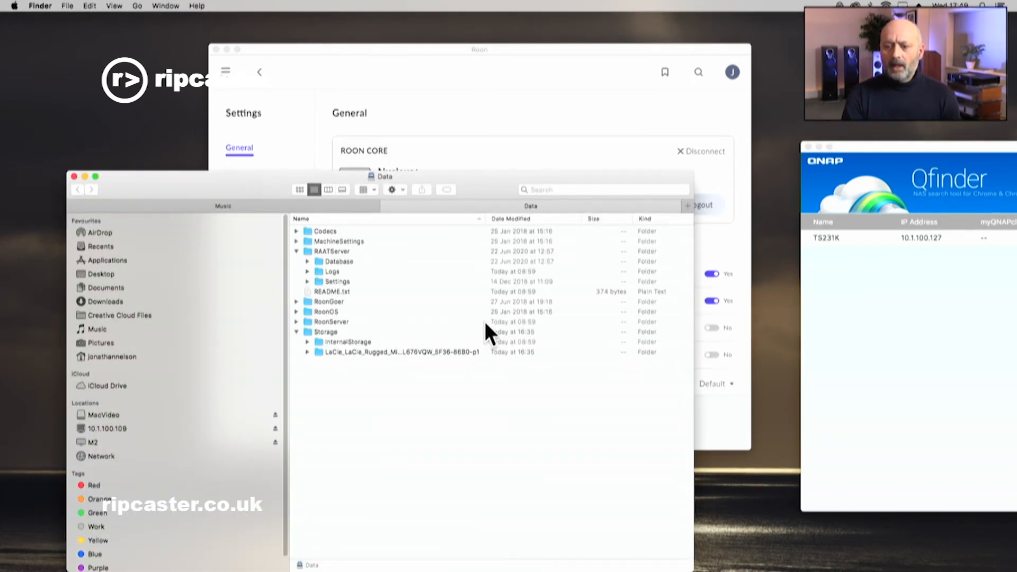
pyautogui.moveTo(373, 425)
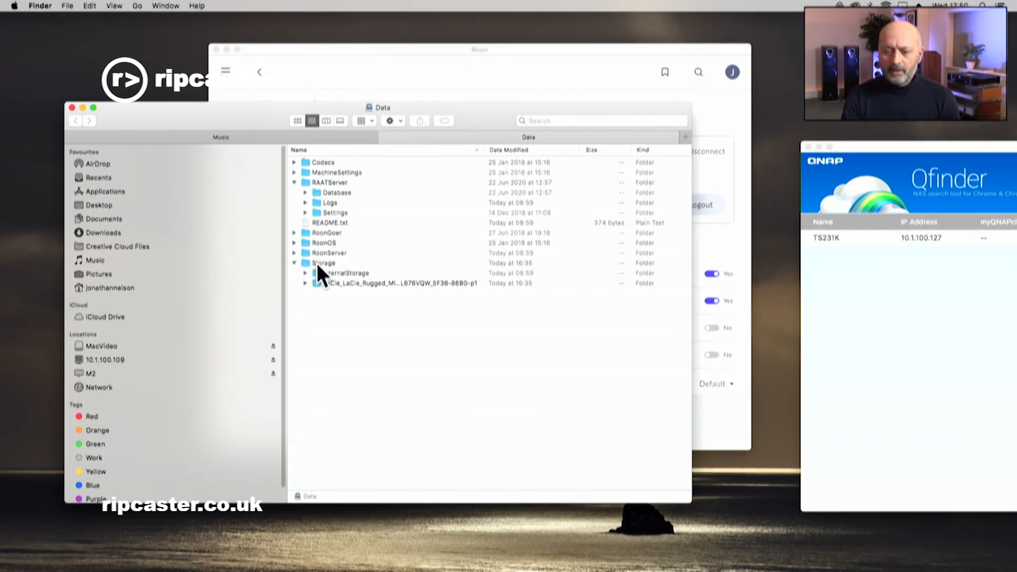
pyautogui.moveTo(326, 274)
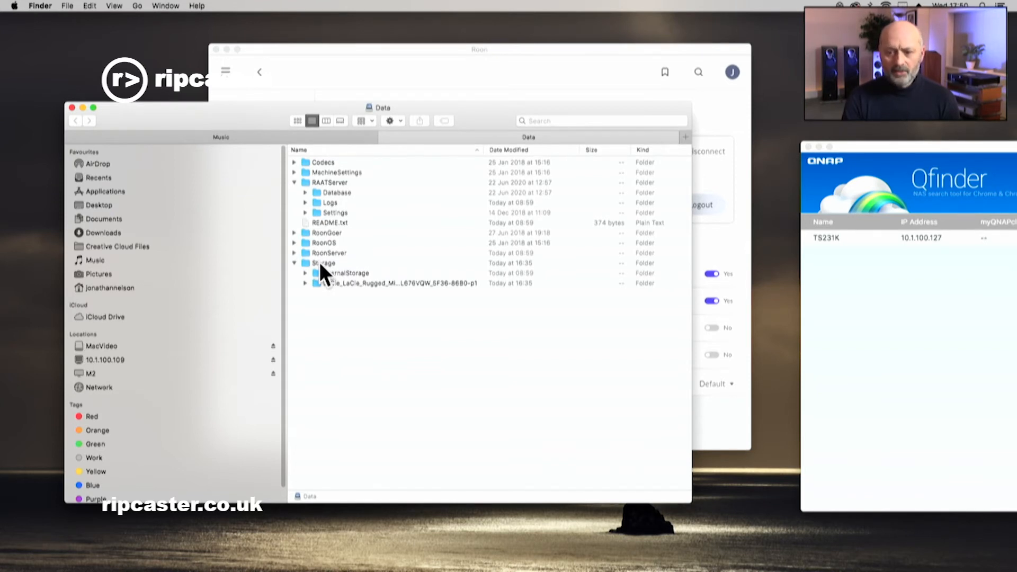
pyautogui.moveTo(338, 288)
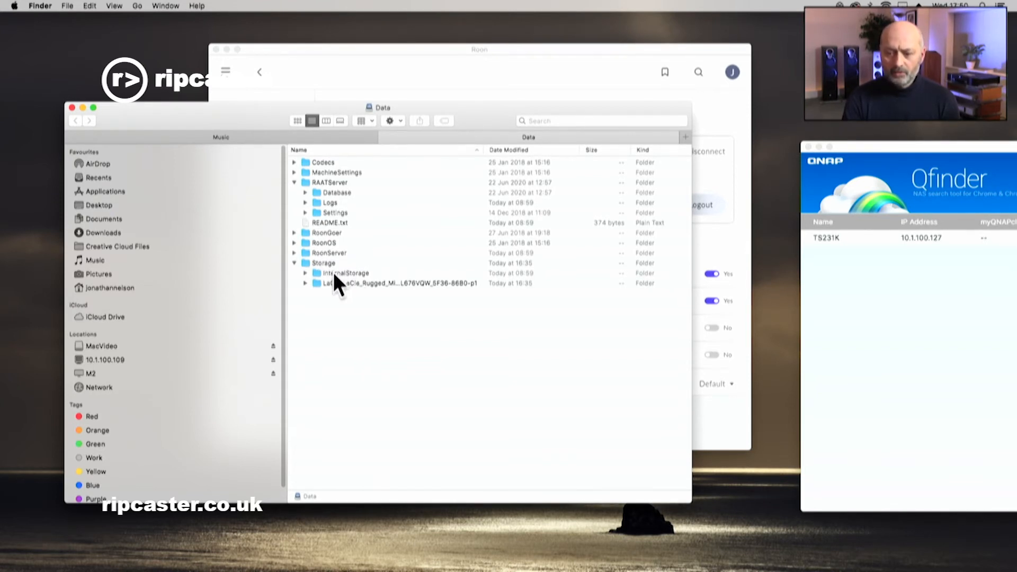
pyautogui.click(344, 272)
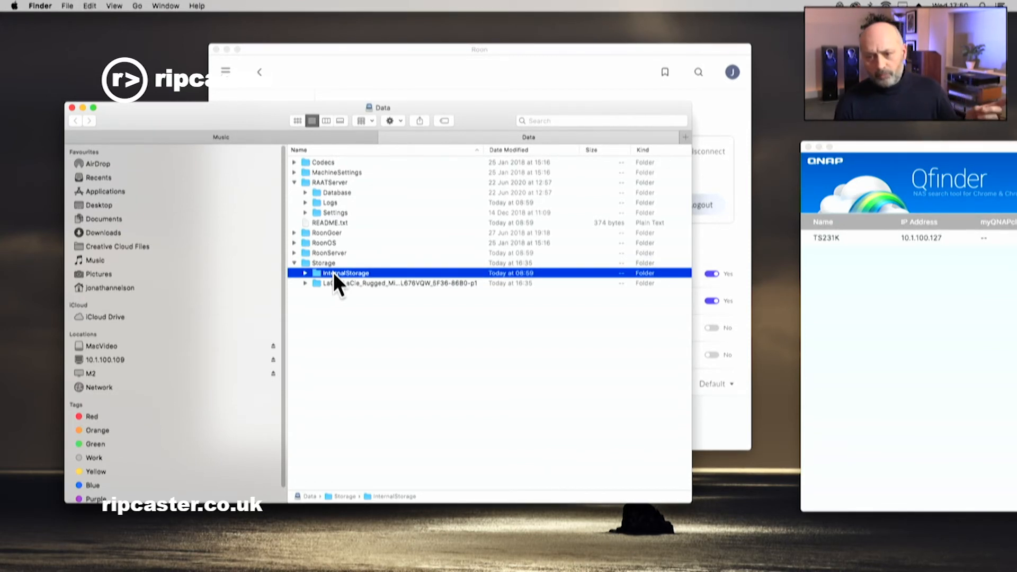
pyautogui.moveTo(343, 301)
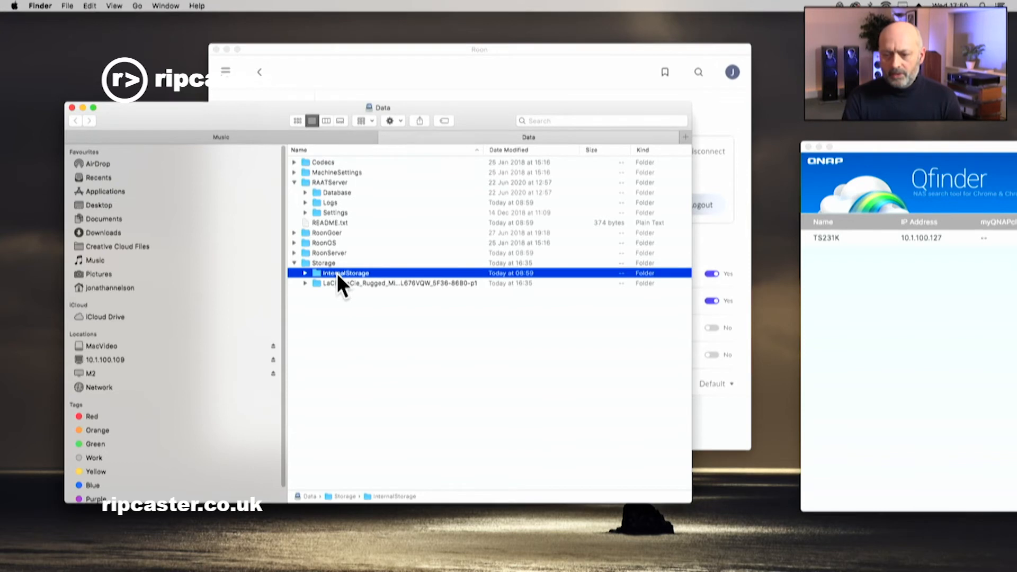
# Copy all thirteen artist folders from InternalStorage and return to the Data share
pyautogui.doubleClick(346, 272)
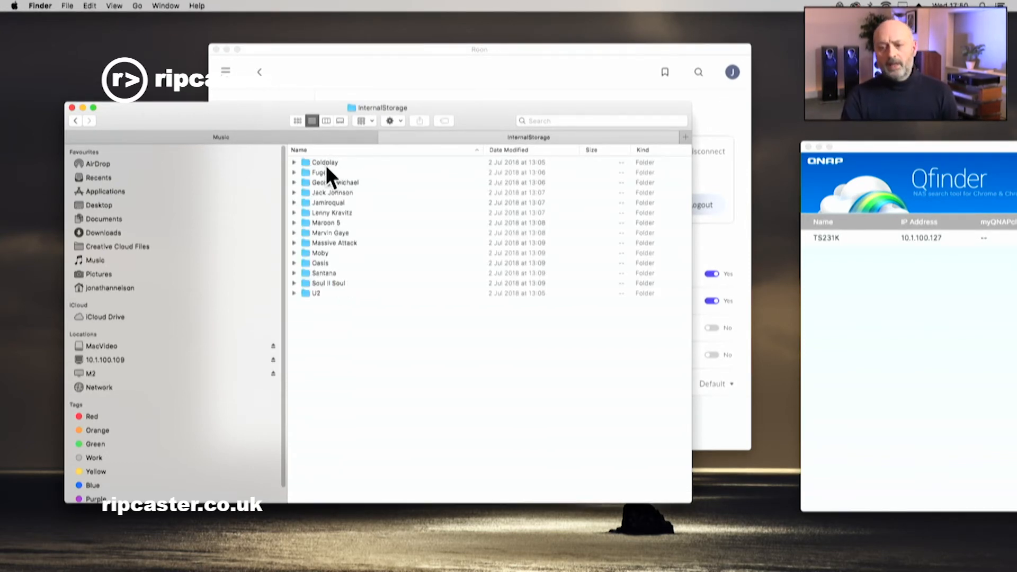
pyautogui.moveTo(341, 162)
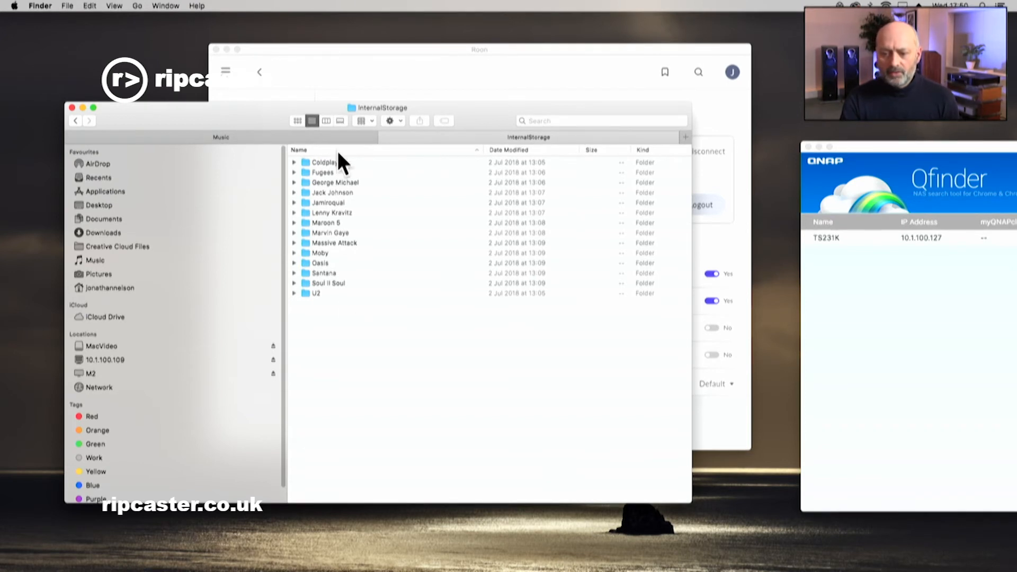
pyautogui.moveTo(344, 379)
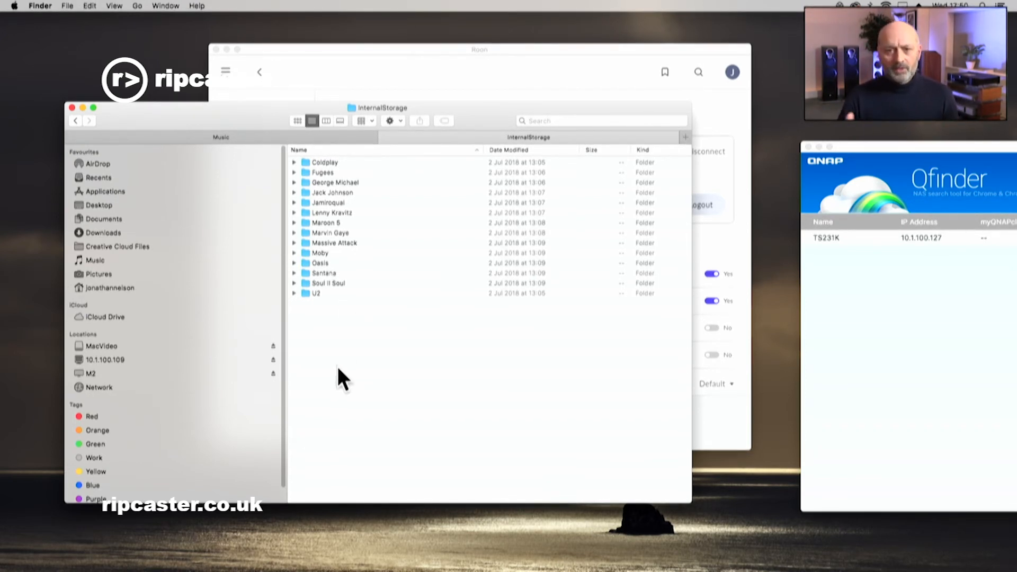
pyautogui.click(334, 182)
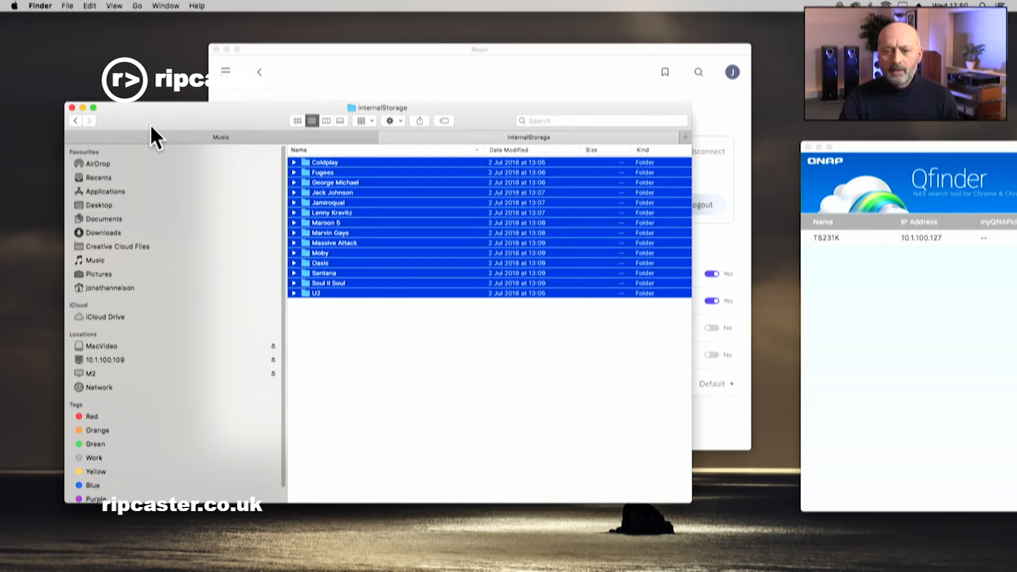
pyautogui.moveTo(97, 20)
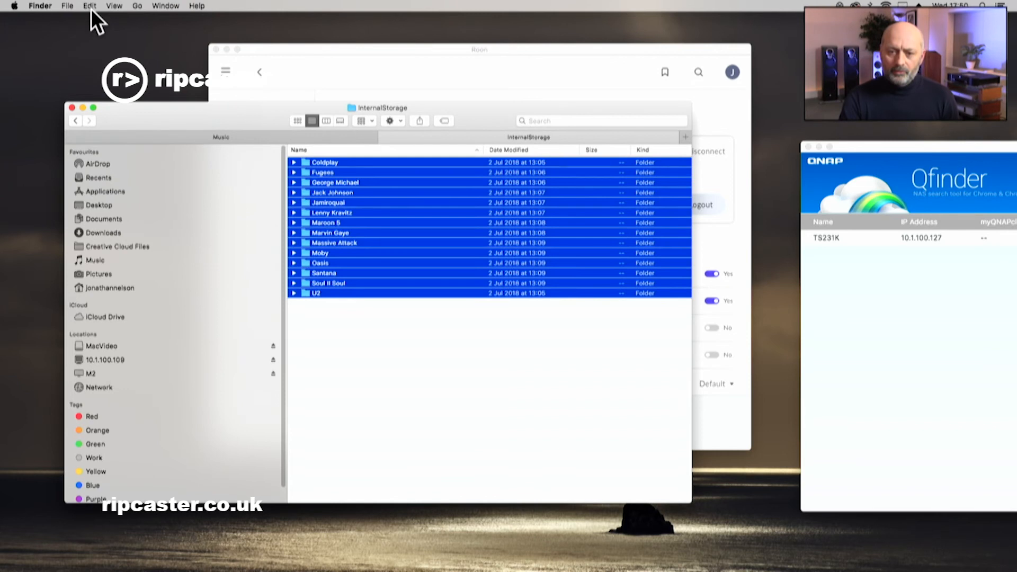
pyautogui.click(89, 6)
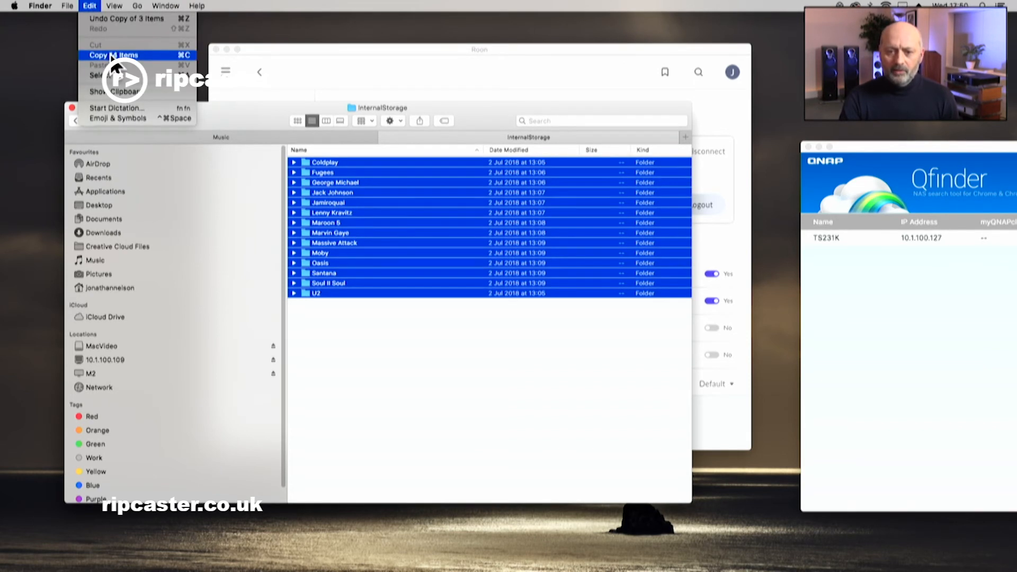
pyautogui.click(112, 55)
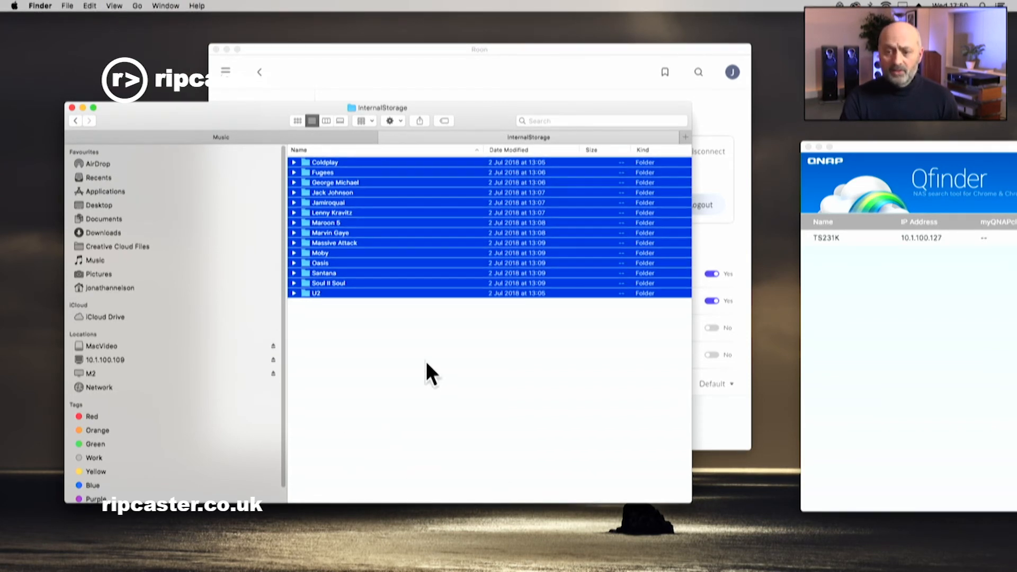
pyautogui.moveTo(188, 237)
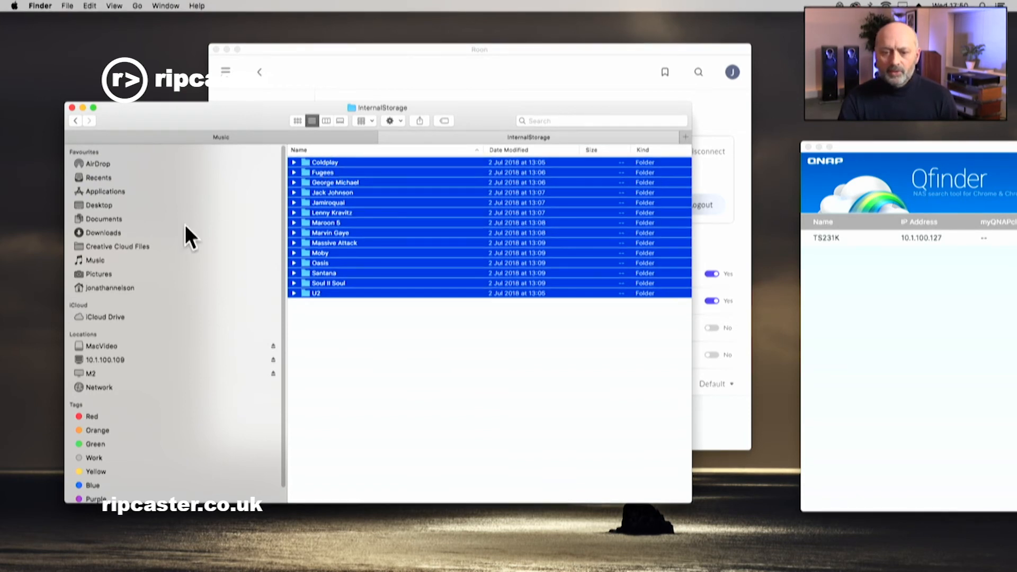
pyautogui.click(75, 121)
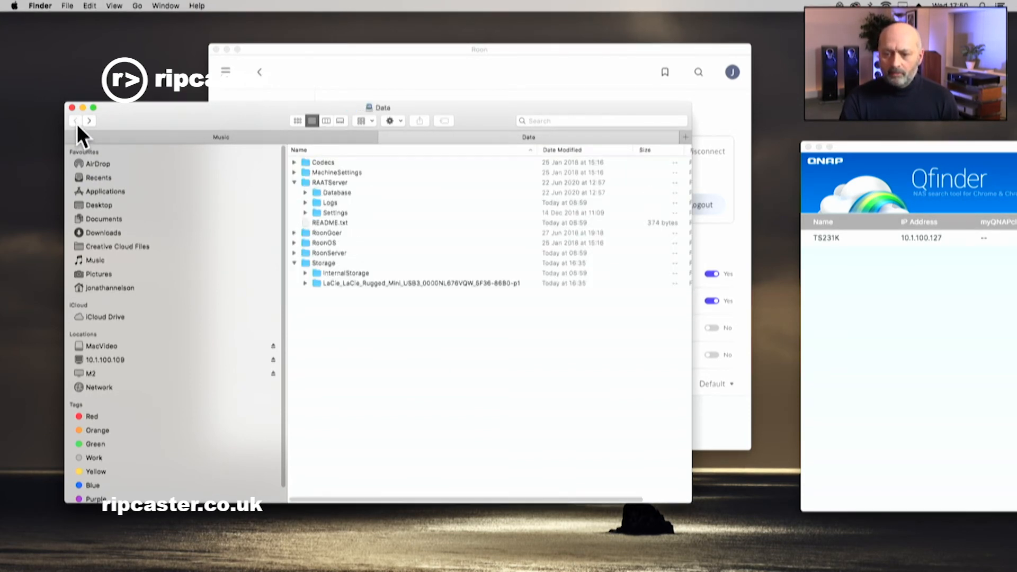
pyautogui.moveTo(364, 298)
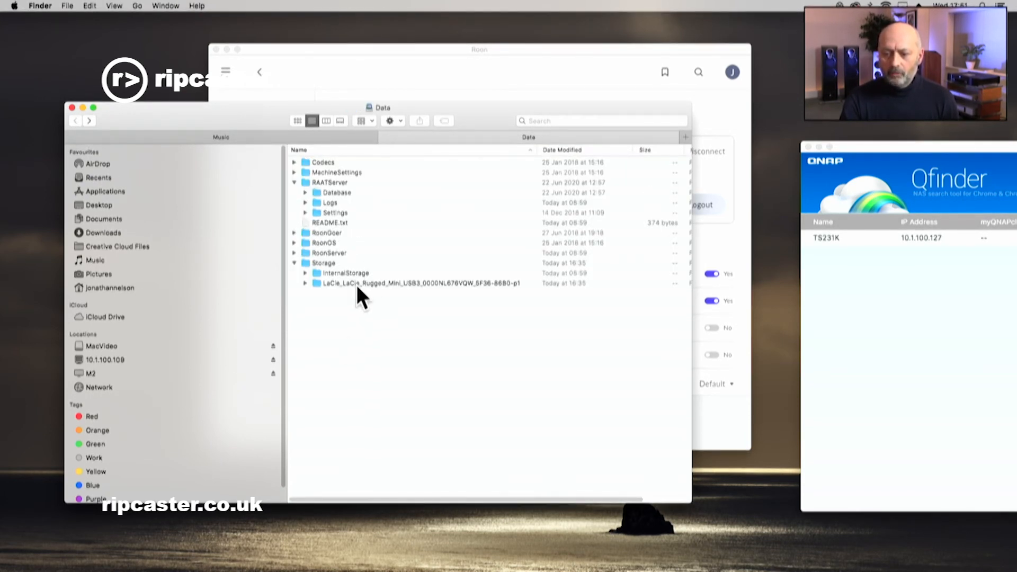
# Open the LaCie drive folder and paste the 14 copied items into it
pyautogui.click(415, 283)
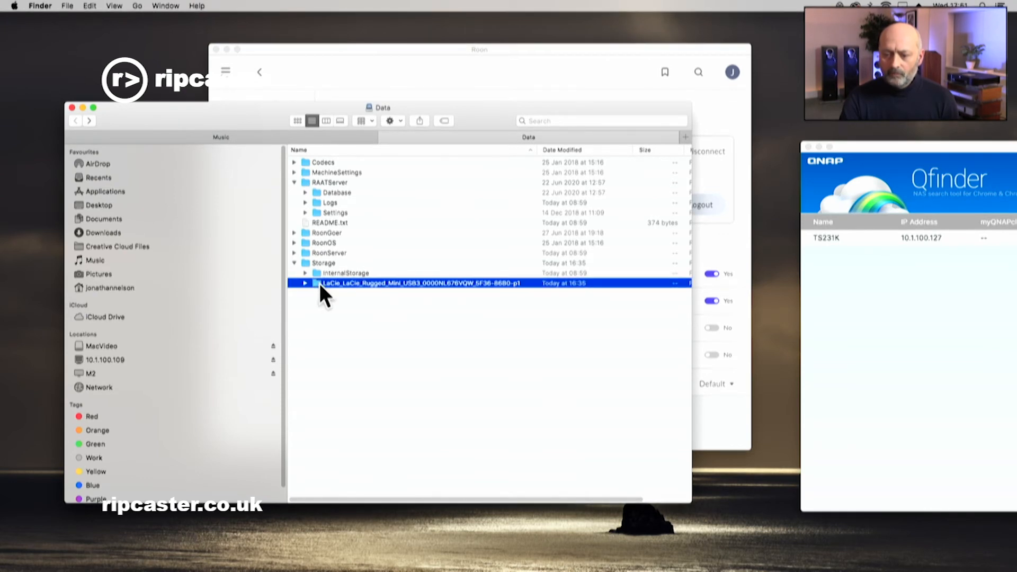
pyautogui.doubleClick(418, 283)
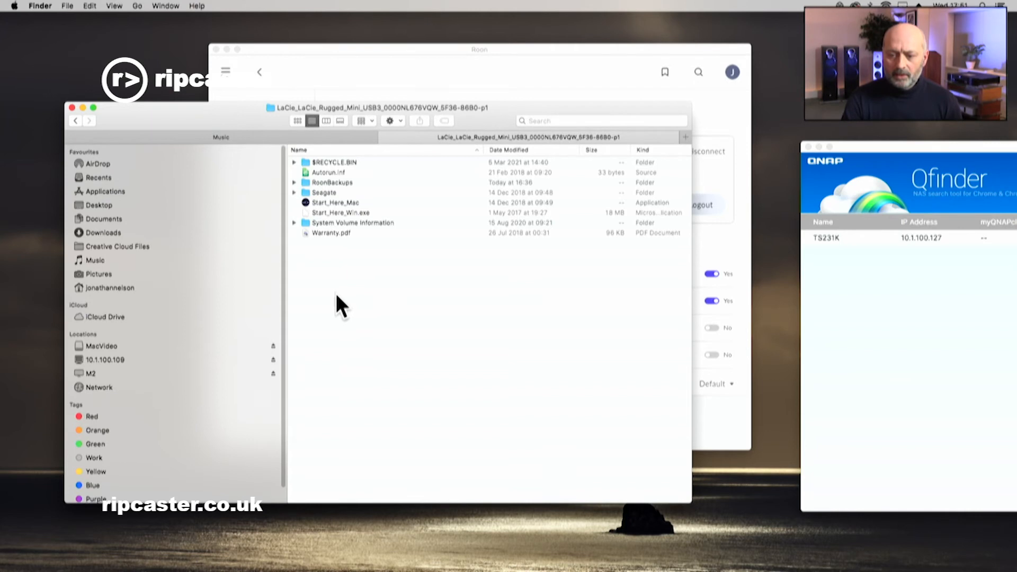
pyautogui.moveTo(71, 16)
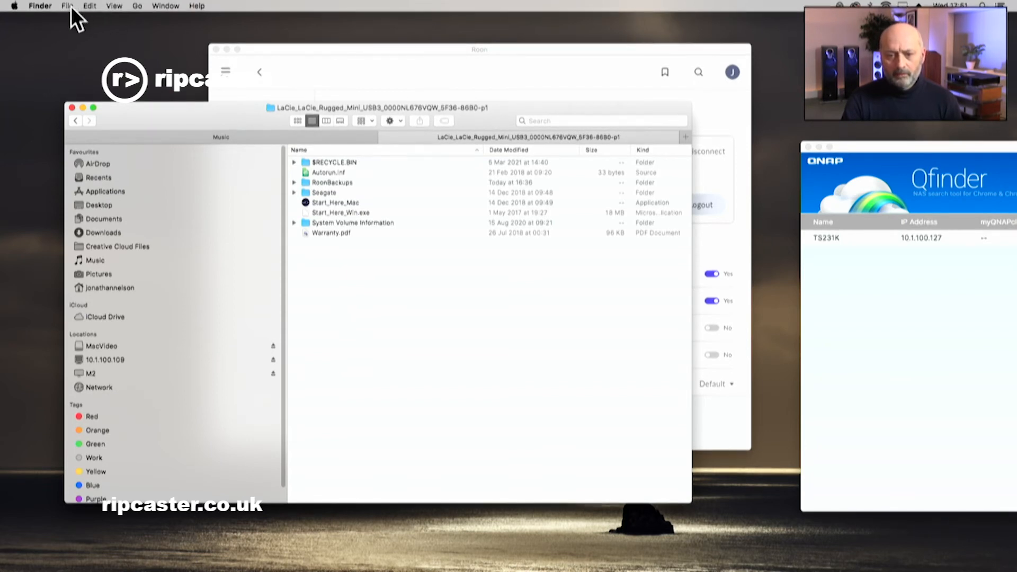
pyautogui.click(90, 5)
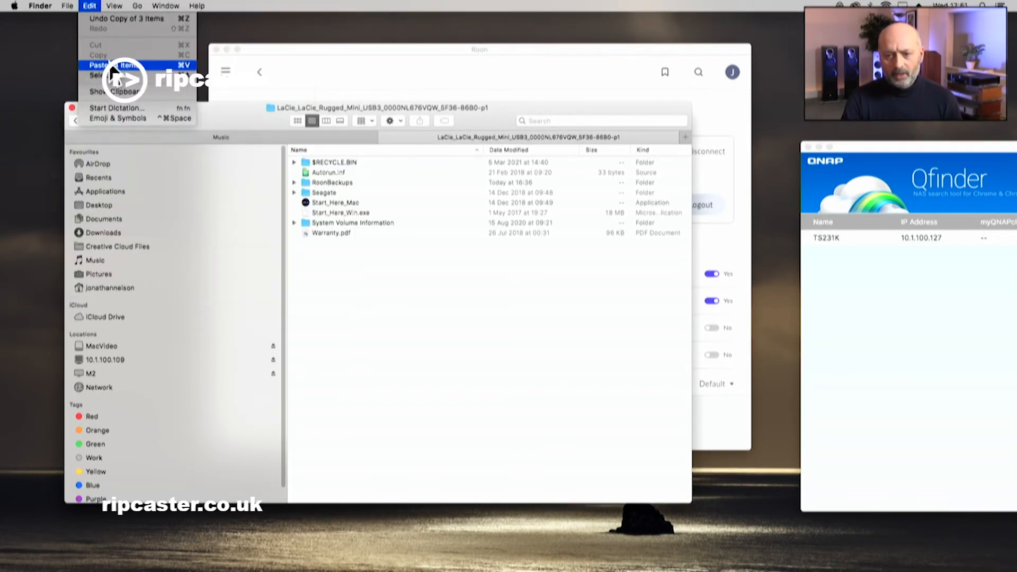
pyautogui.click(107, 65)
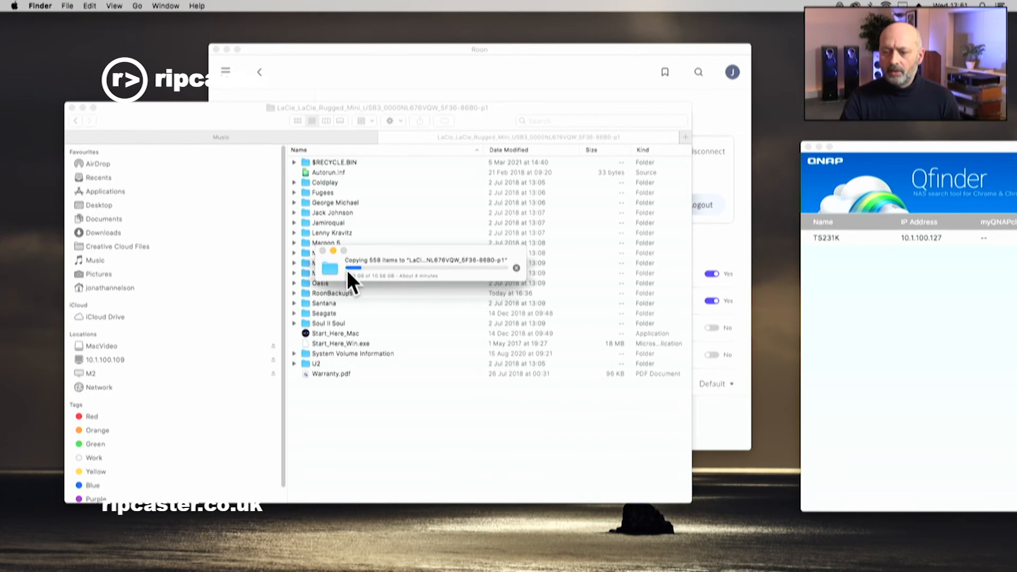
pyautogui.moveTo(367, 379)
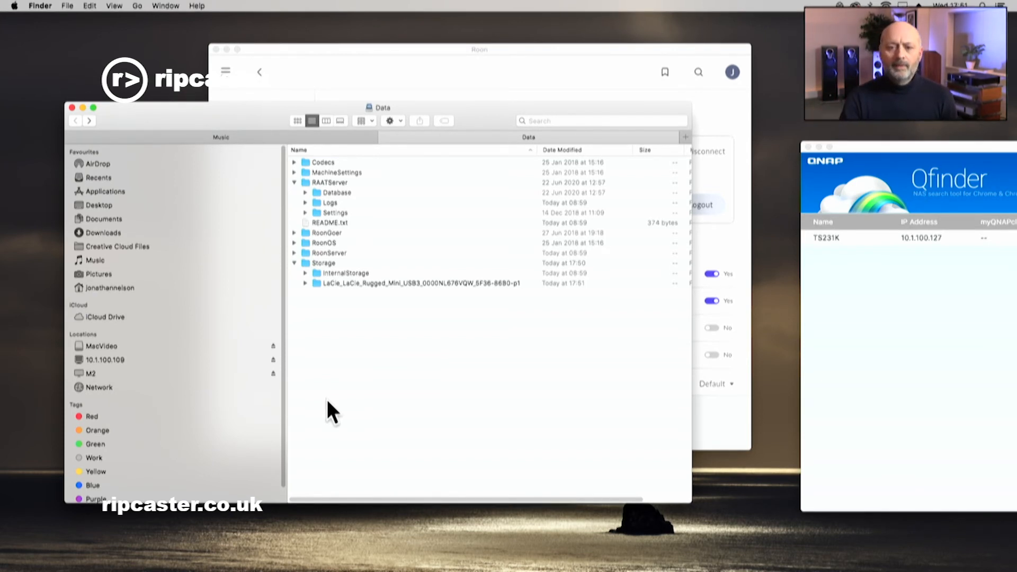
pyautogui.moveTo(413, 446)
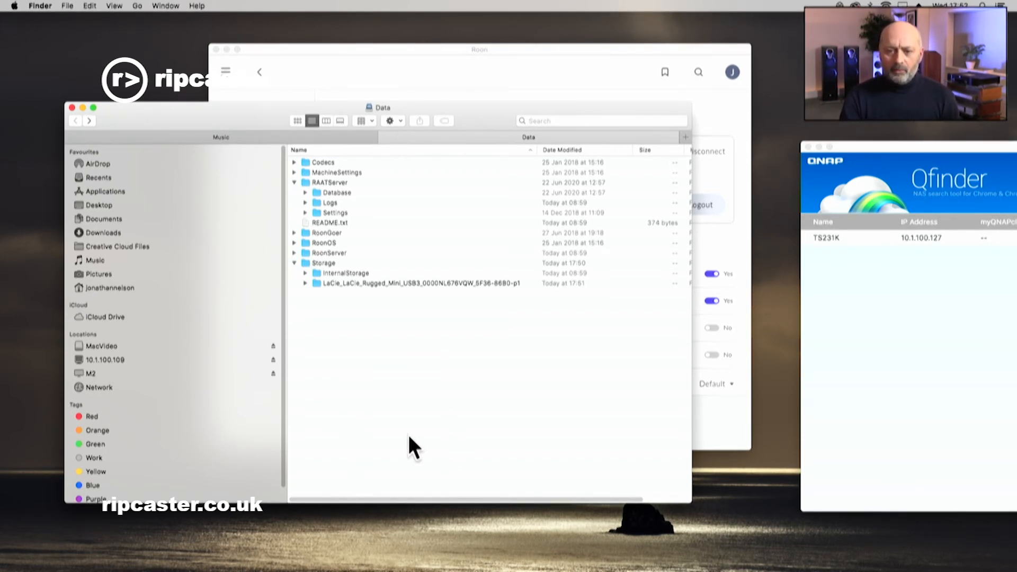
pyautogui.moveTo(136, 12)
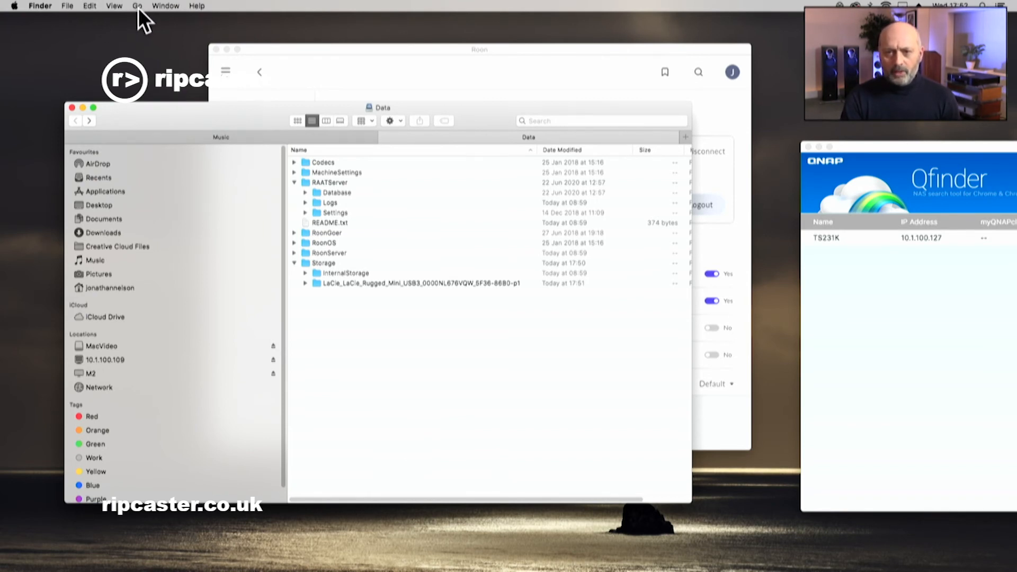
# Connect to the QNAP NAS at smb://10.1.100.127 via Connect to Server
pyautogui.click(137, 6)
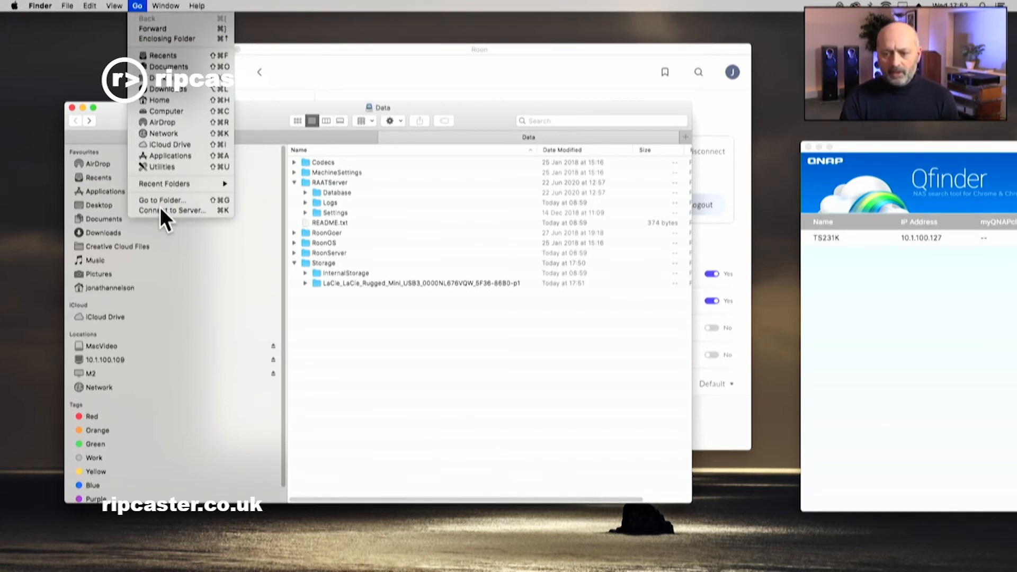
pyautogui.click(174, 210)
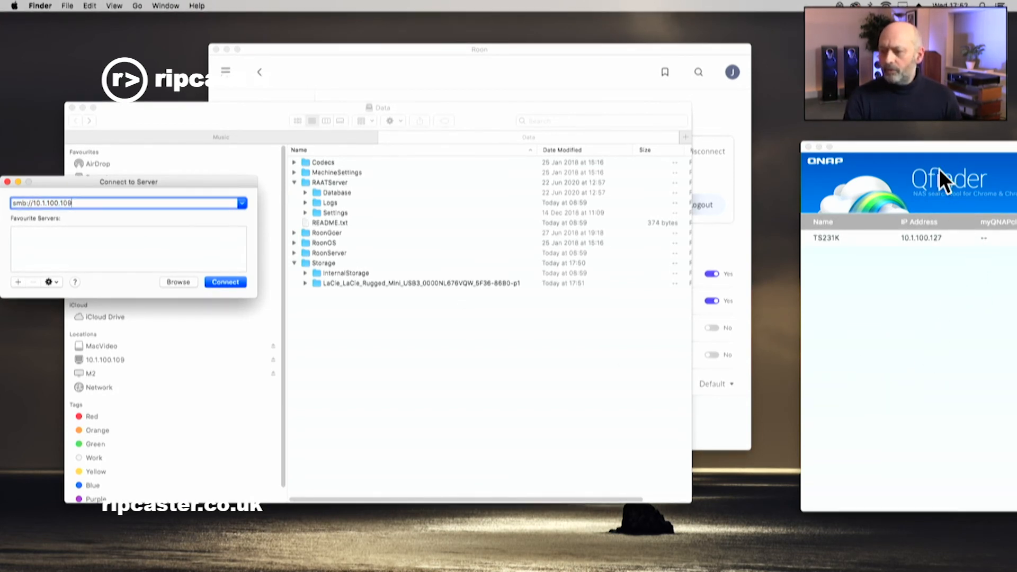
pyautogui.moveTo(965, 273)
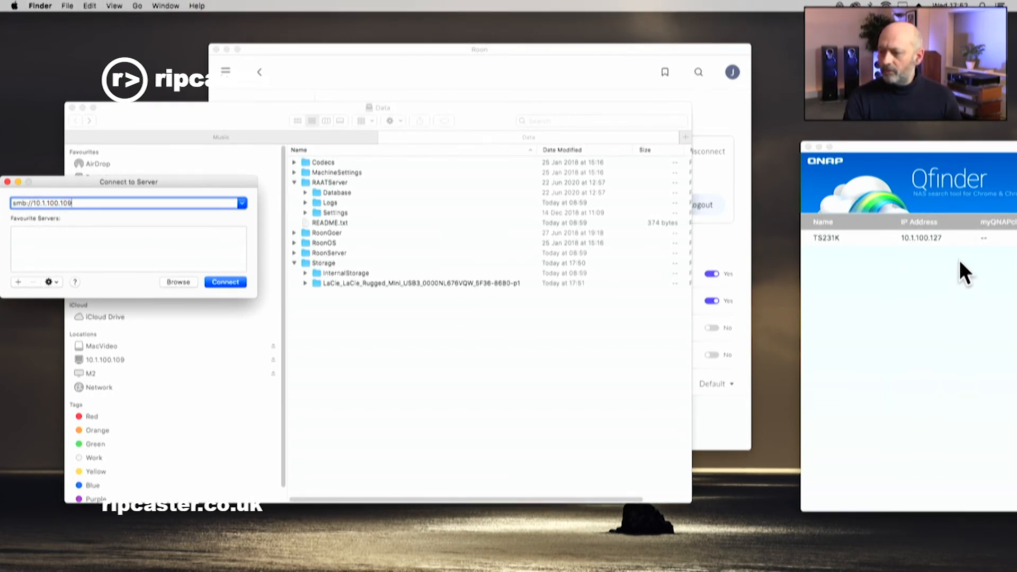
pyautogui.moveTo(930, 253)
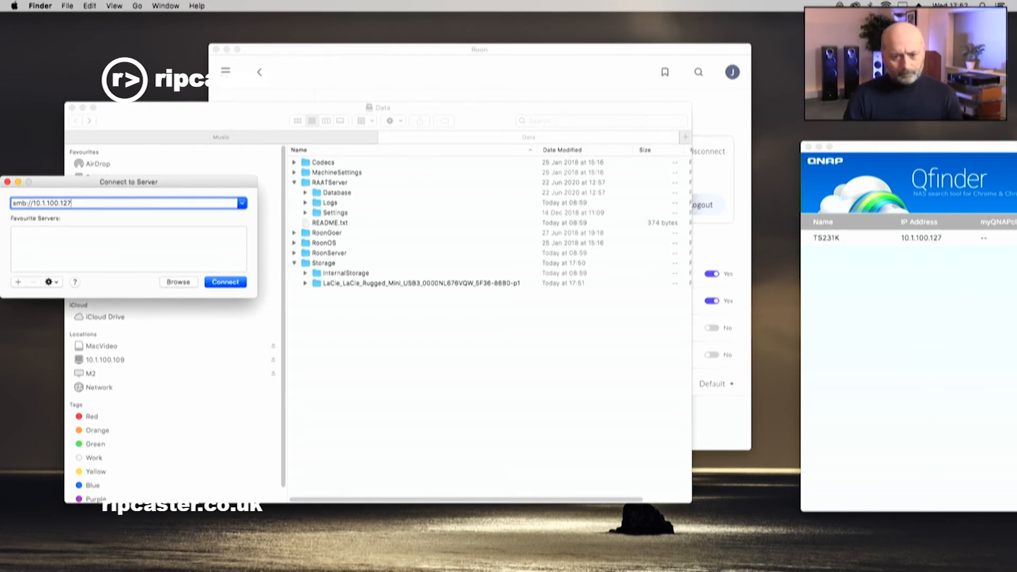
pyautogui.click(225, 281)
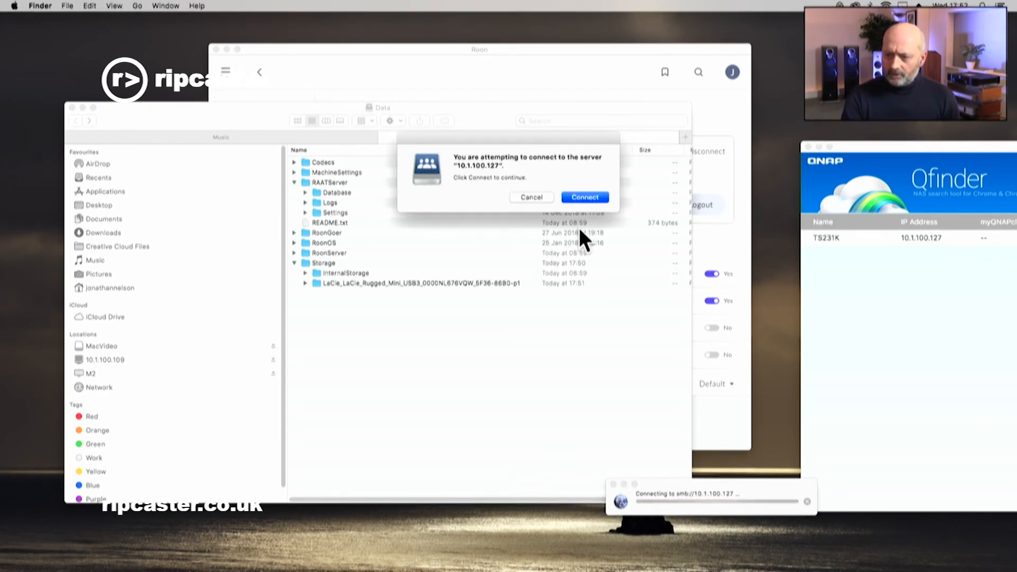
# Confirm the NAS connection and log in as admin with the password
pyautogui.click(584, 197)
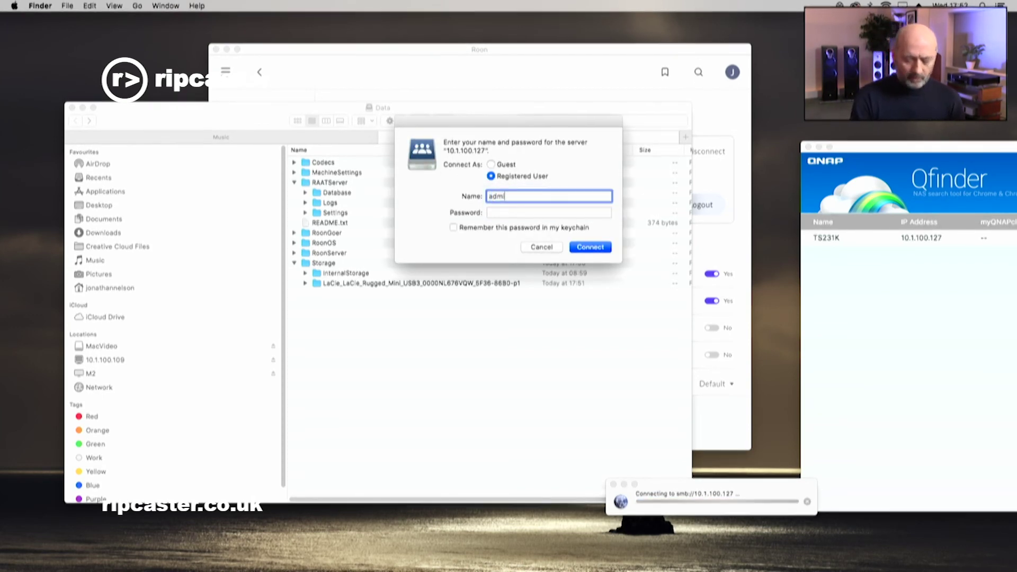
pyautogui.click(548, 212)
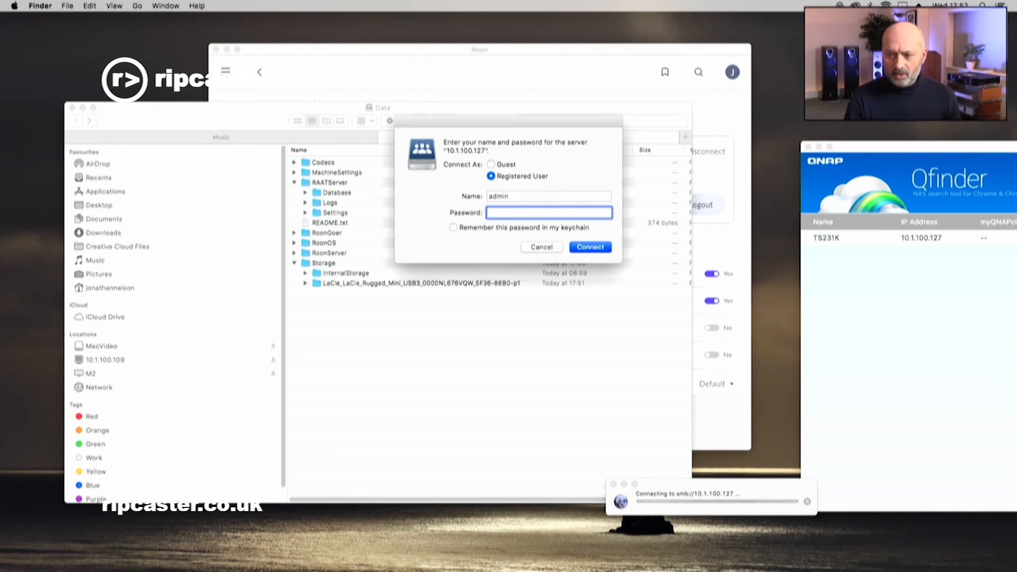
pyautogui.write('•••••')
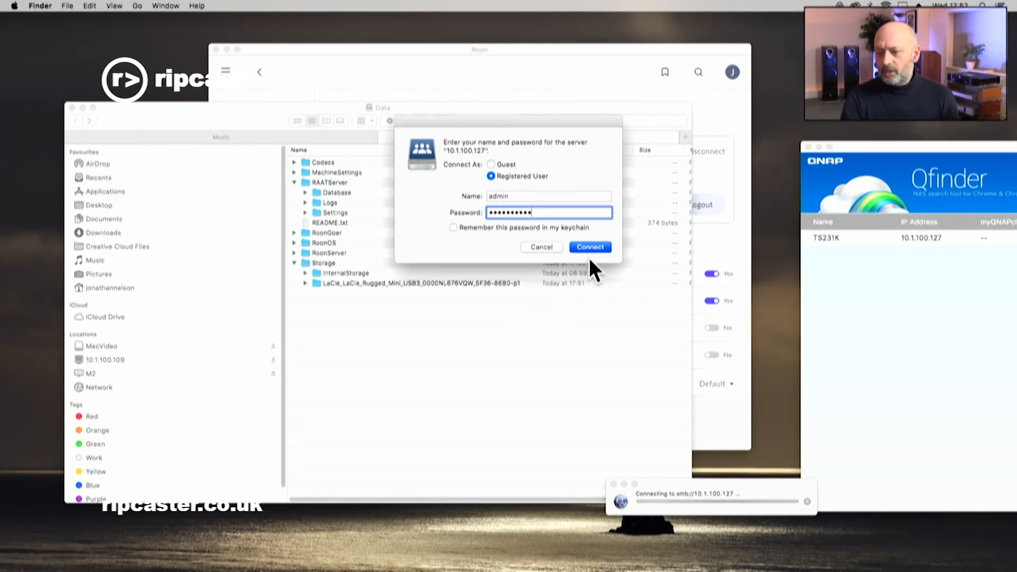
pyautogui.click(589, 246)
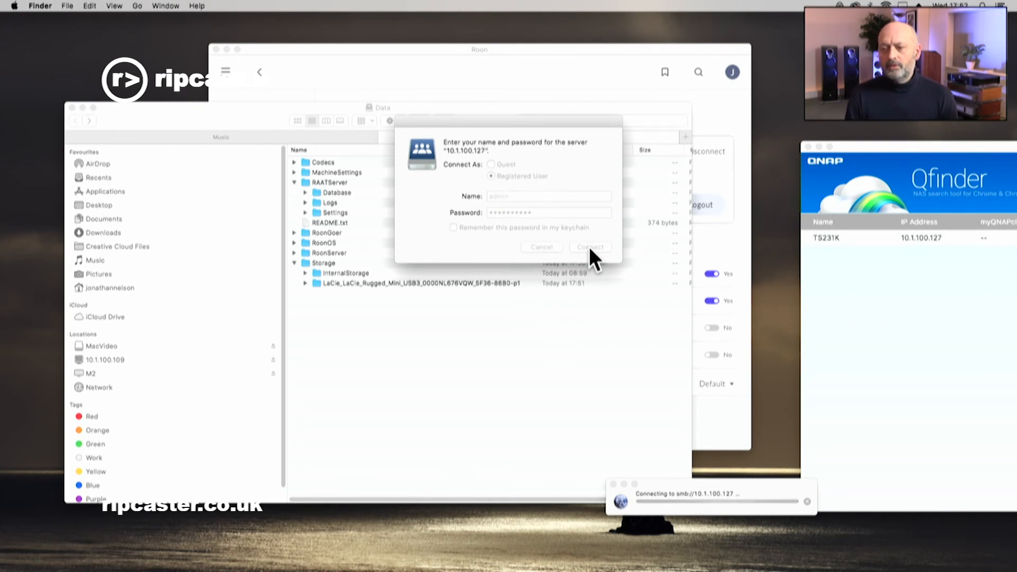
pyautogui.click(588, 248)
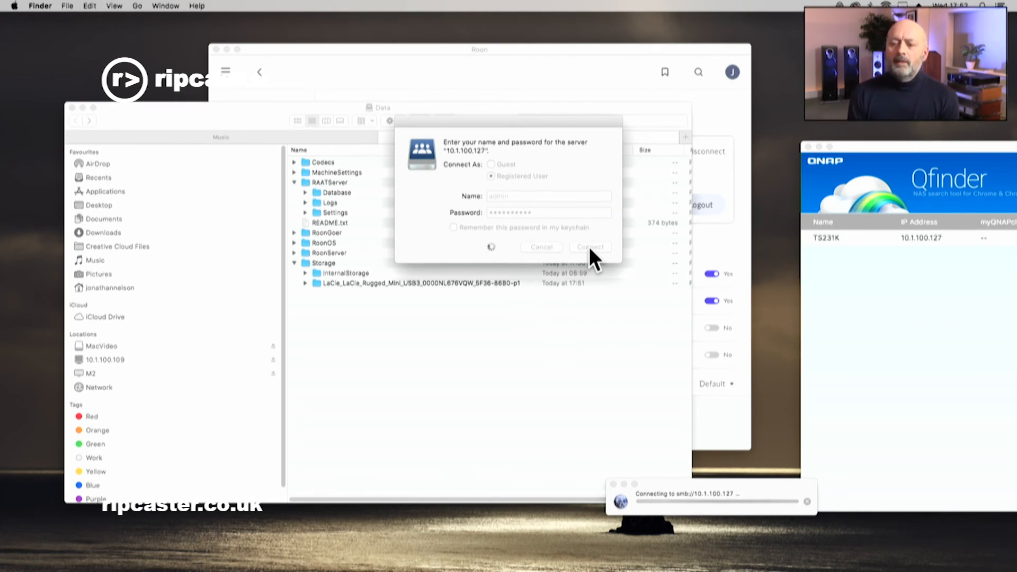
pyautogui.click(588, 246)
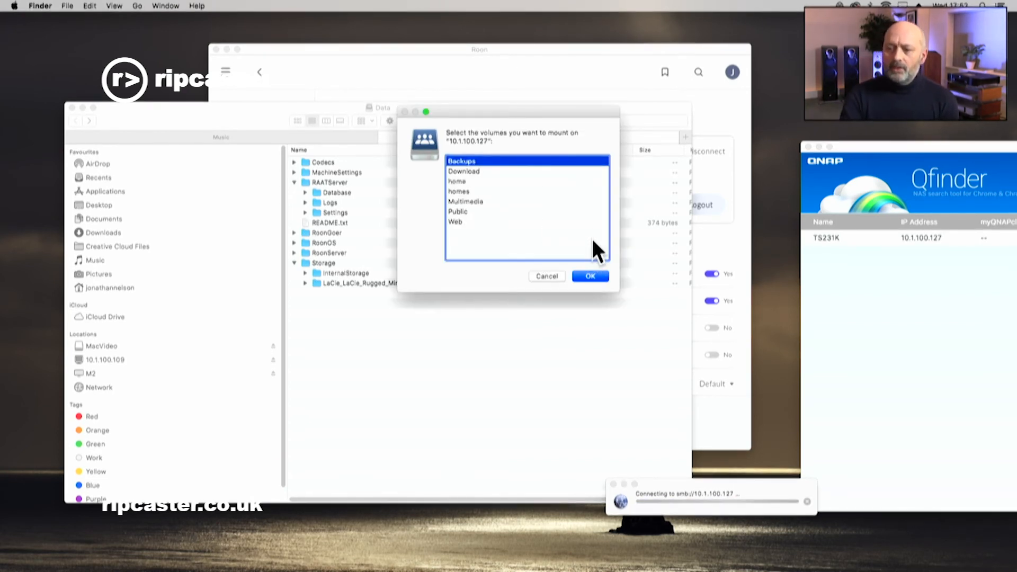
pyautogui.moveTo(473, 189)
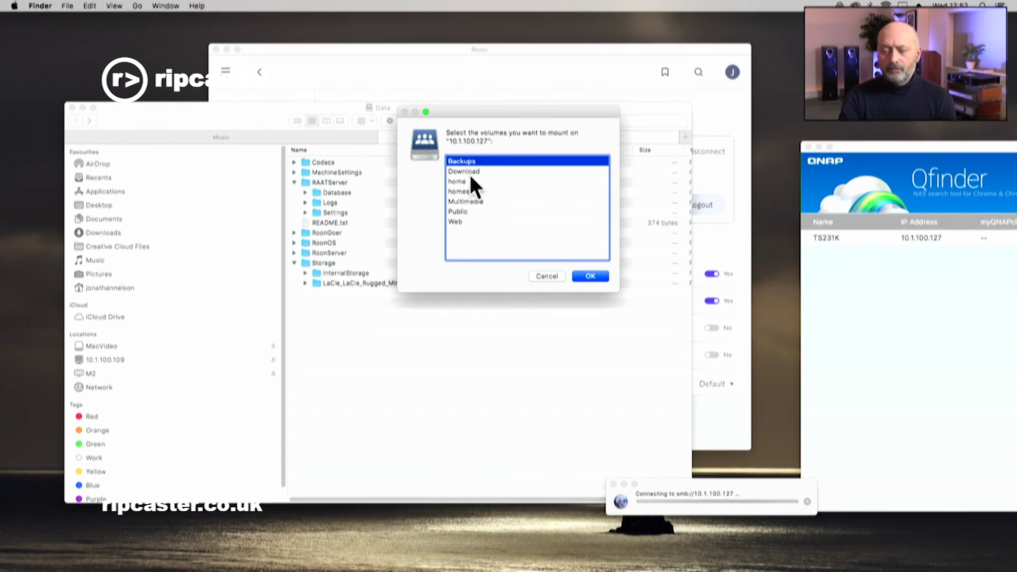
pyautogui.moveTo(486, 237)
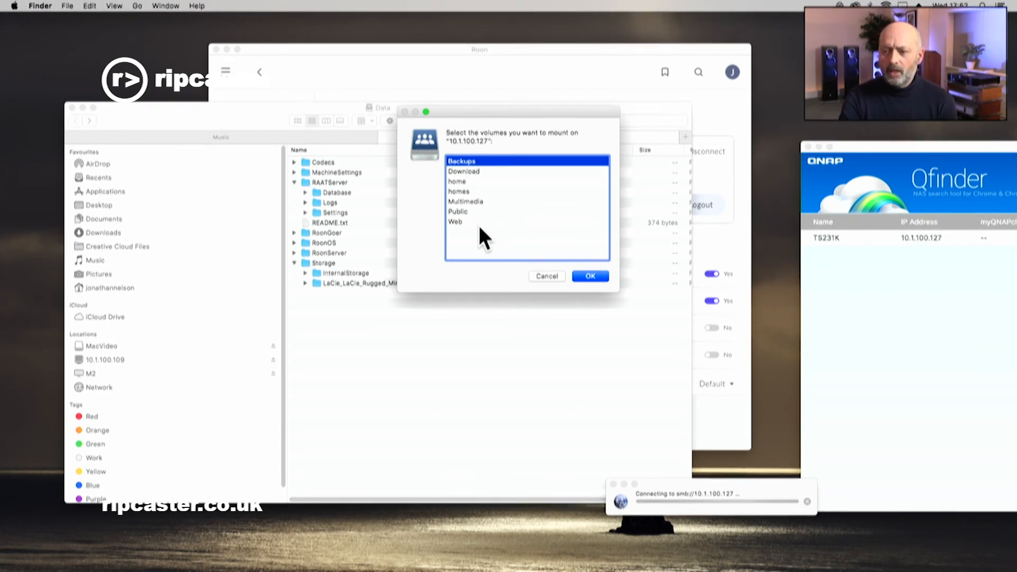
pyautogui.moveTo(467, 214)
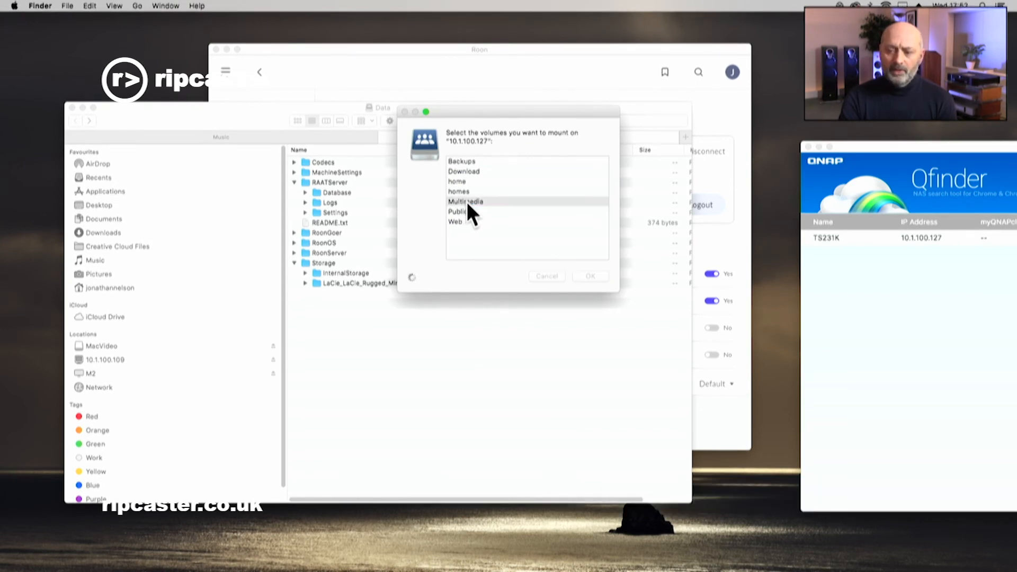
pyautogui.click(588, 276)
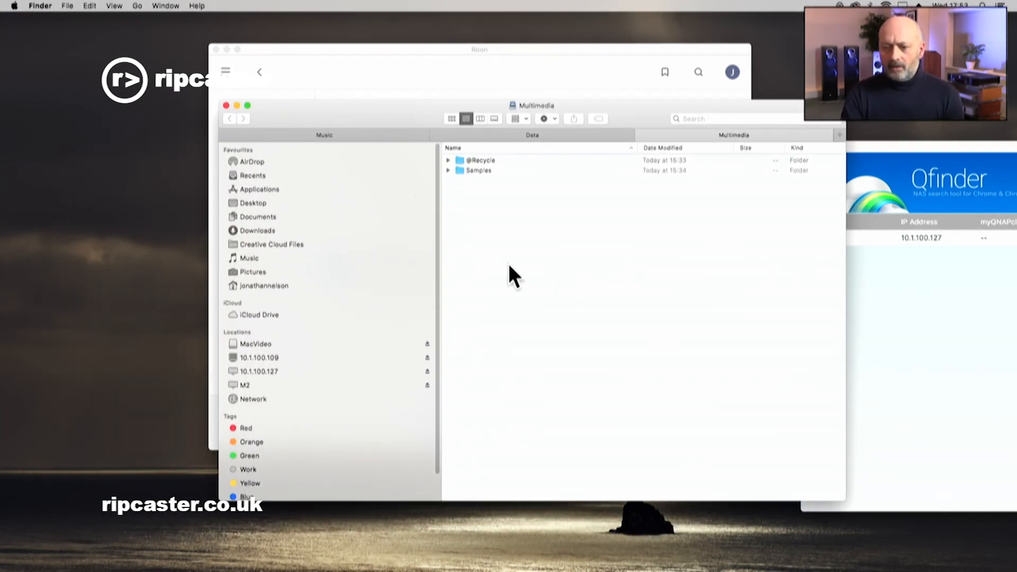
pyautogui.moveTo(265, 379)
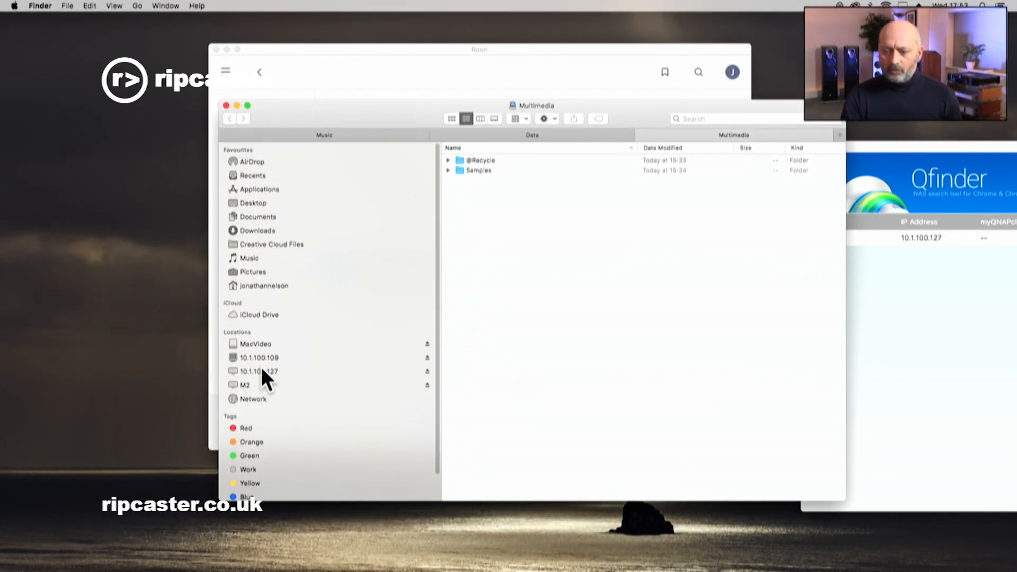
pyautogui.moveTo(338, 123)
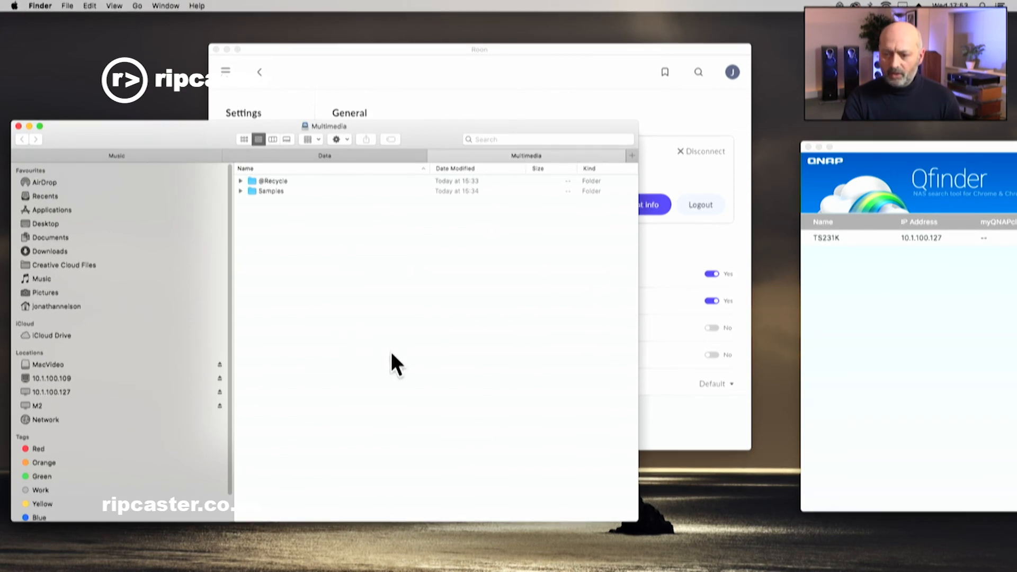
pyautogui.moveTo(313, 260)
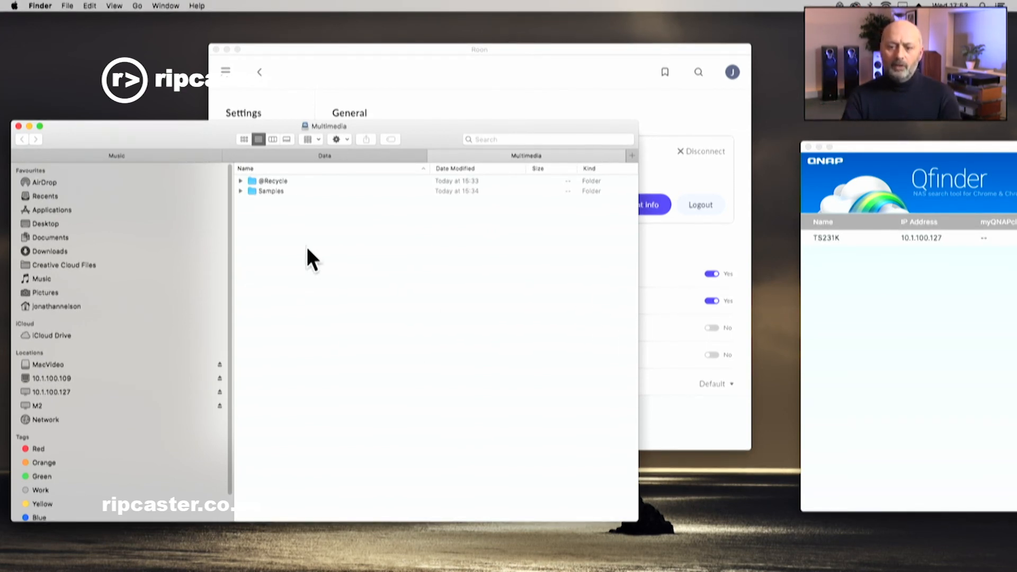
pyautogui.moveTo(360, 324)
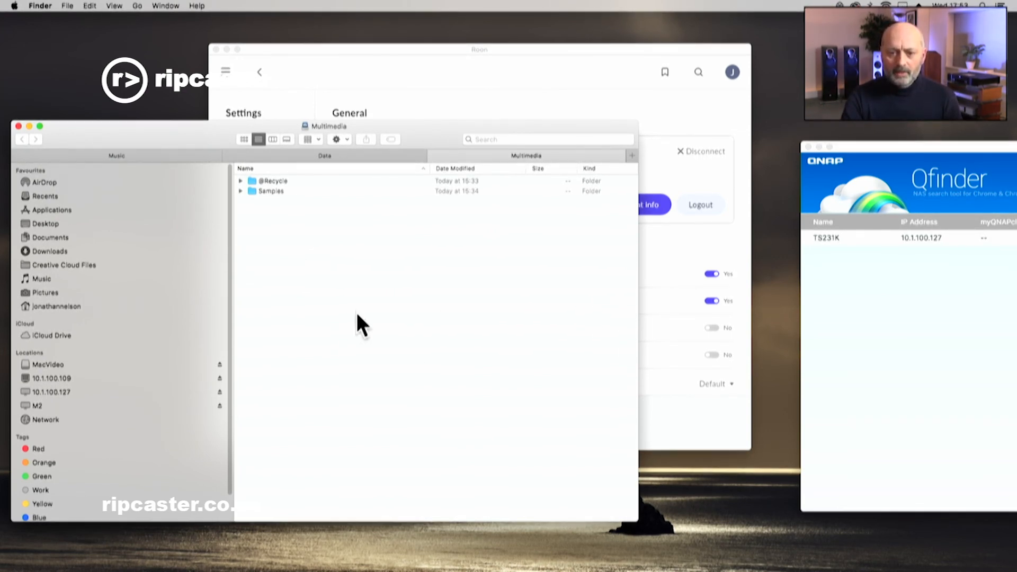
pyautogui.moveTo(68, 18)
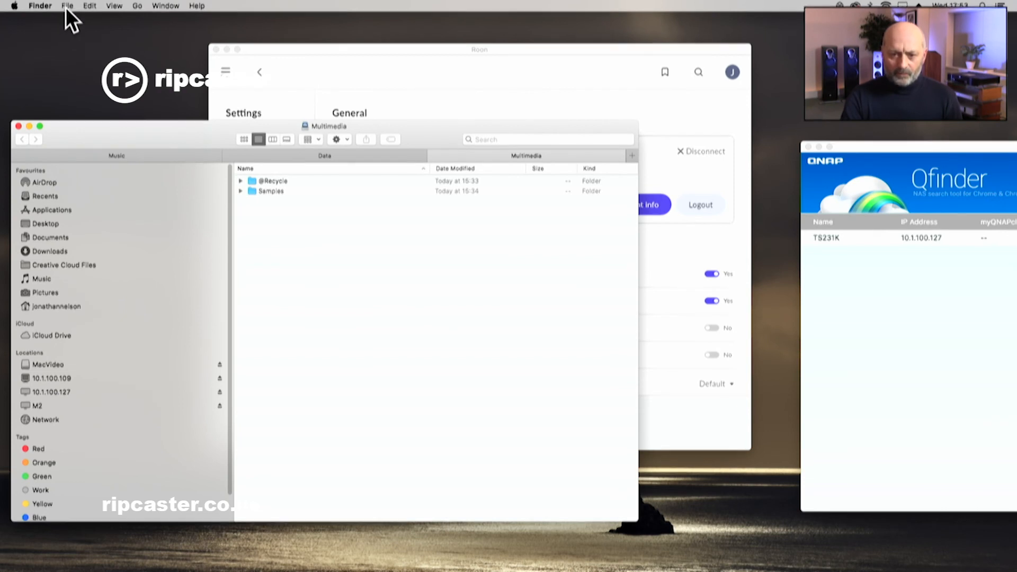
pyautogui.click(67, 5)
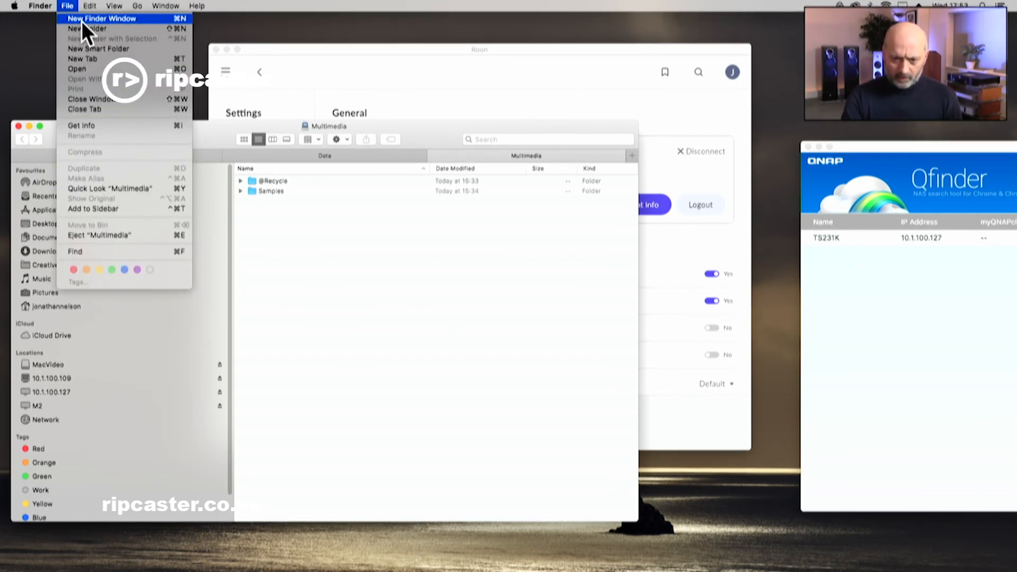
# In a new window, open 10.1.100.109 Data > Storage > InternalStorage in List view and select all
pyautogui.click(103, 18)
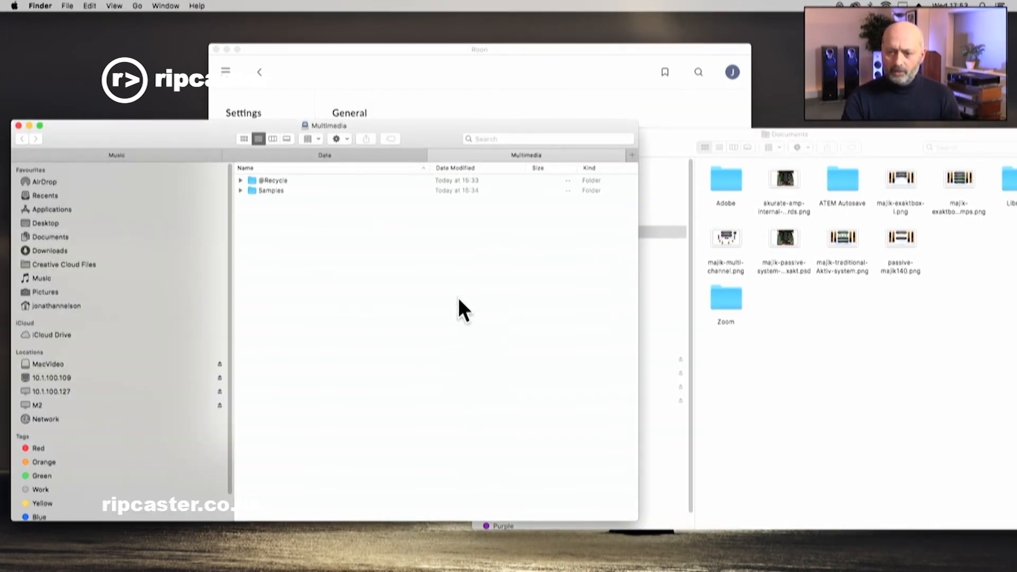
pyautogui.moveTo(677, 142)
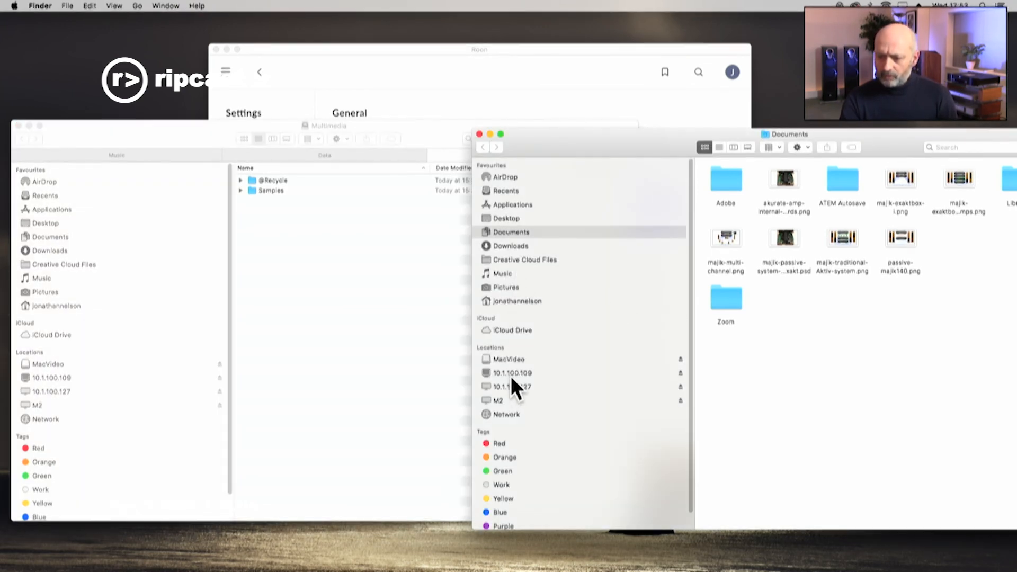
pyautogui.click(512, 373)
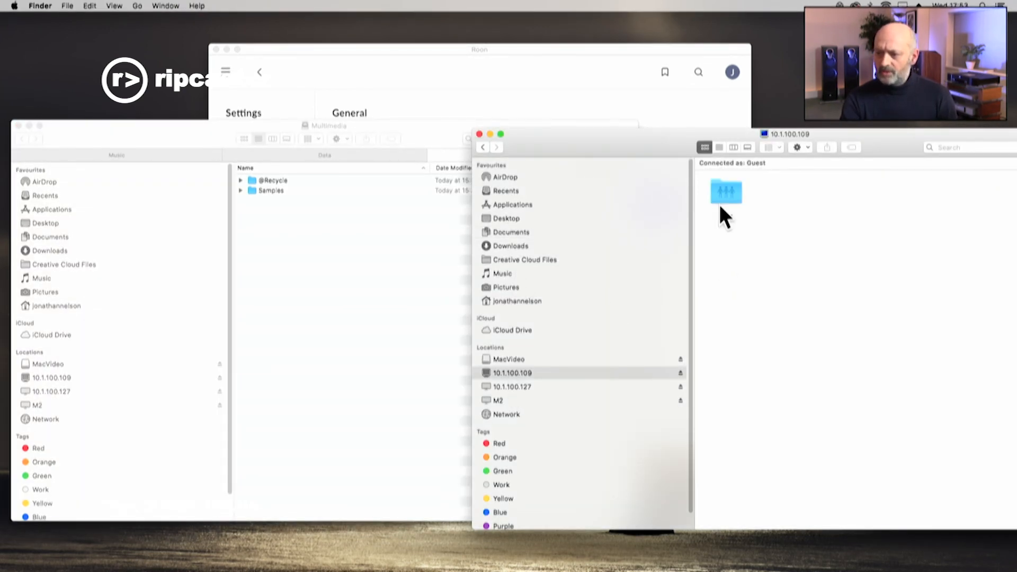
pyautogui.doubleClick(726, 191)
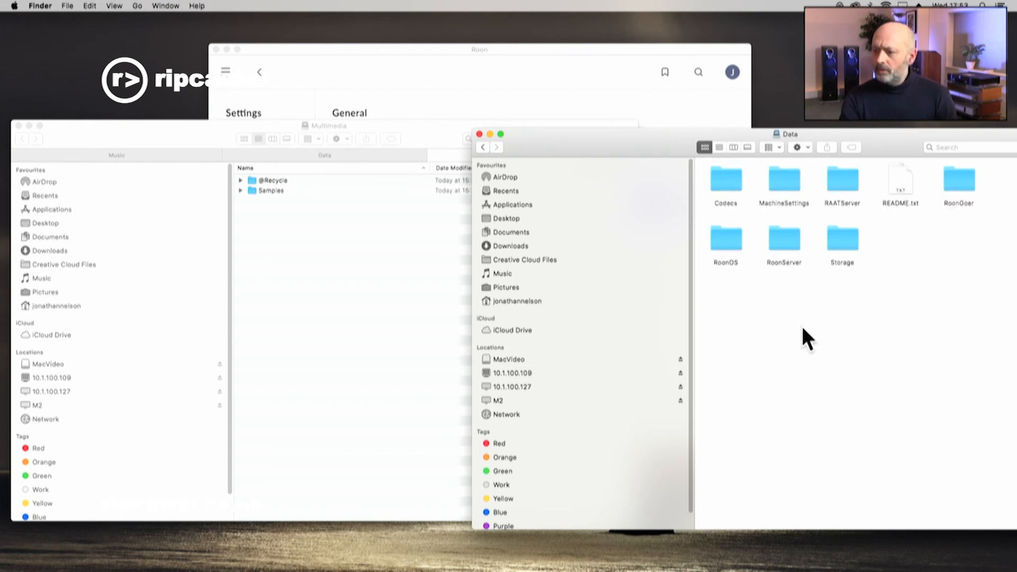
pyautogui.doubleClick(841, 243)
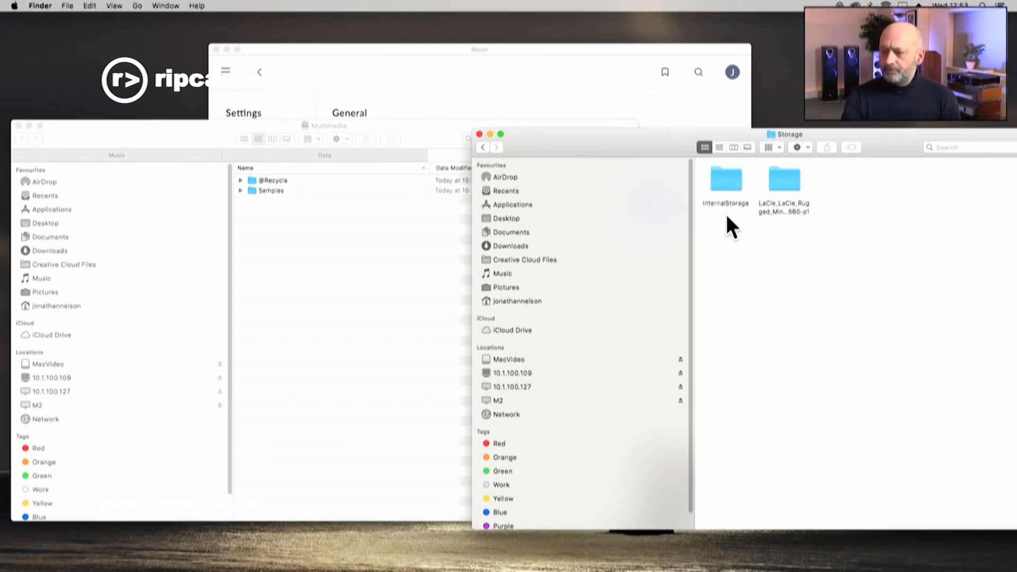
pyautogui.doubleClick(725, 180)
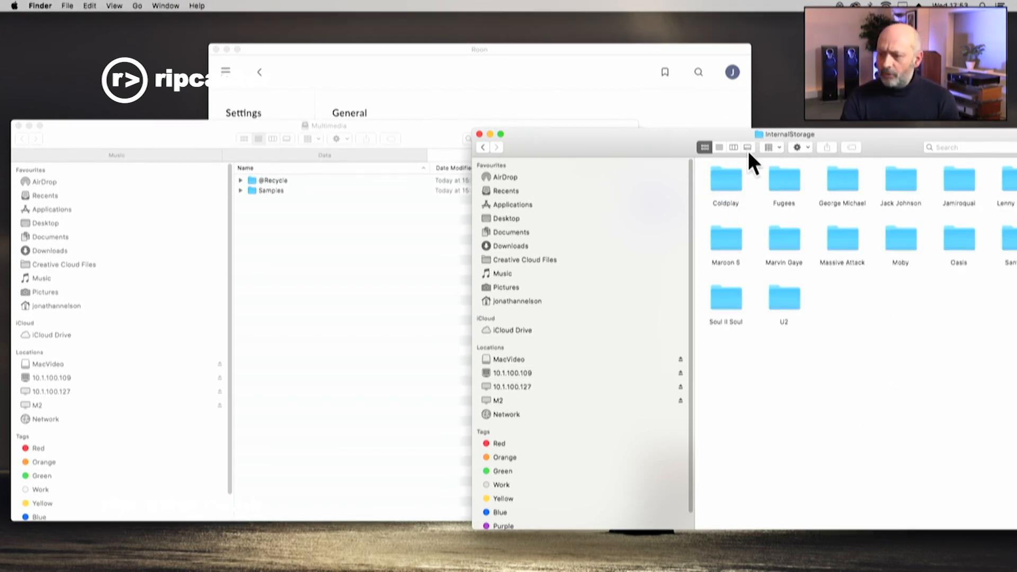
pyautogui.click(719, 148)
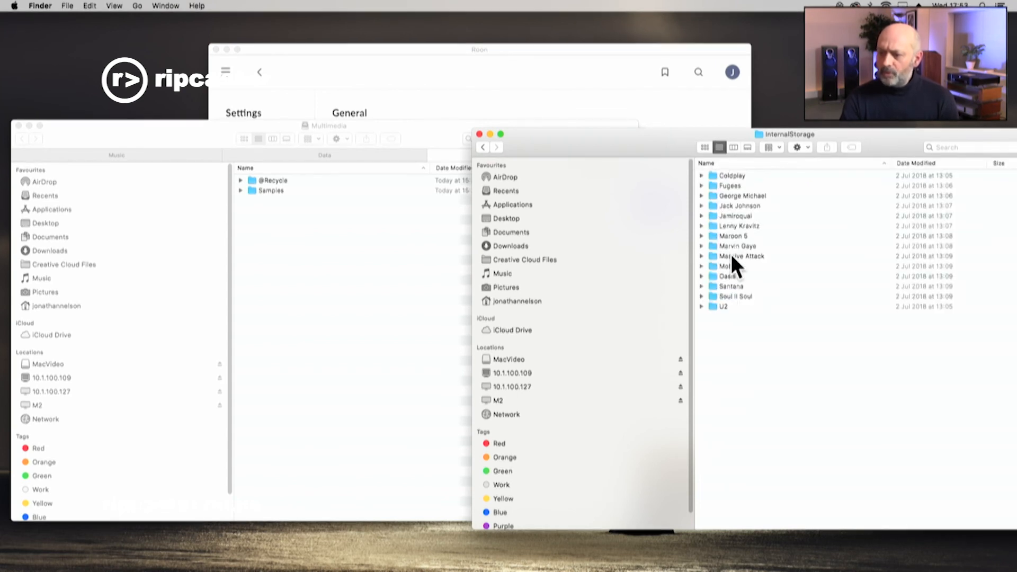
pyautogui.moveTo(758, 315)
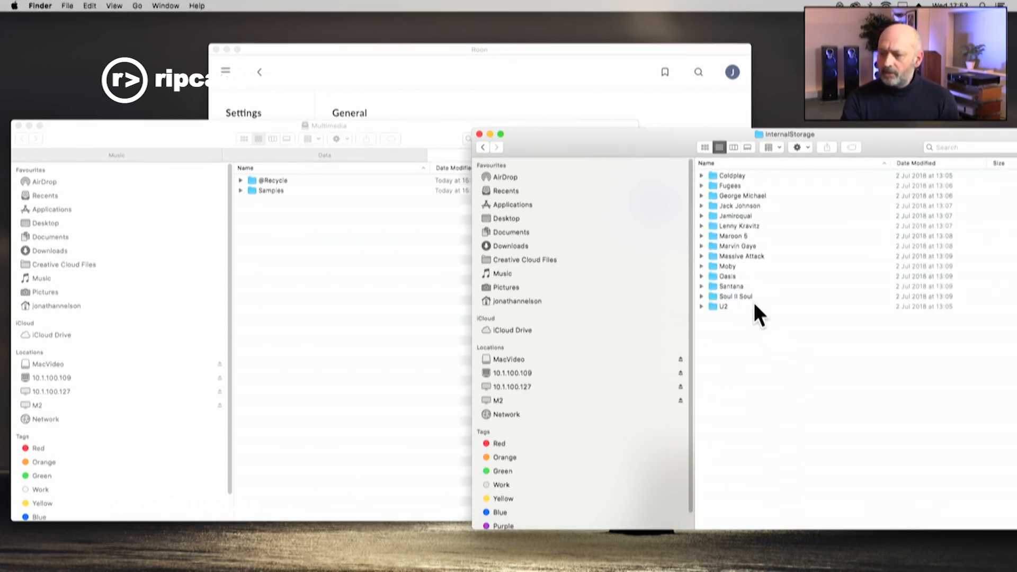
pyautogui.press('cmd+a')
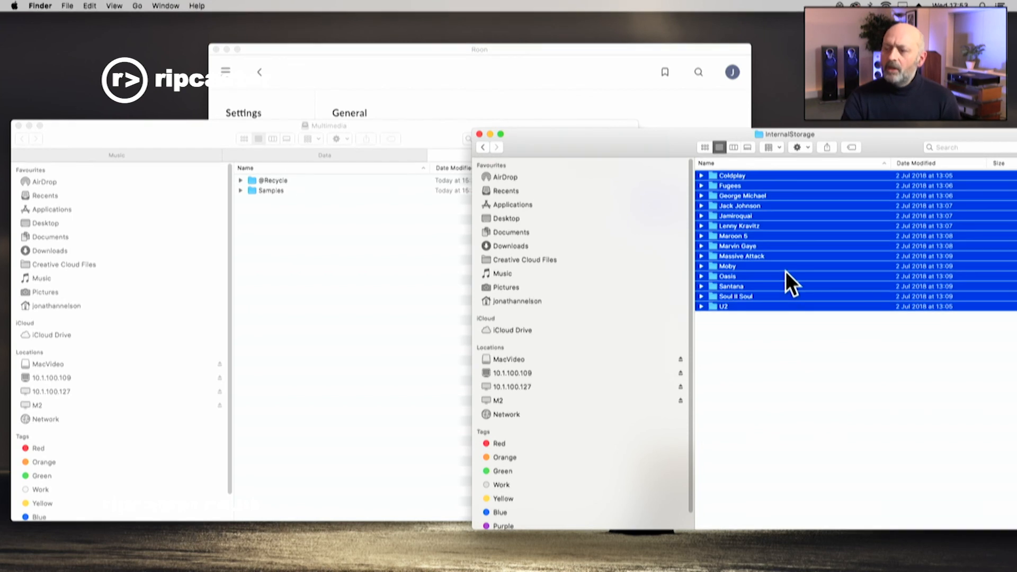
pyautogui.moveTo(97, 20)
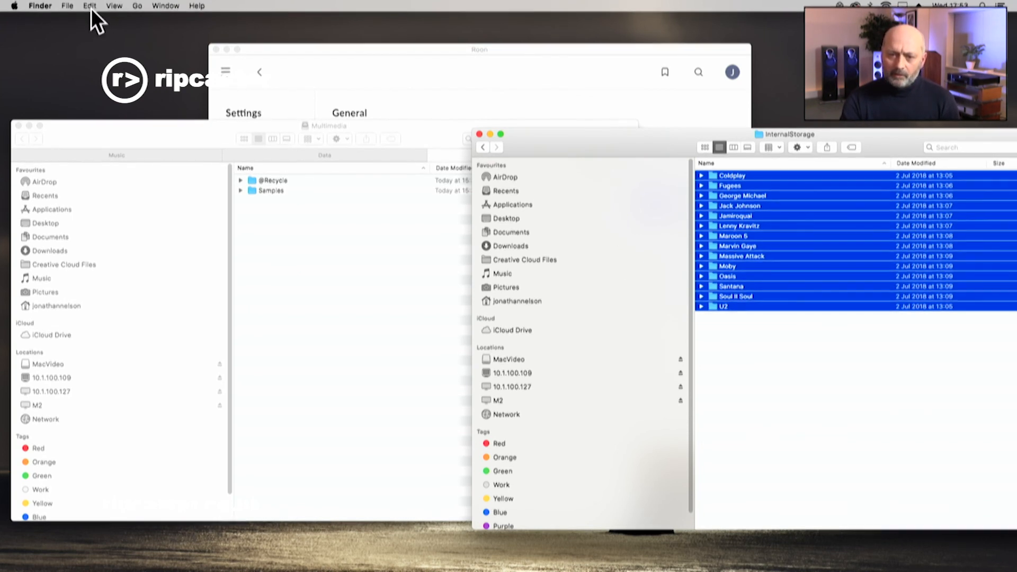
# Copy the selected artist folders and paste them into the NAS Multimedia share
pyautogui.click(90, 5)
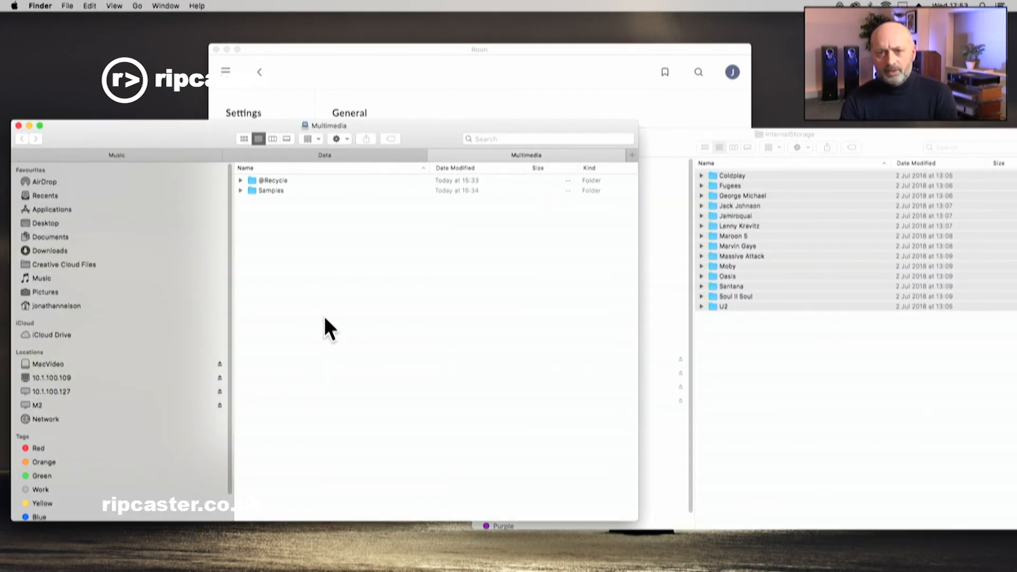
pyautogui.moveTo(95, 23)
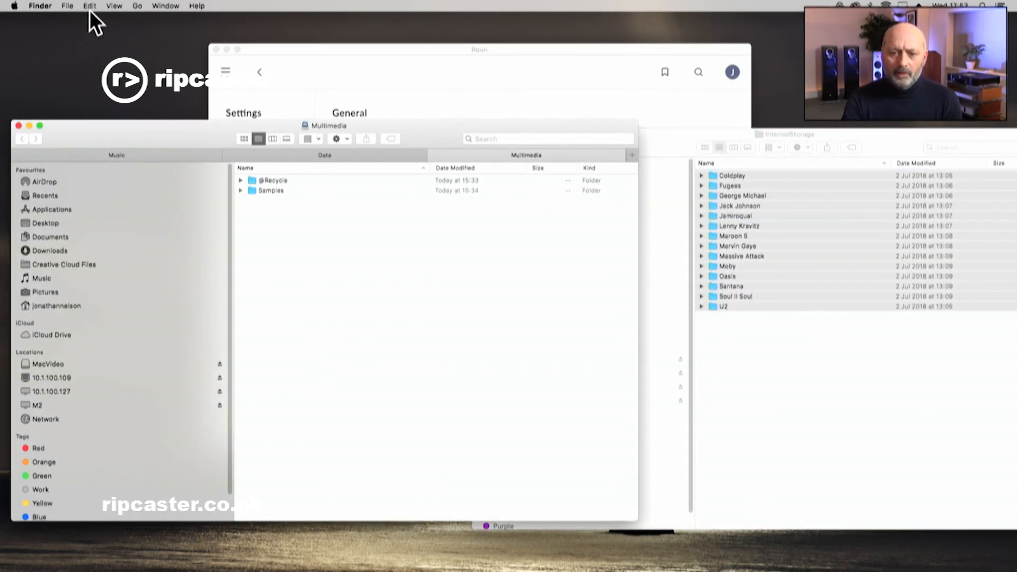
pyautogui.click(90, 6)
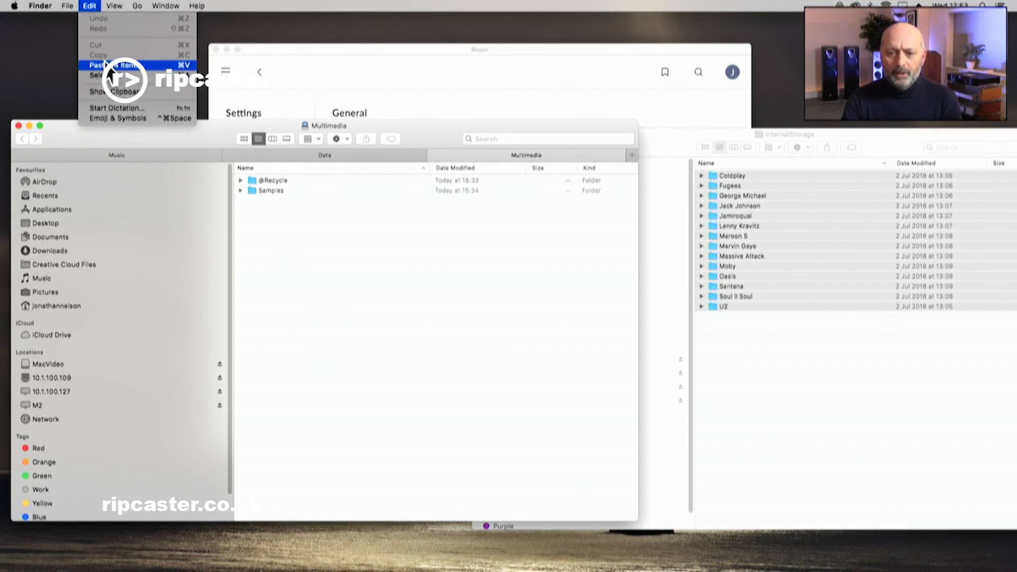
pyautogui.click(113, 64)
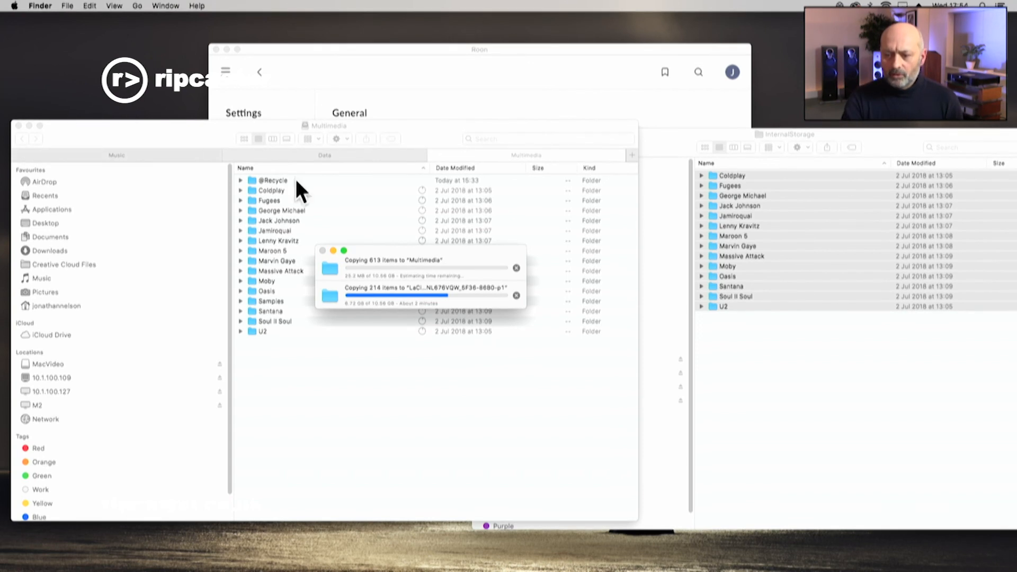
pyautogui.moveTo(419, 250); pyautogui.dragTo(418, 347)
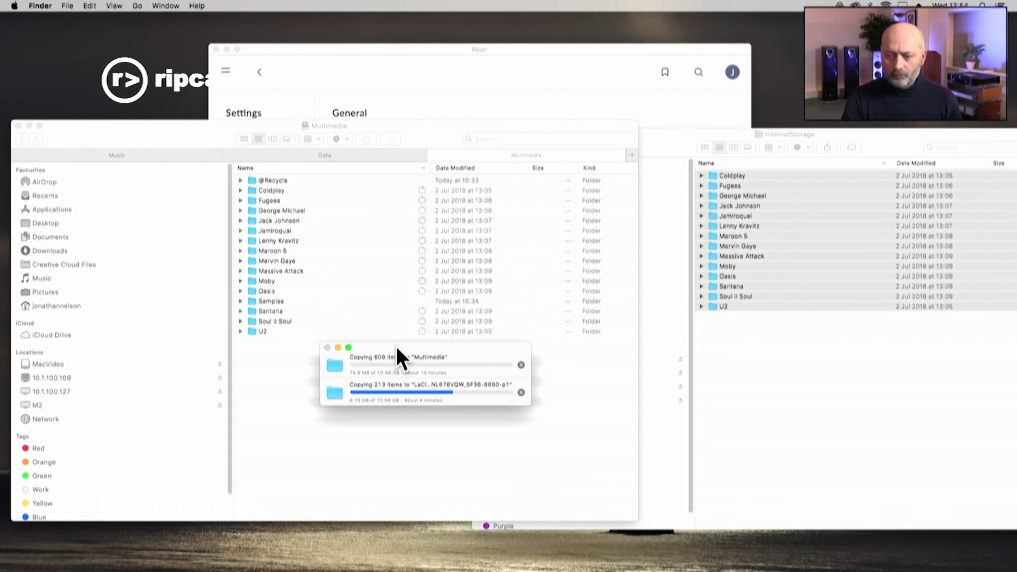